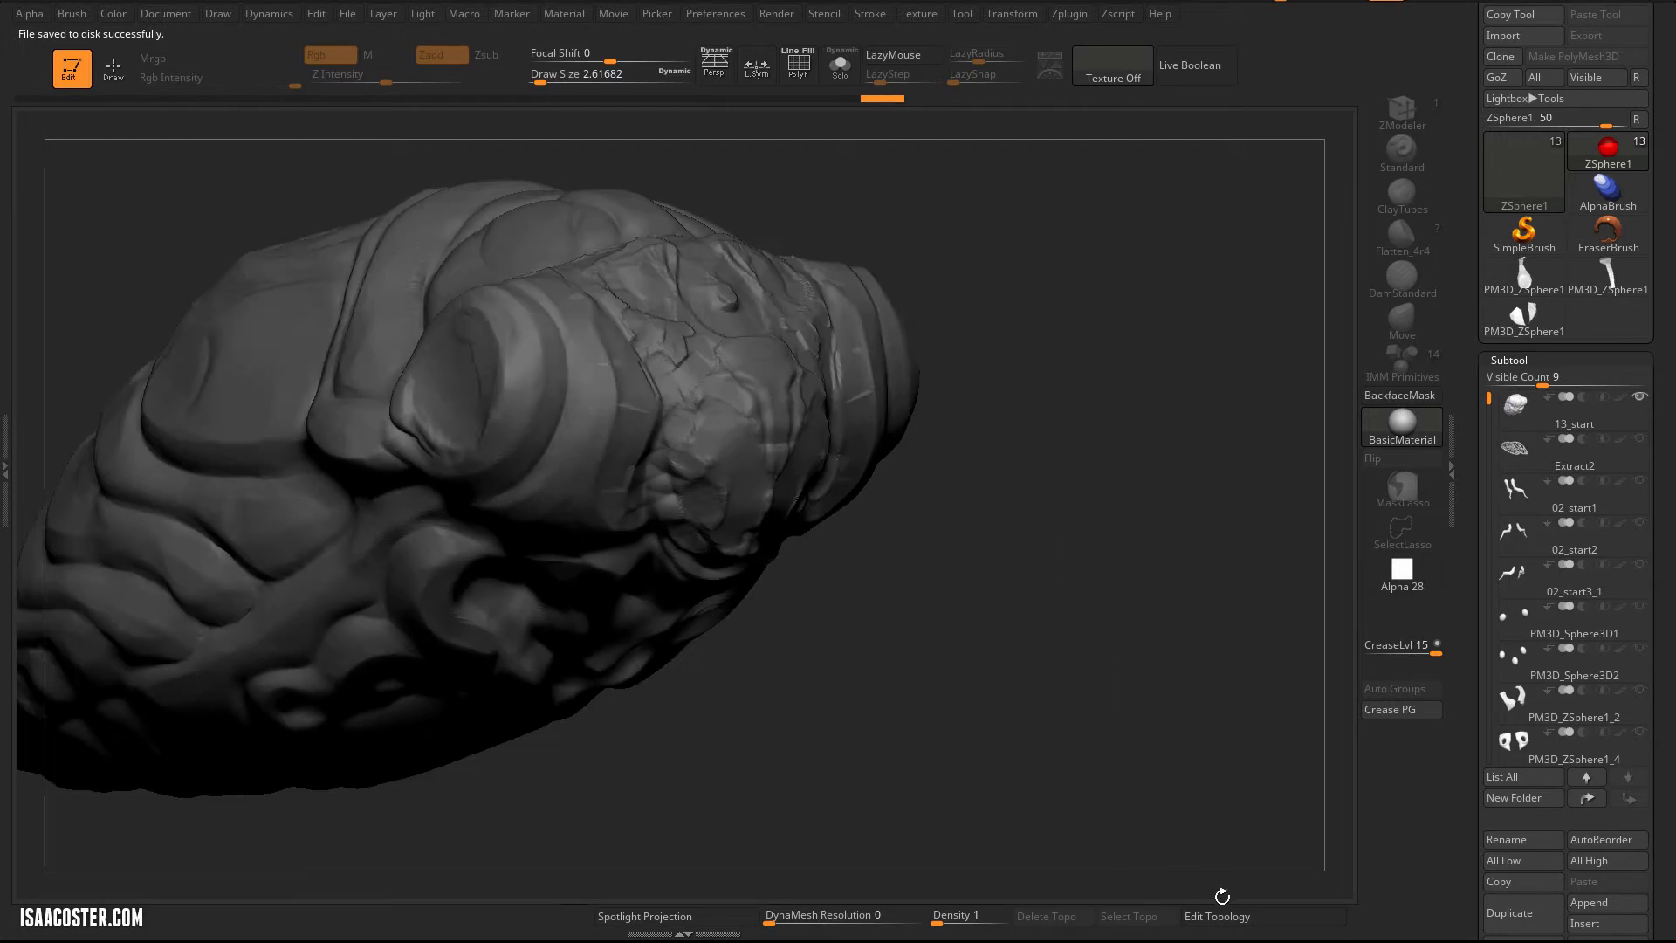
Switch to the other ZSphere1 tool and select the PM3D_ZSphere1_8 shoulder-pad subtool.
left_click(1215, 916)
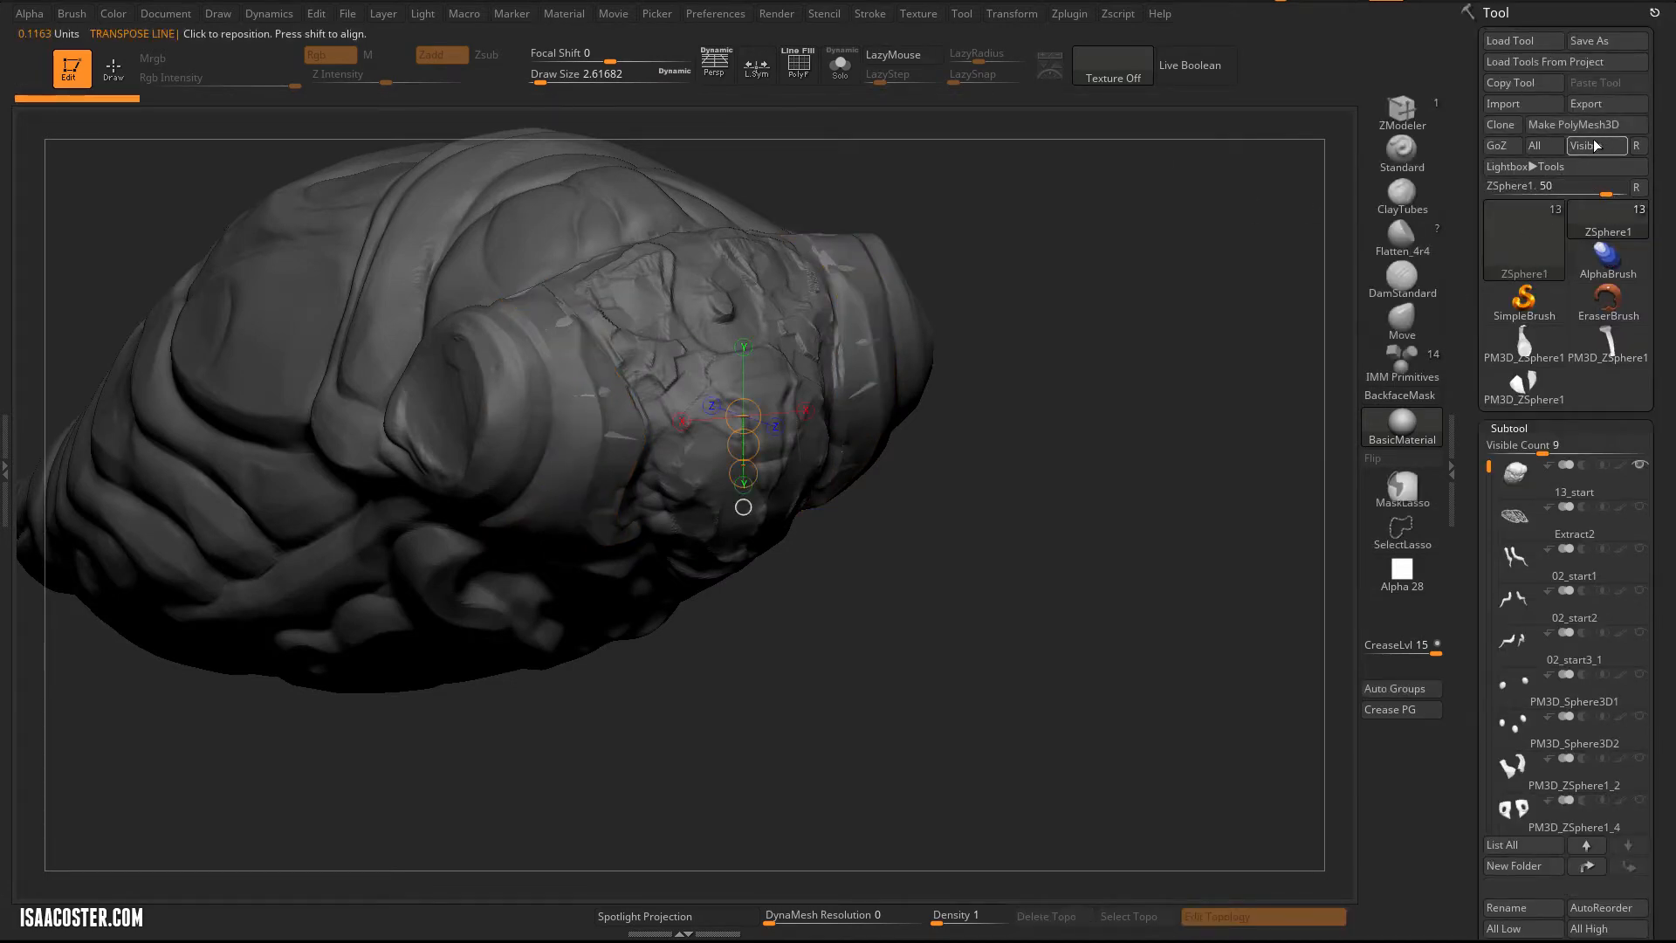
left_click(1606, 225)
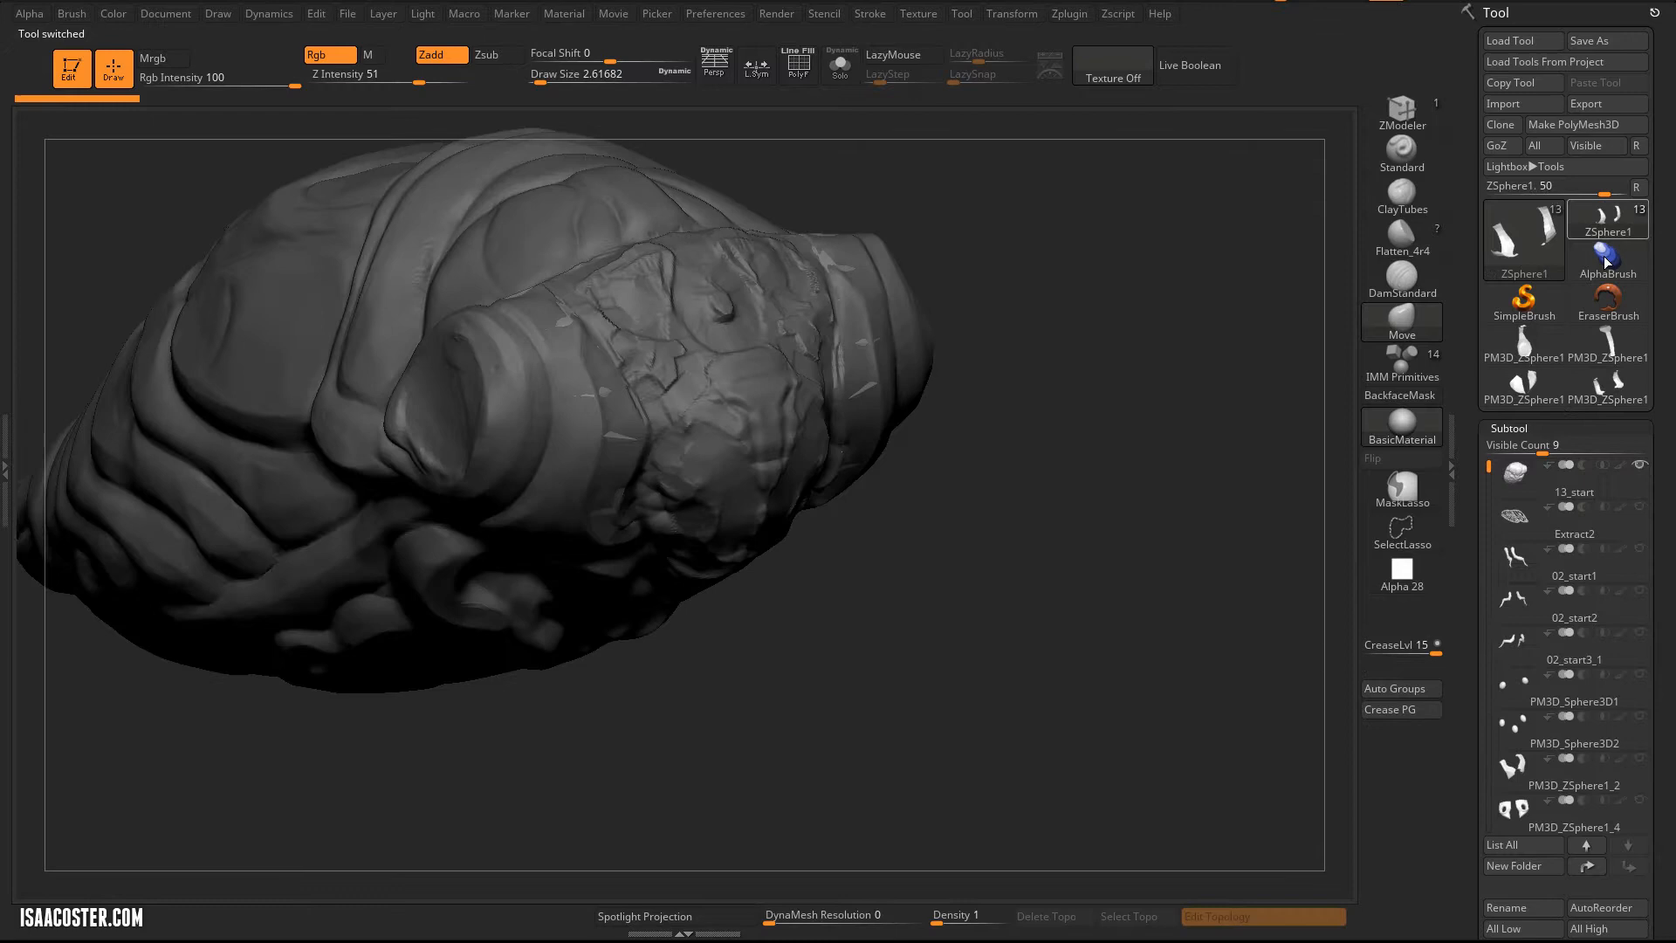
scroll("down", 3)
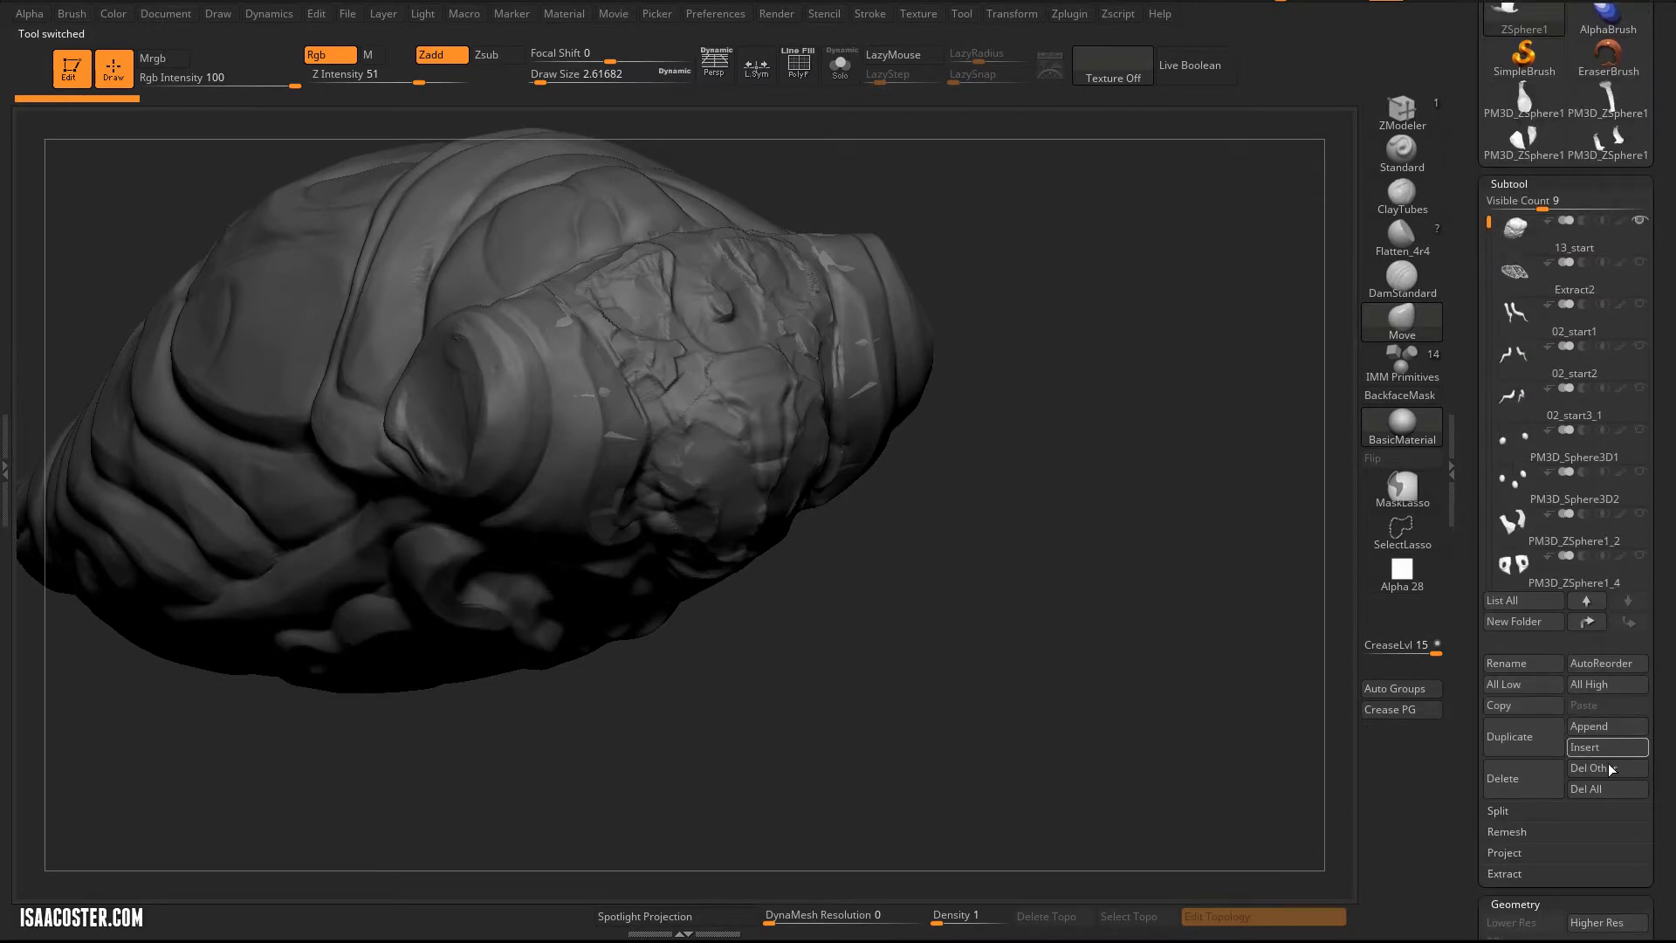
mouse_move(1606, 726)
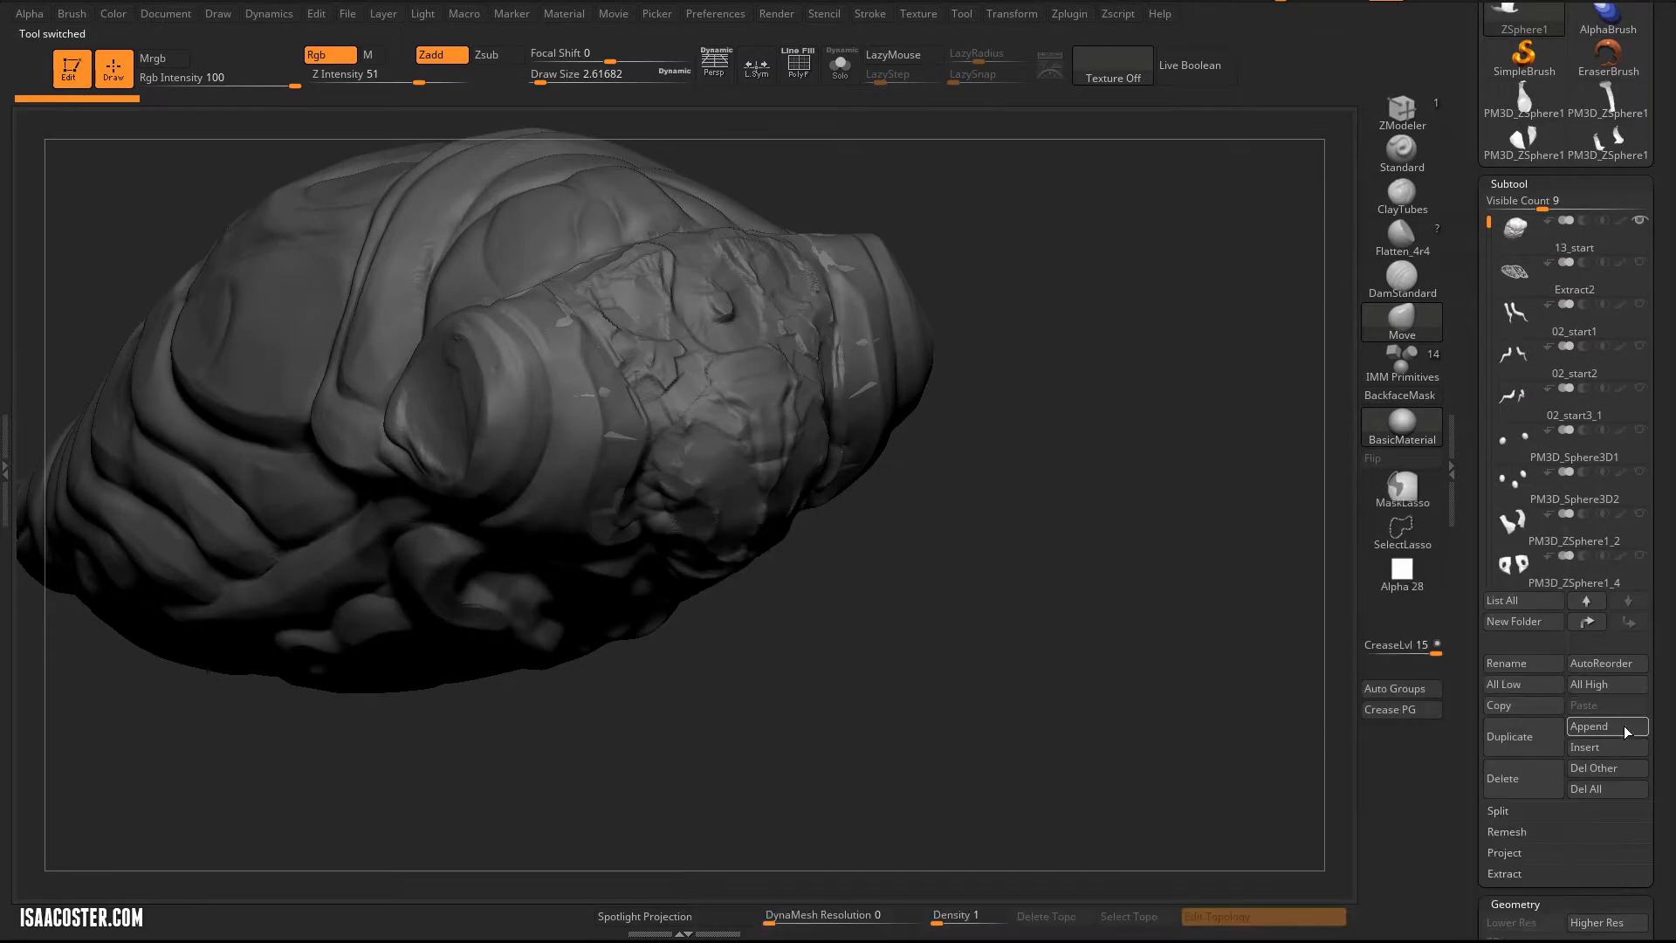
left_click(1402, 424)
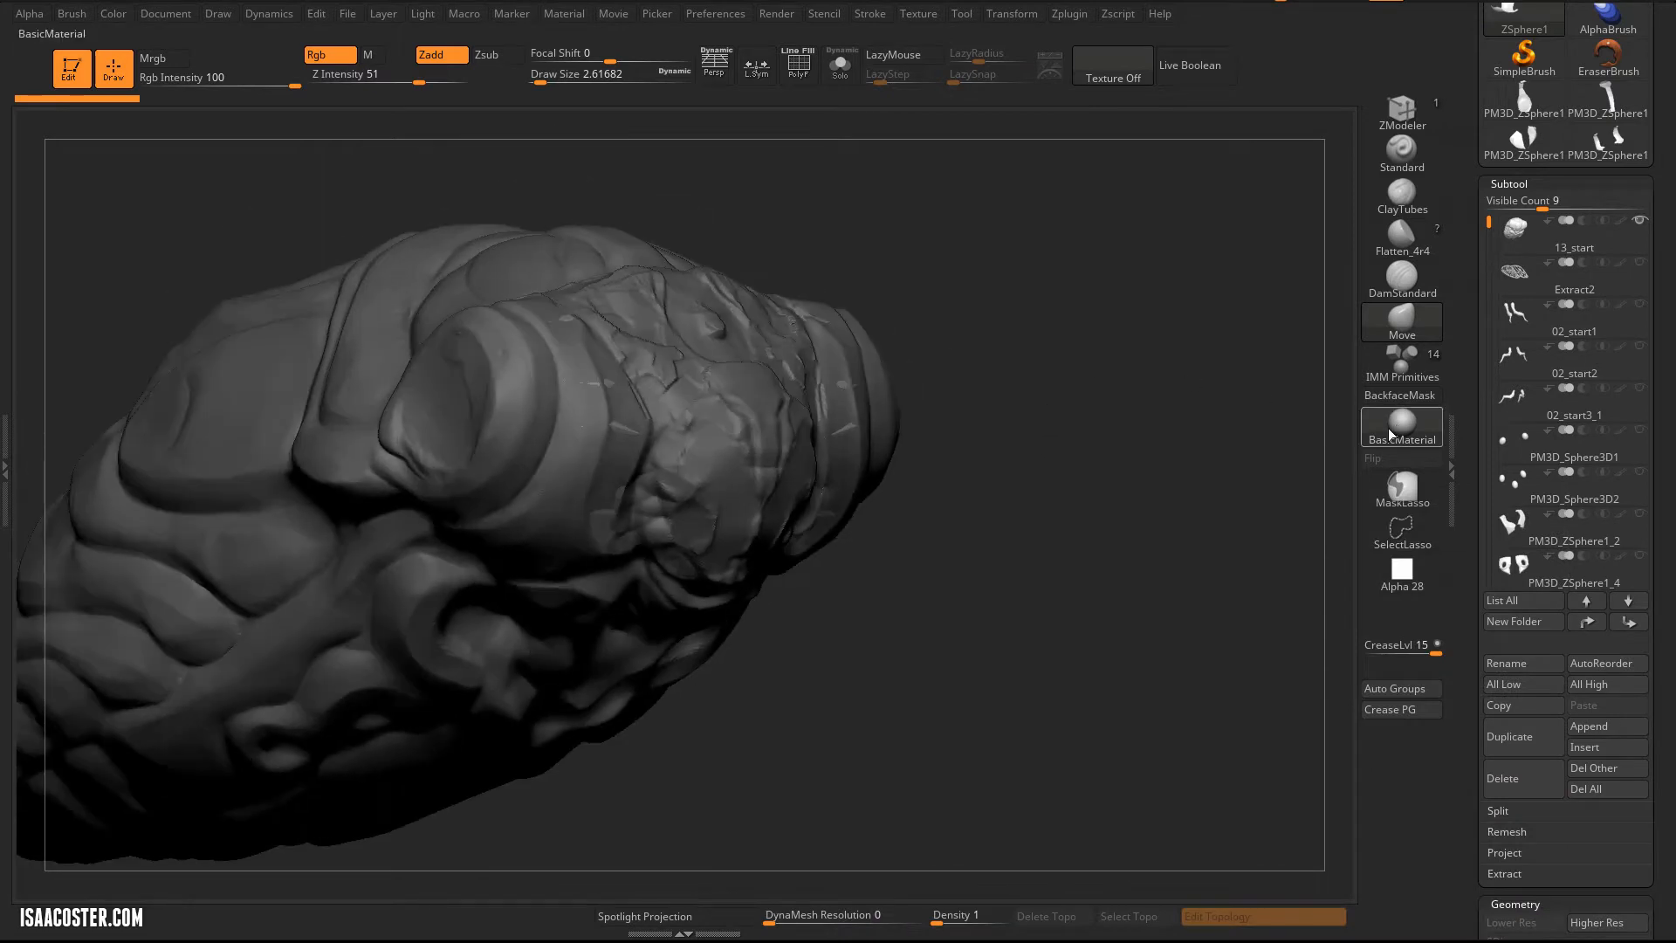
left_click(1262, 916)
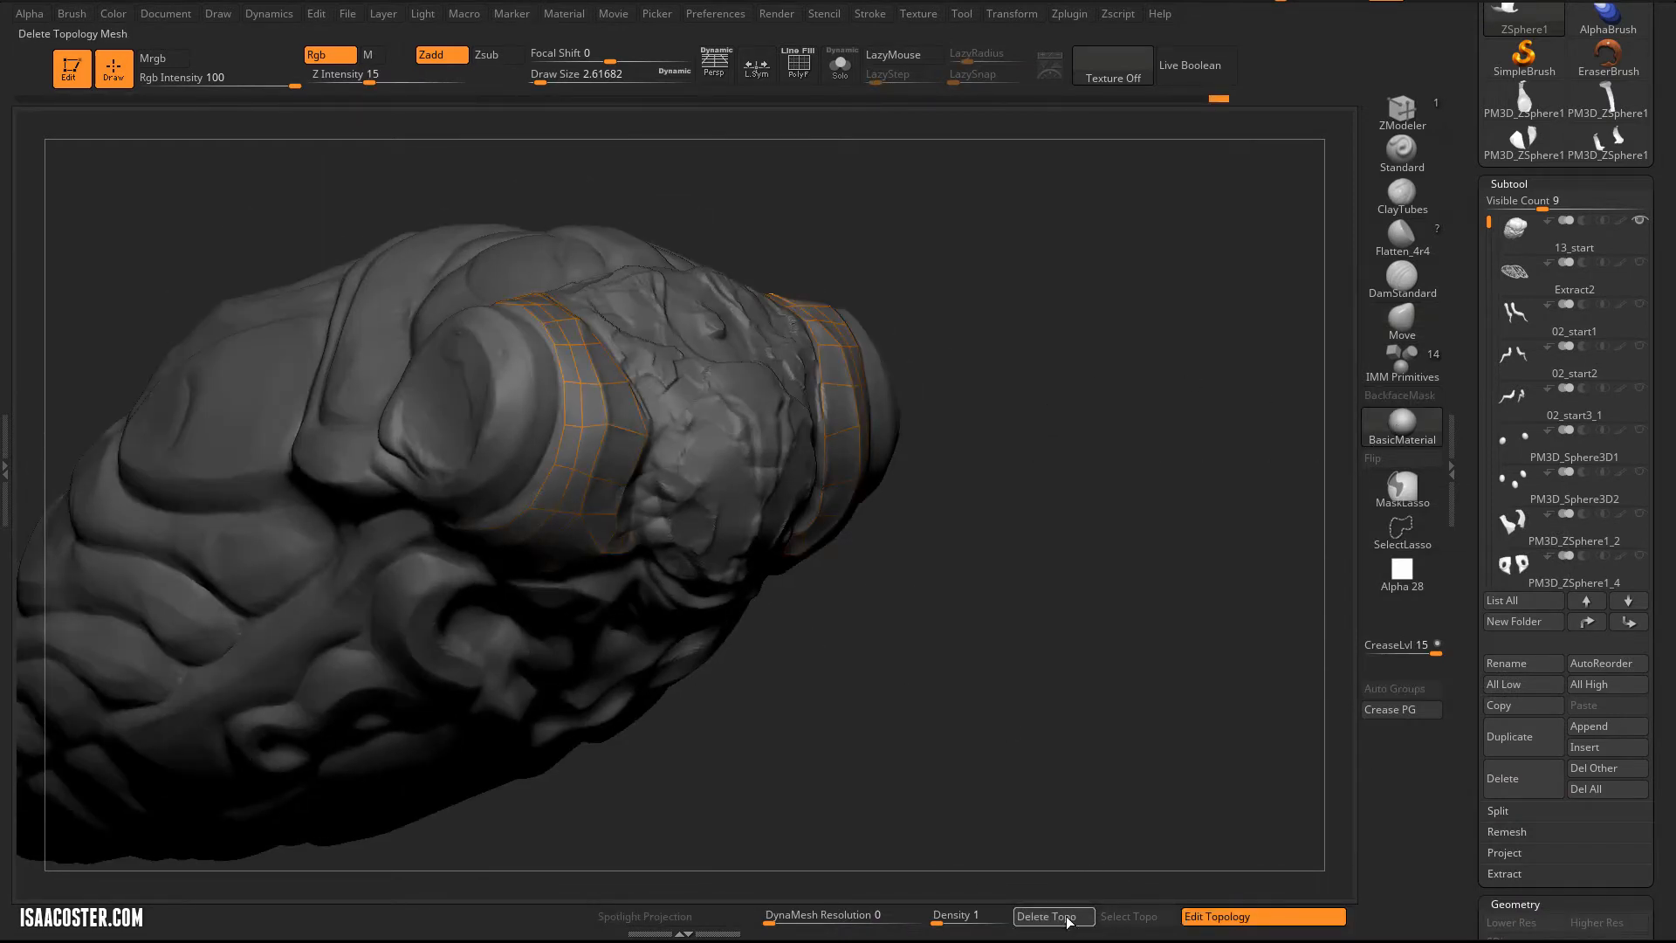
left_click(1051, 917)
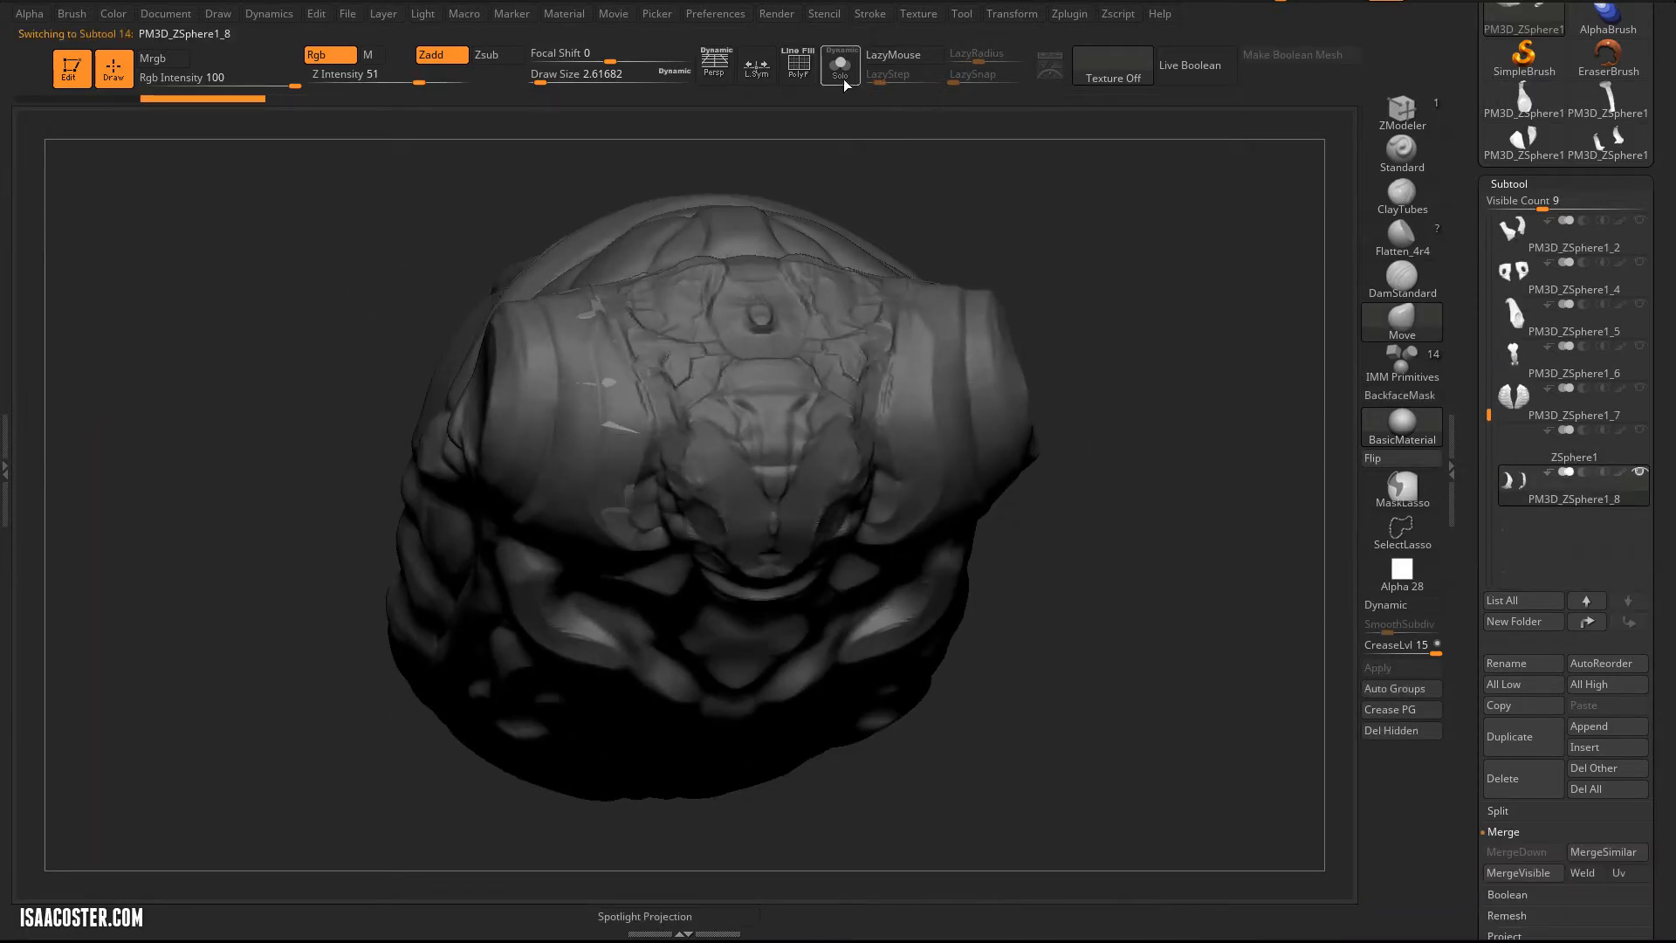
Solo the shoulder pads with polygroup colouring, then return to the full bug head.
left_click(840, 64)
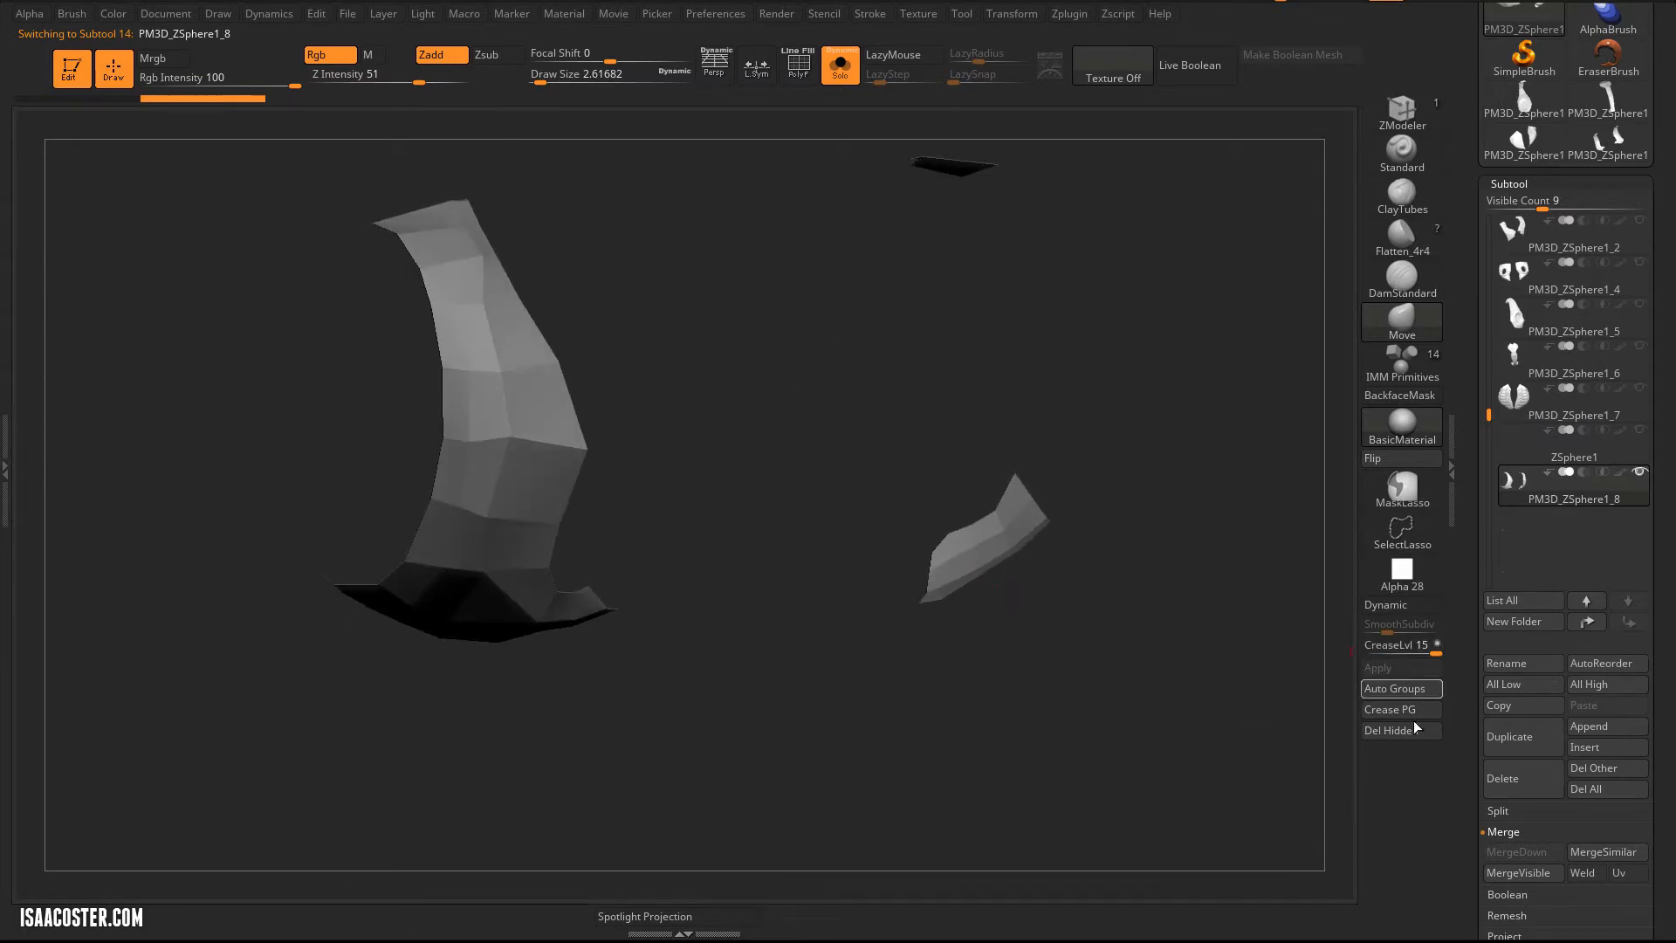
scroll("down", 3)
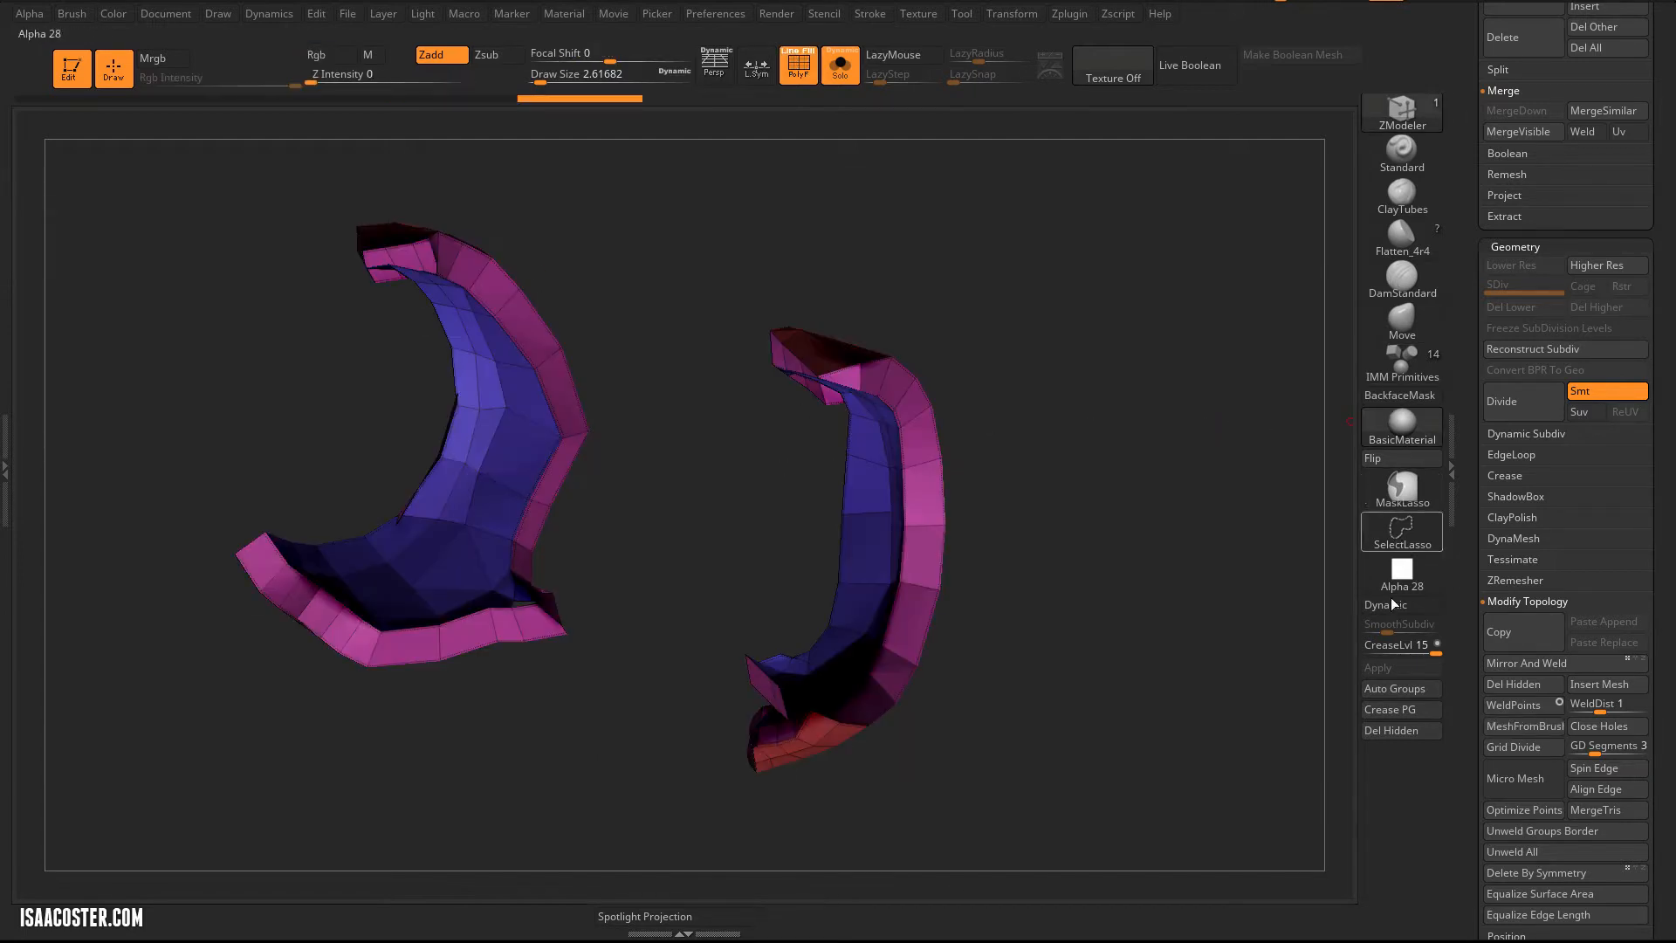
left_click(1402, 422)
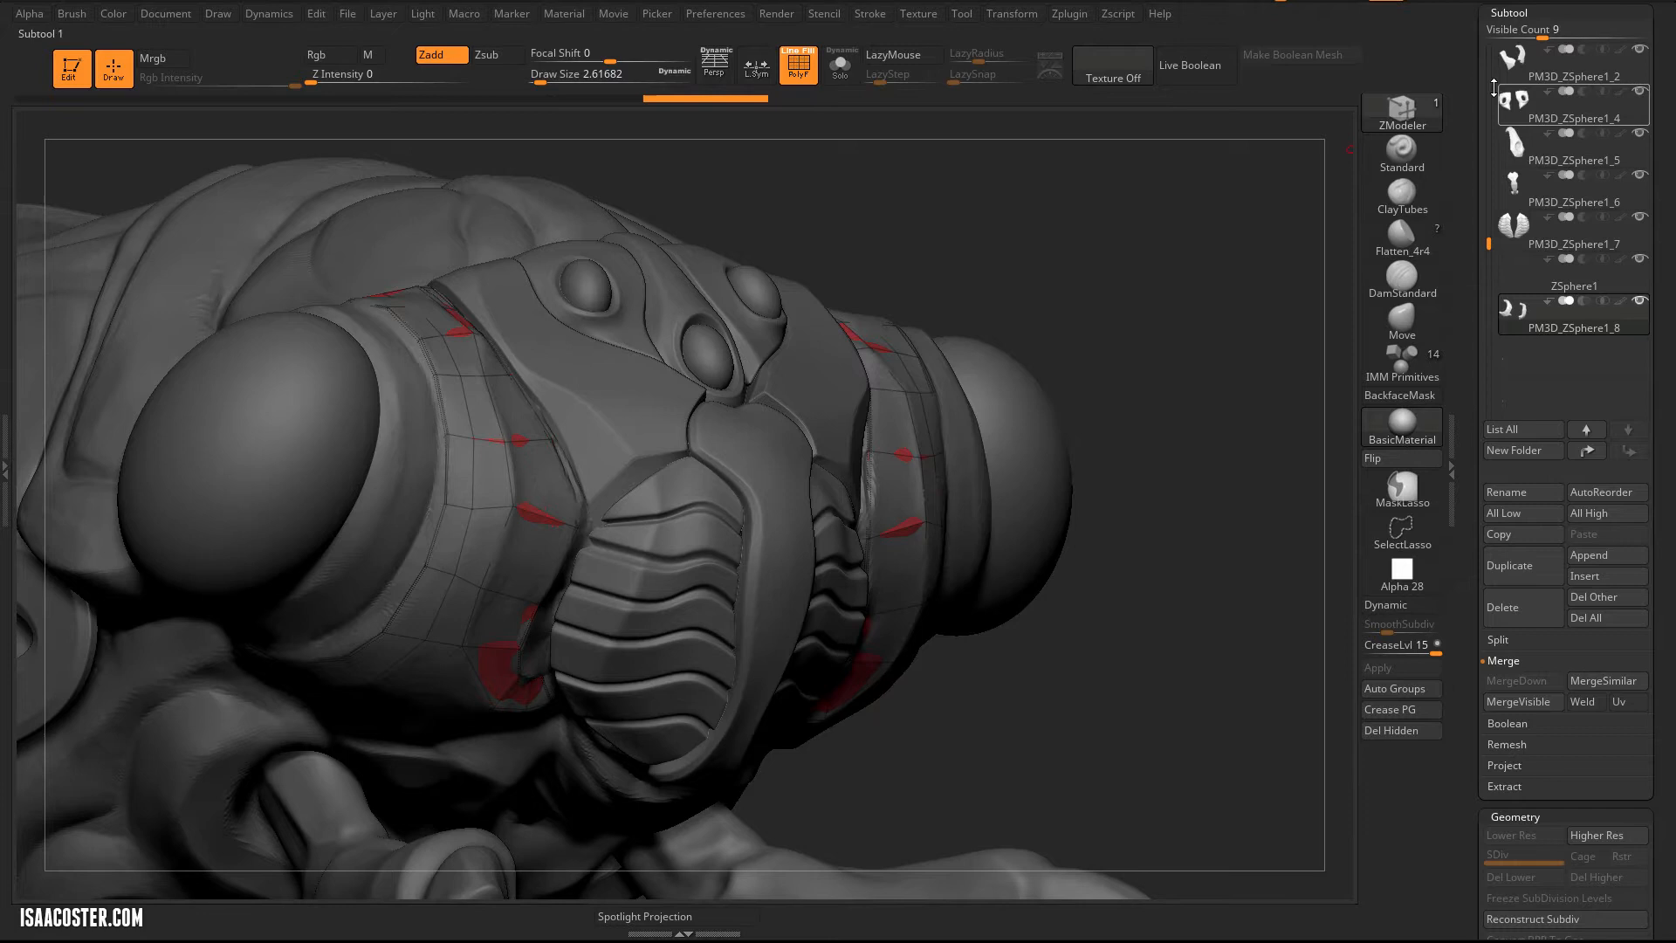
Crease the shoulder-pad edges and enable Dynamic subdivision with CreaseLvl 2.
scroll("up", 3)
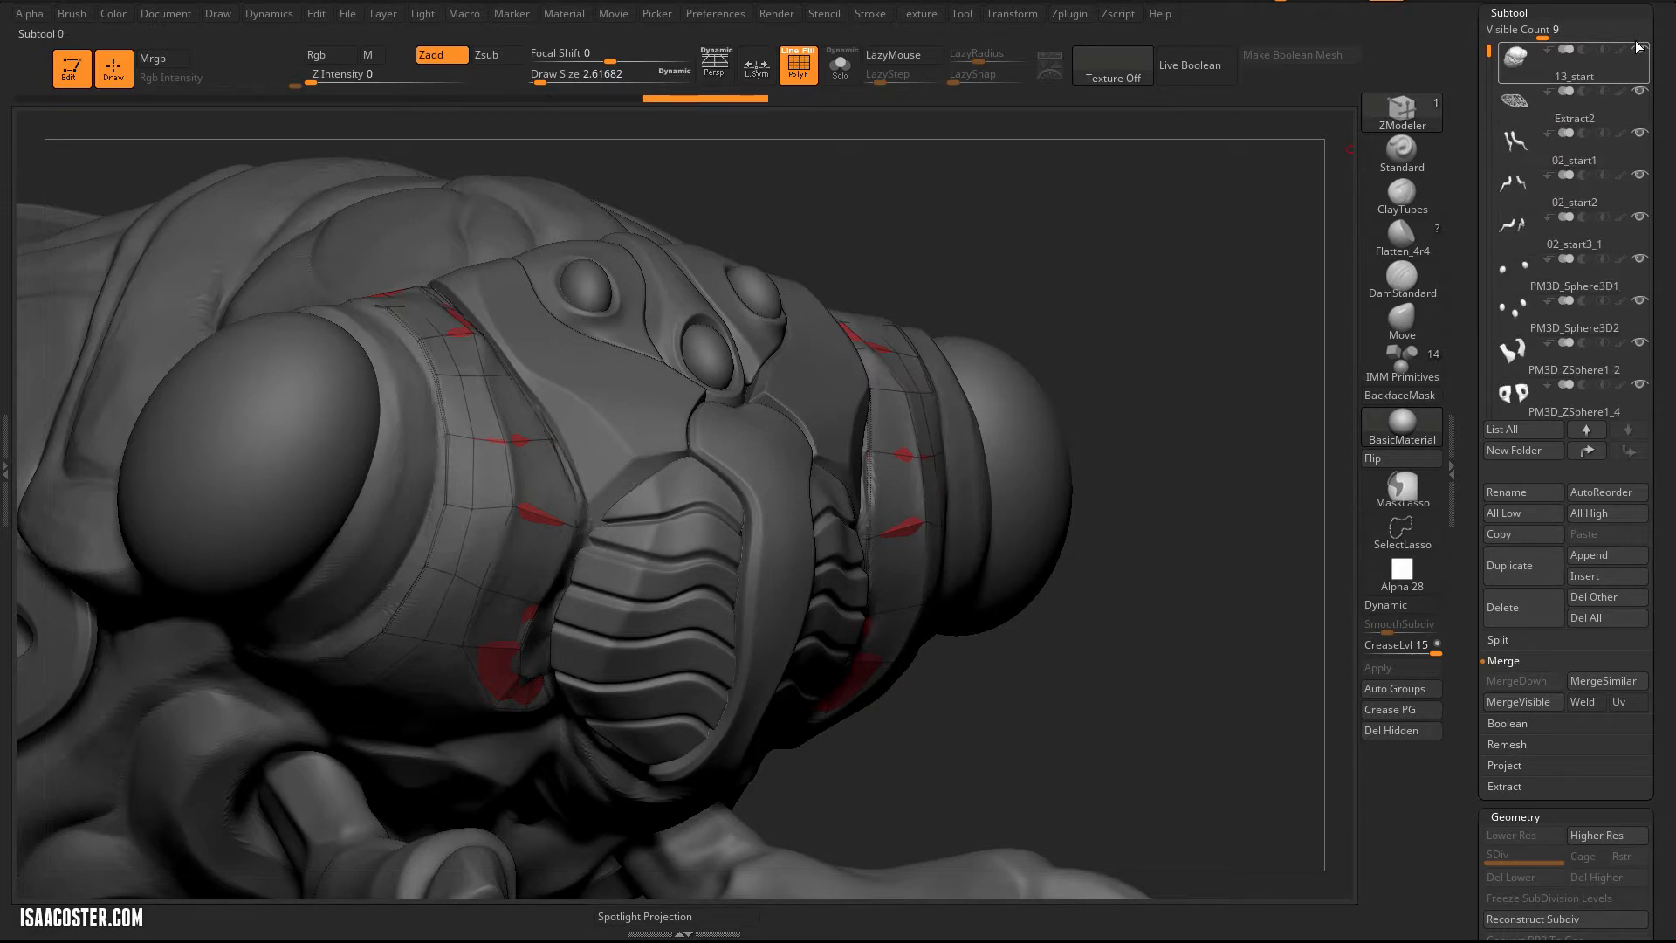
left_click(1572, 75)
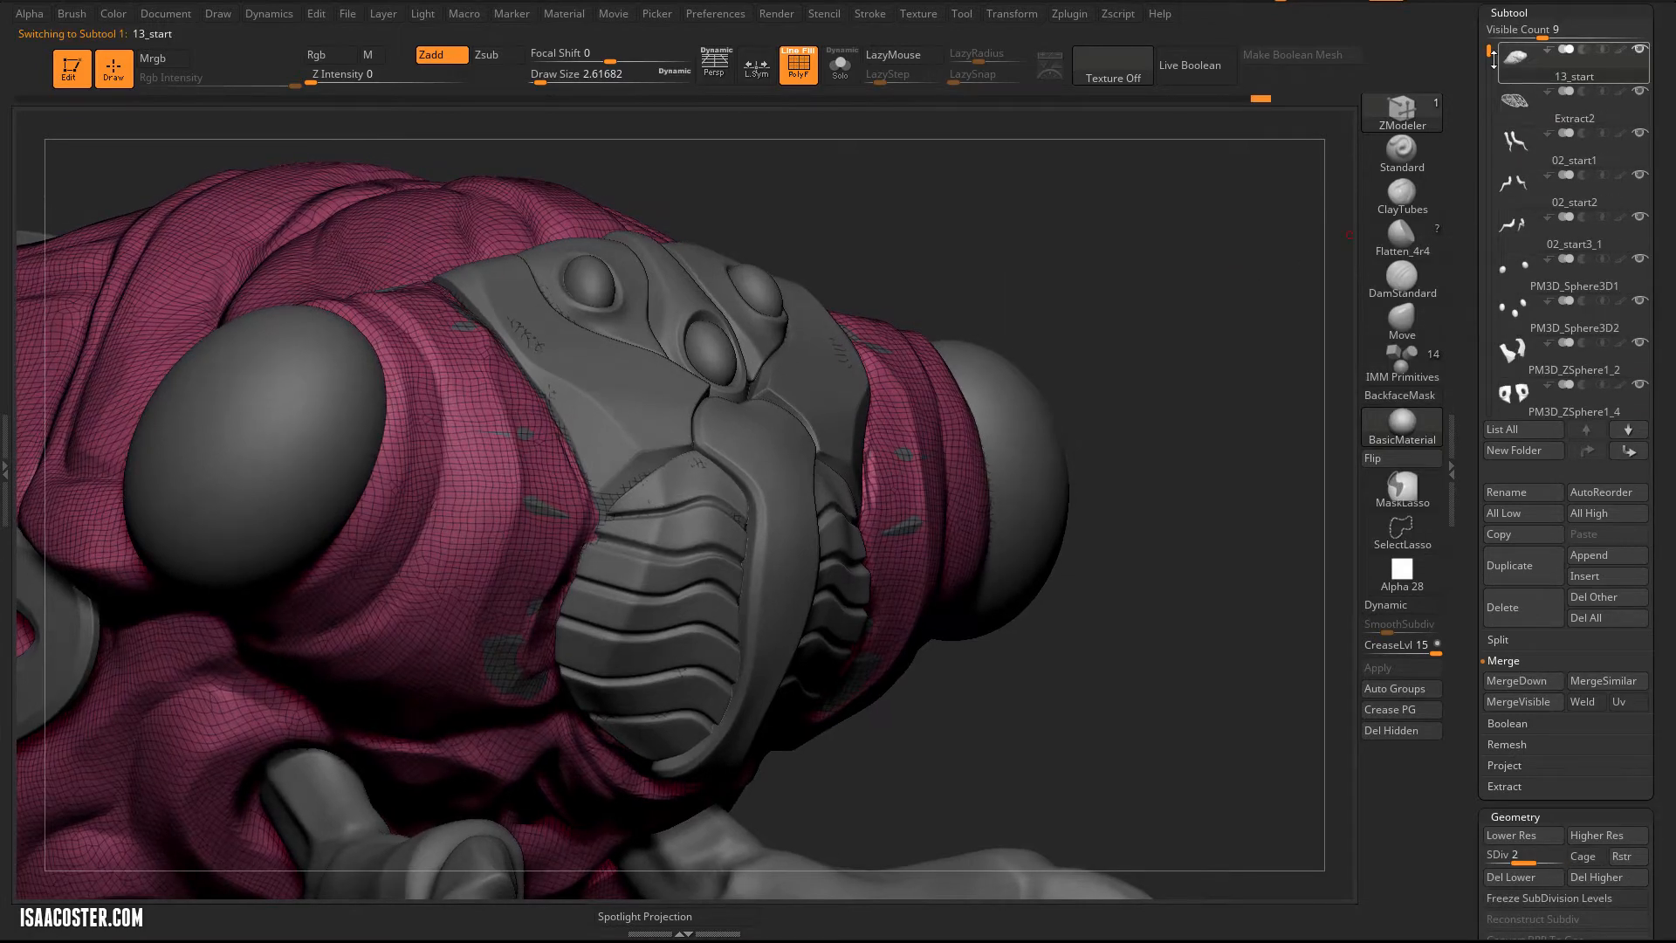
left_click(1571, 314)
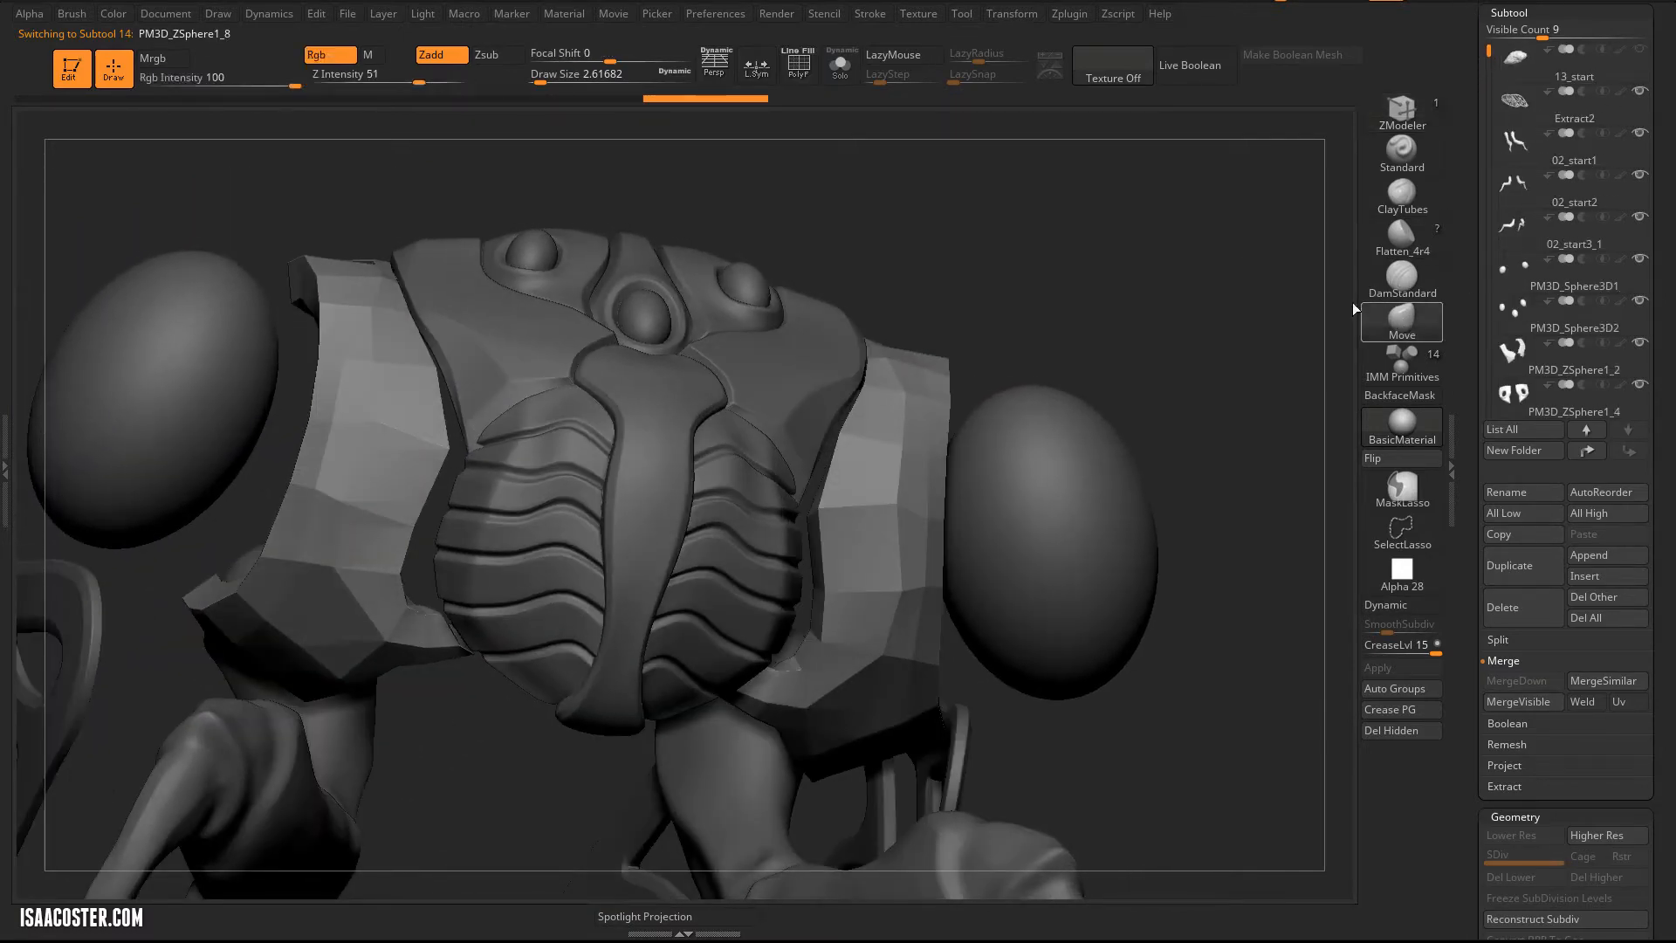
left_click(798, 66)
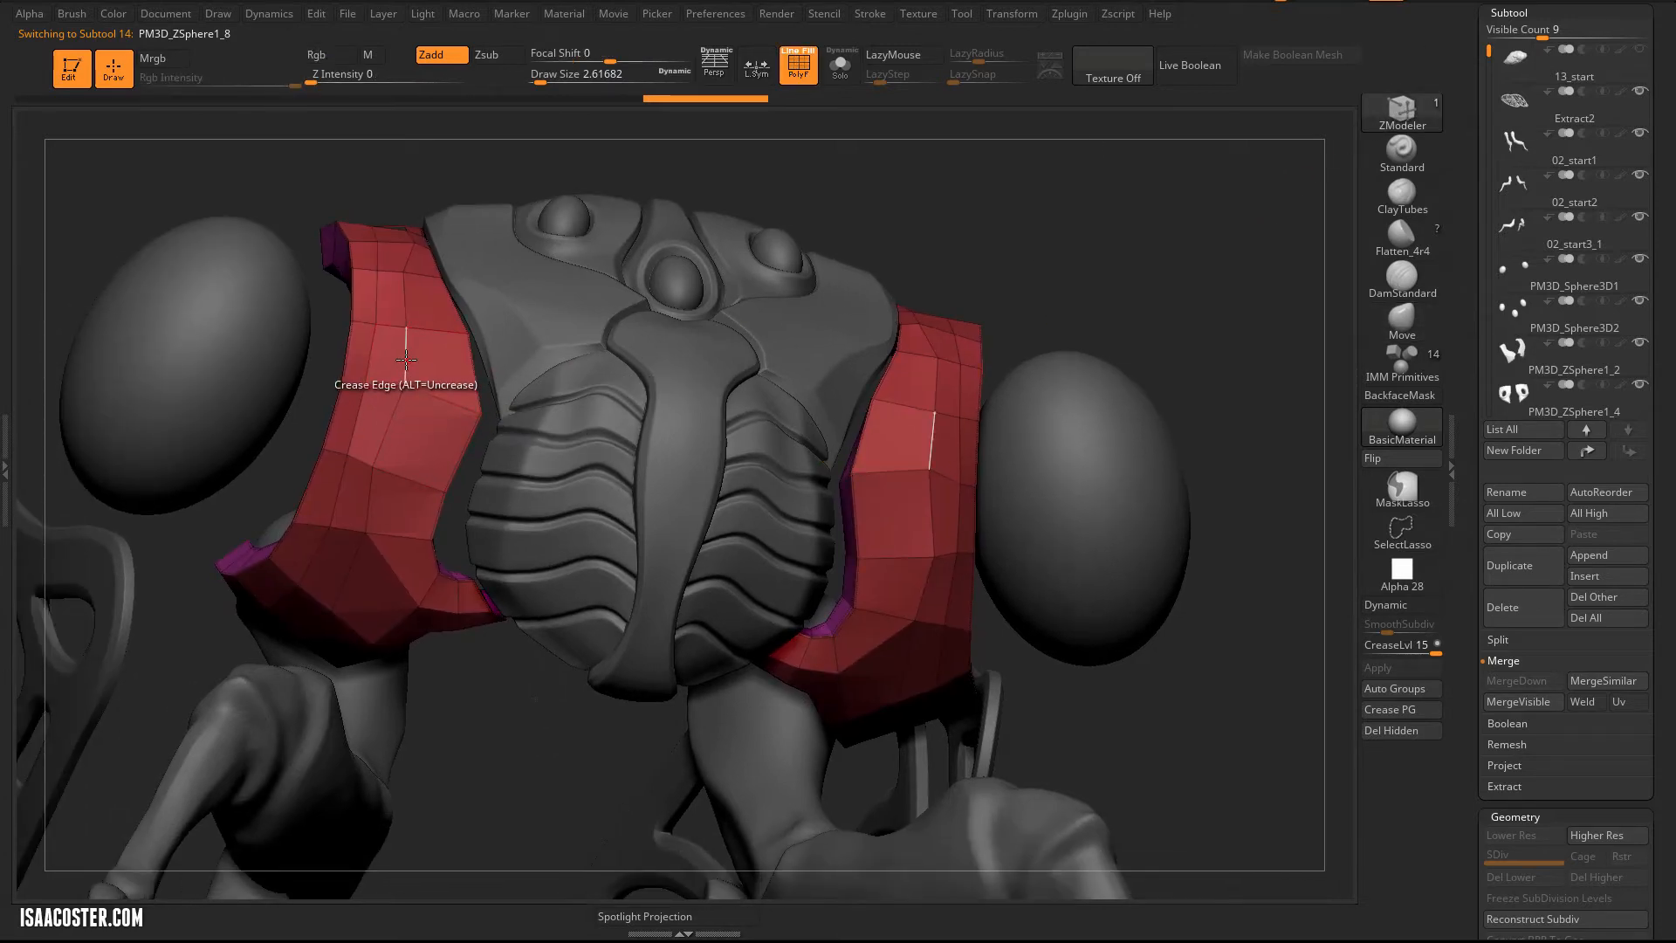
mouse_move(403, 465)
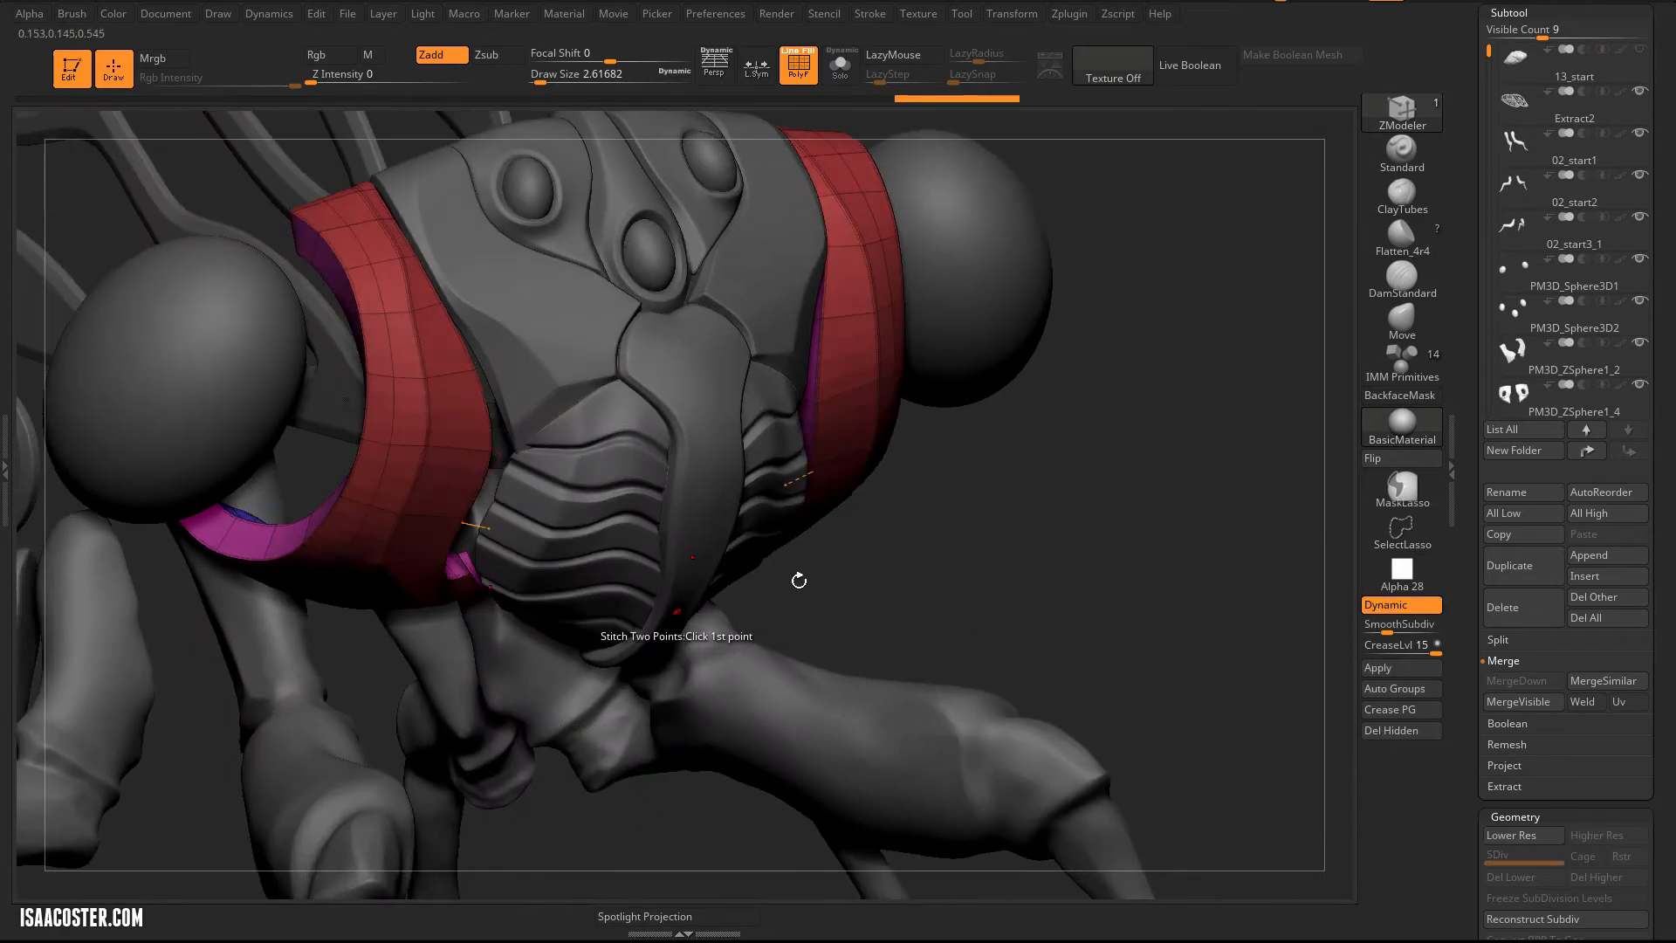
left_click(1377, 667)
type("2 ")
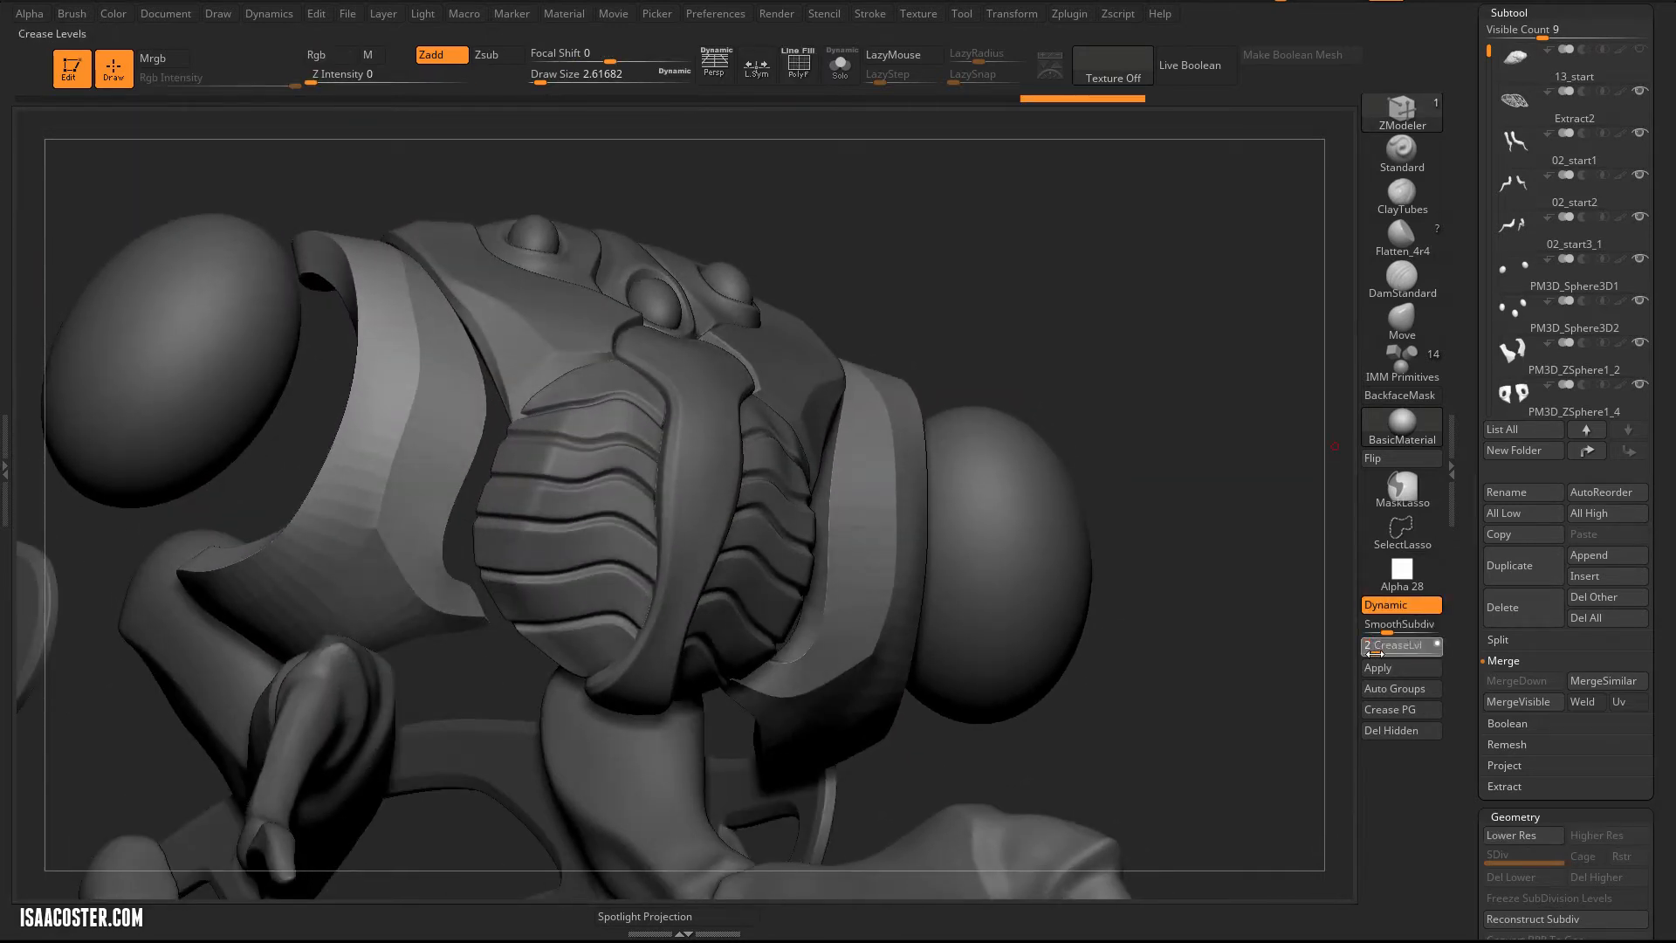
left_click(1400, 625)
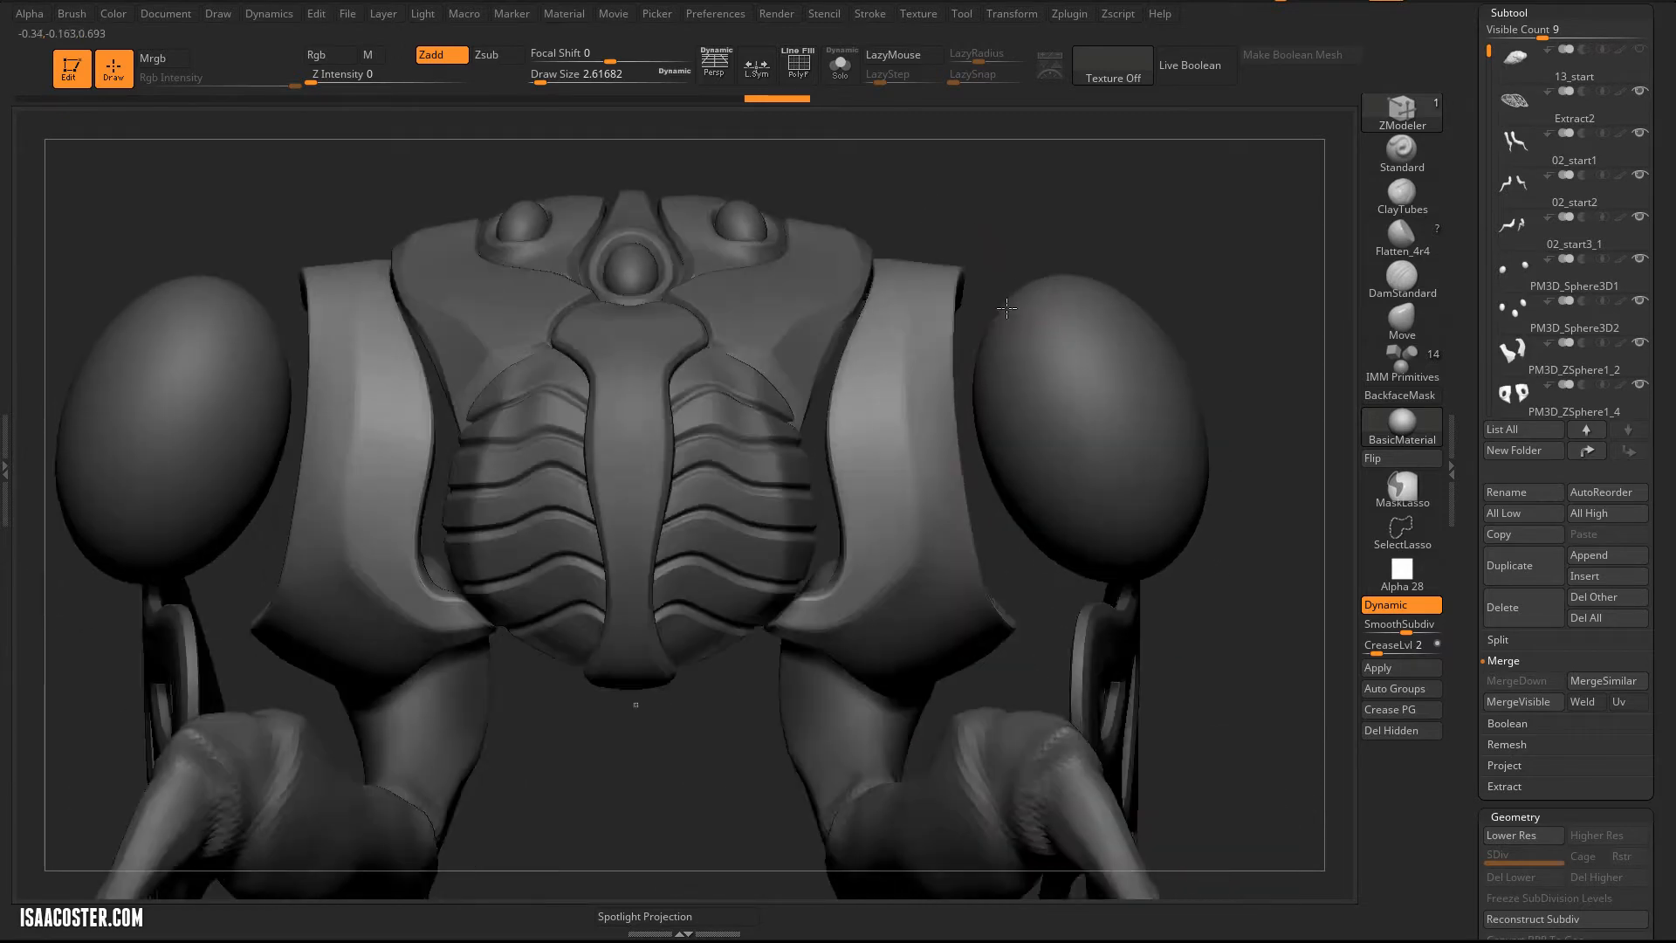
Solo one shoulder pad with Dynamic subdivision off and reshape its lower-end polygons.
left_click(1576, 410)
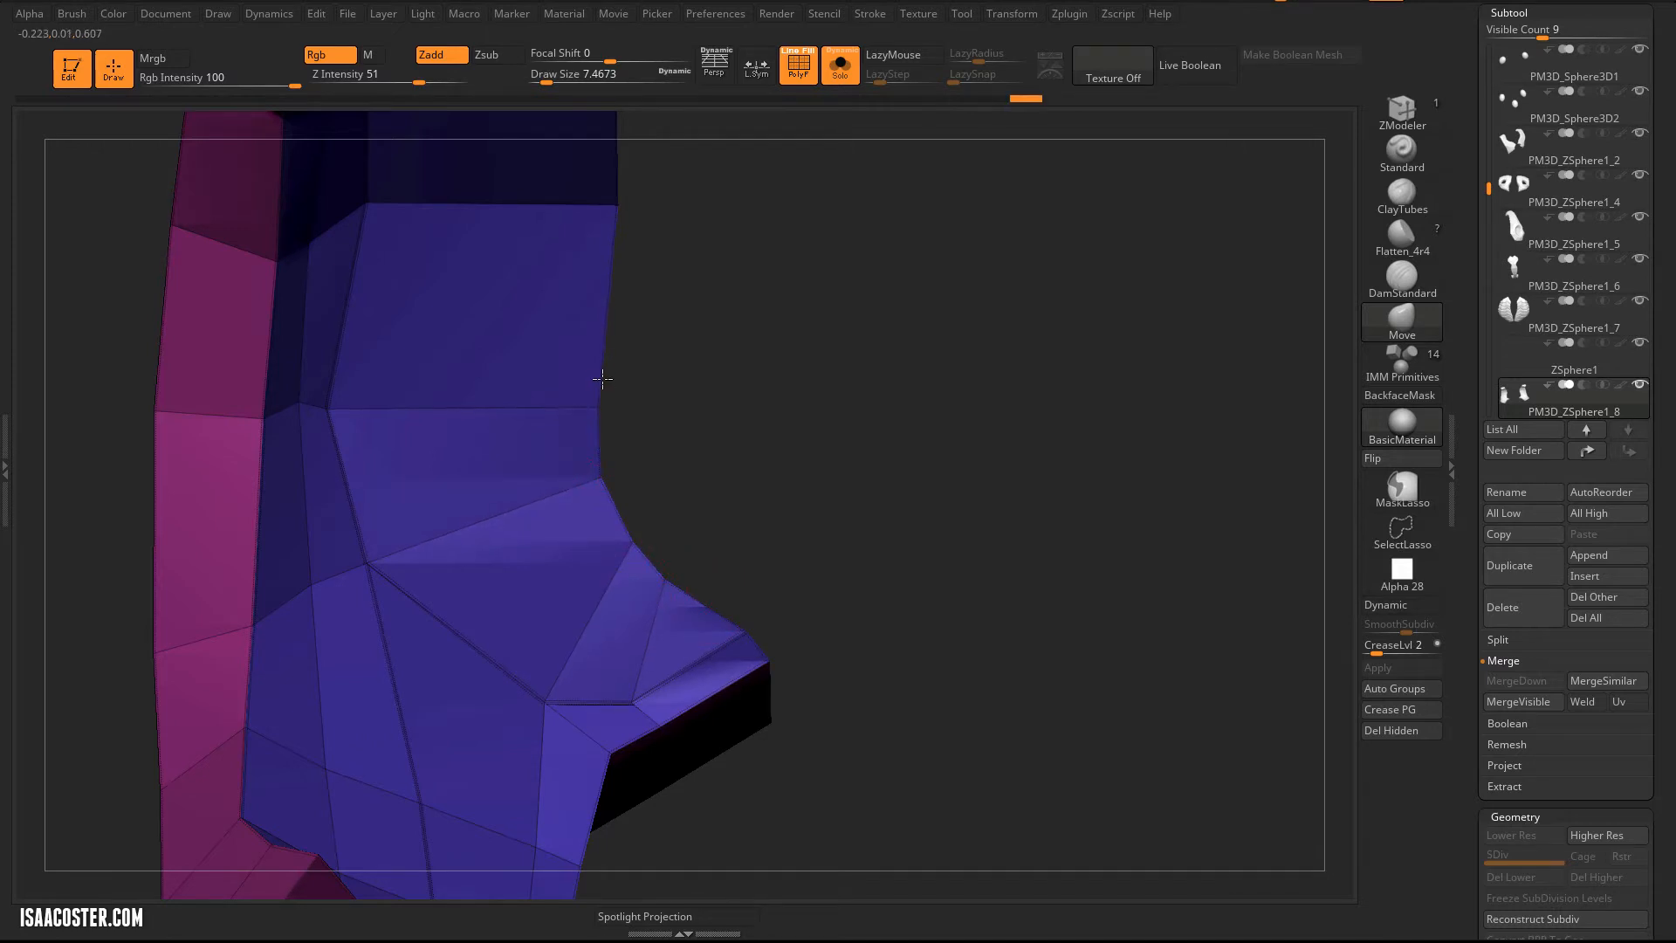
left_click(839, 64)
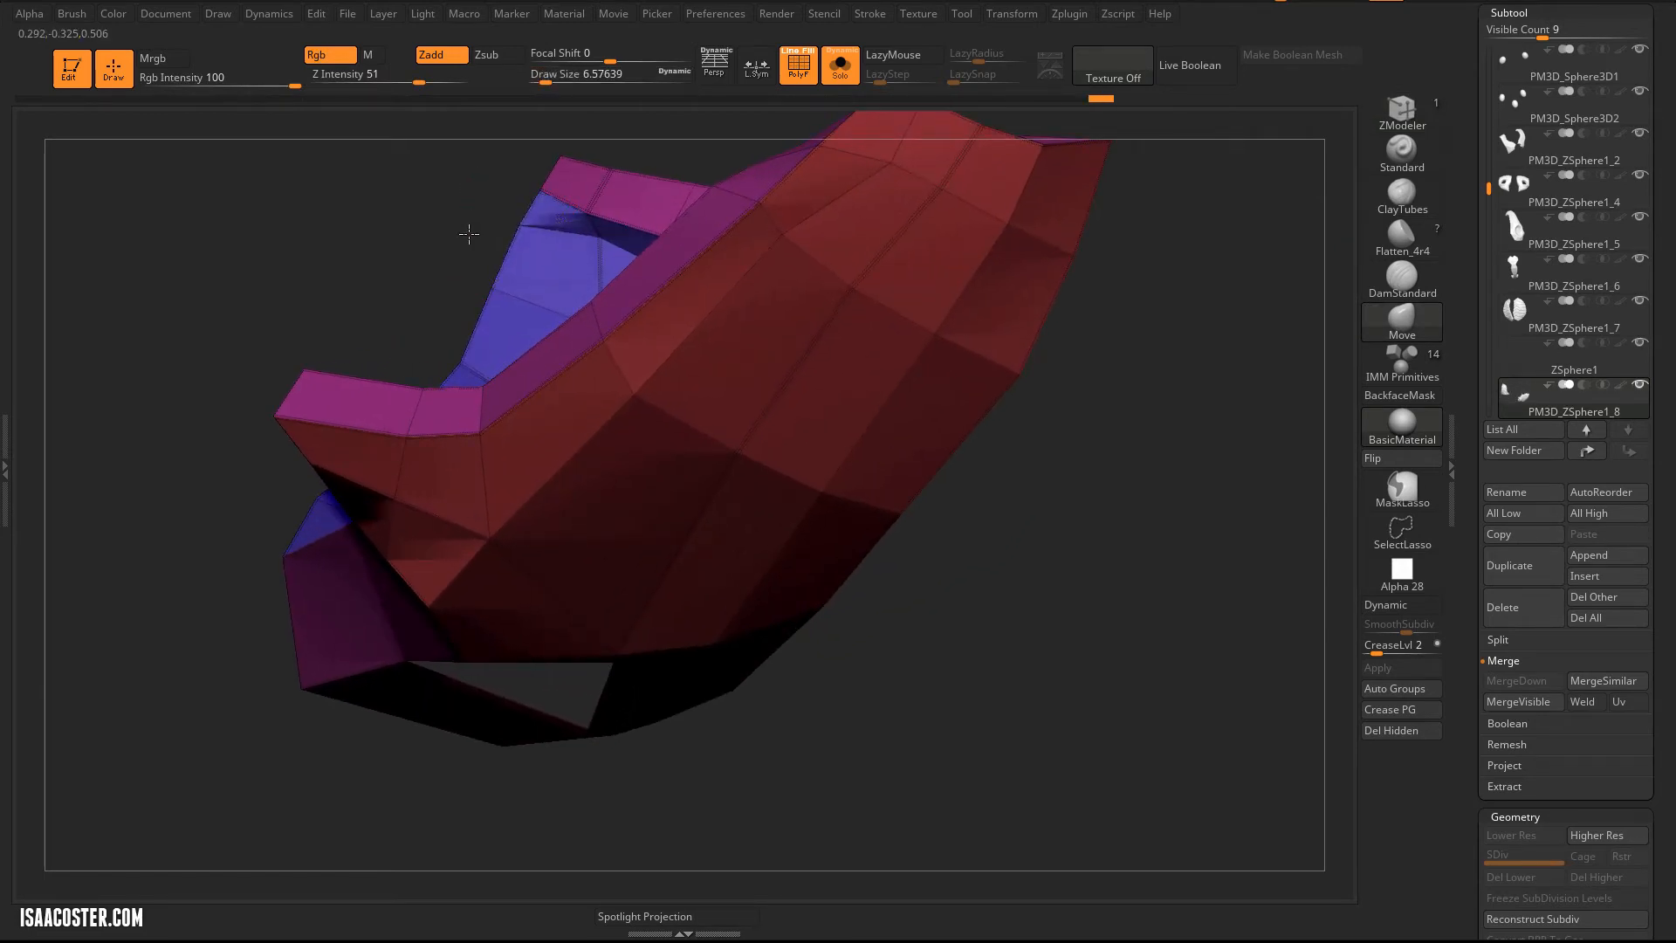
Extrude and move polygons to raise a block of faces on the pad's outer surface.
left_click(1401, 605)
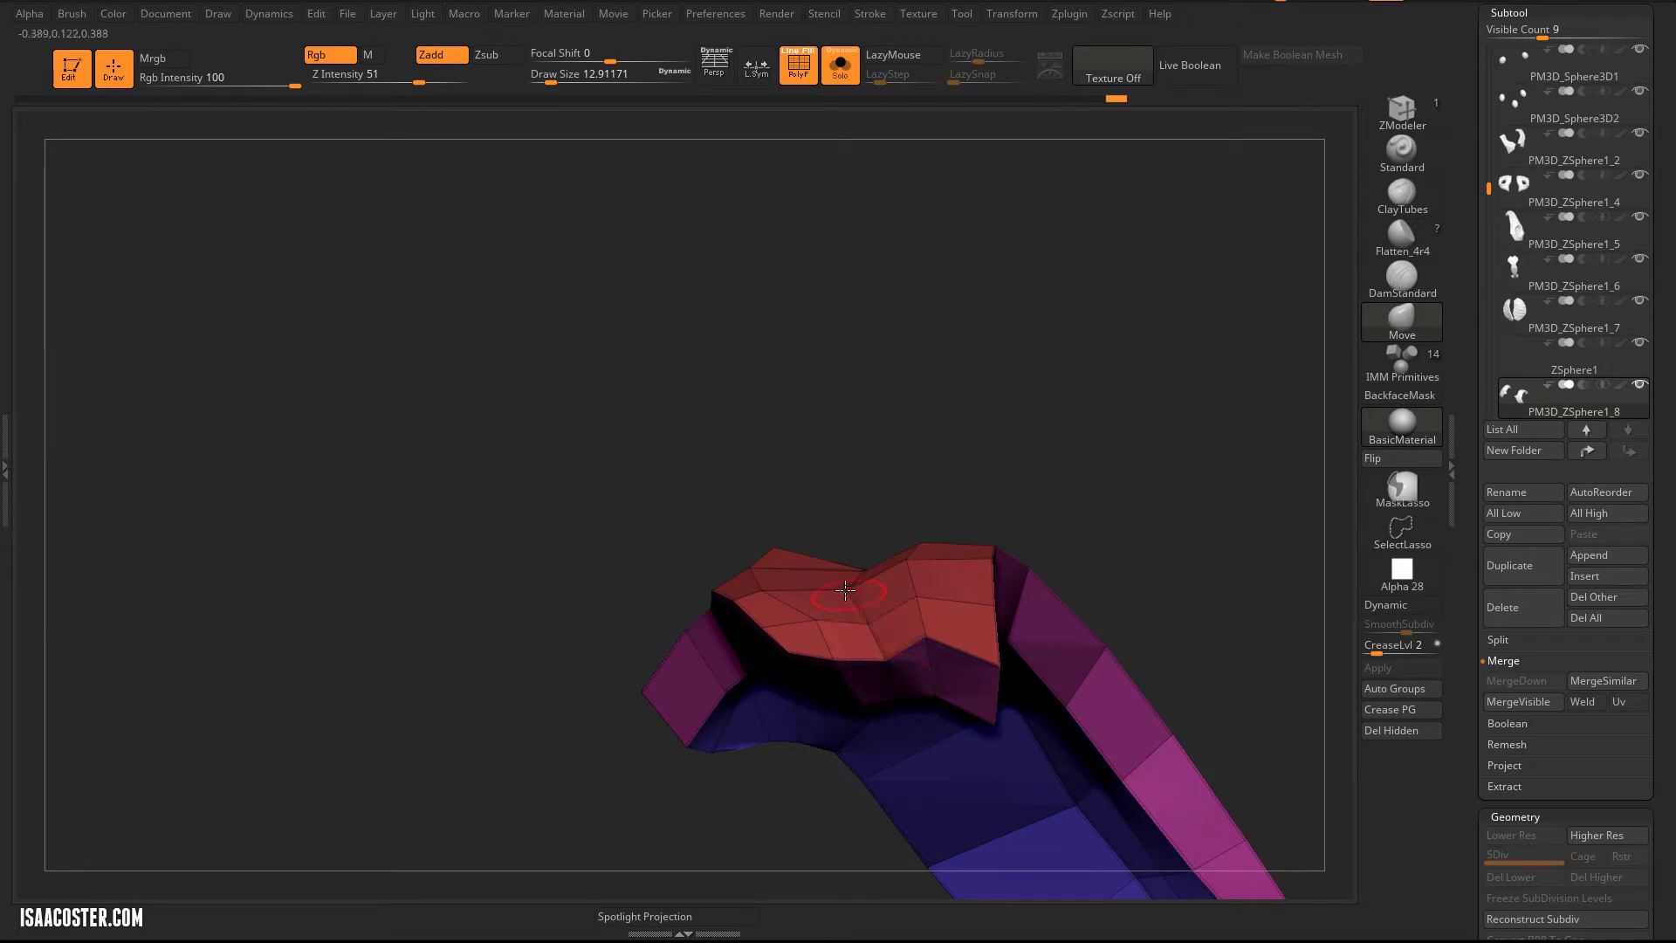
Alternate smoothed previews and low-poly Move-brush reshaping of the pads, ending smoothed on the full head.
left_click(1401, 604)
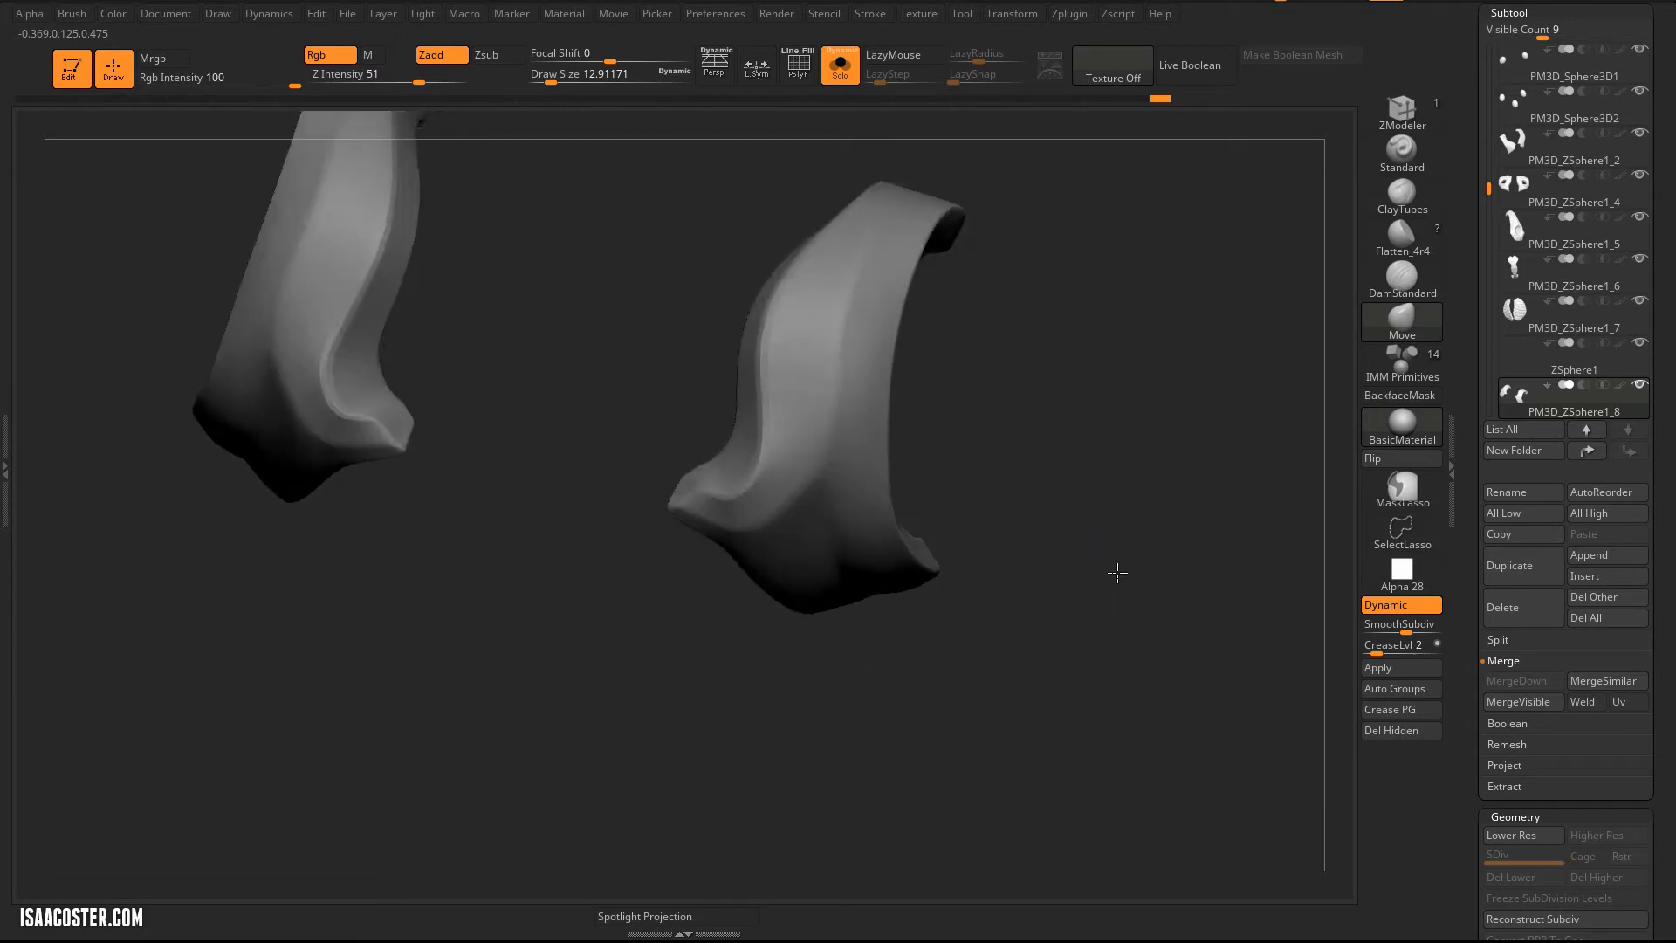
left_click(796, 64)
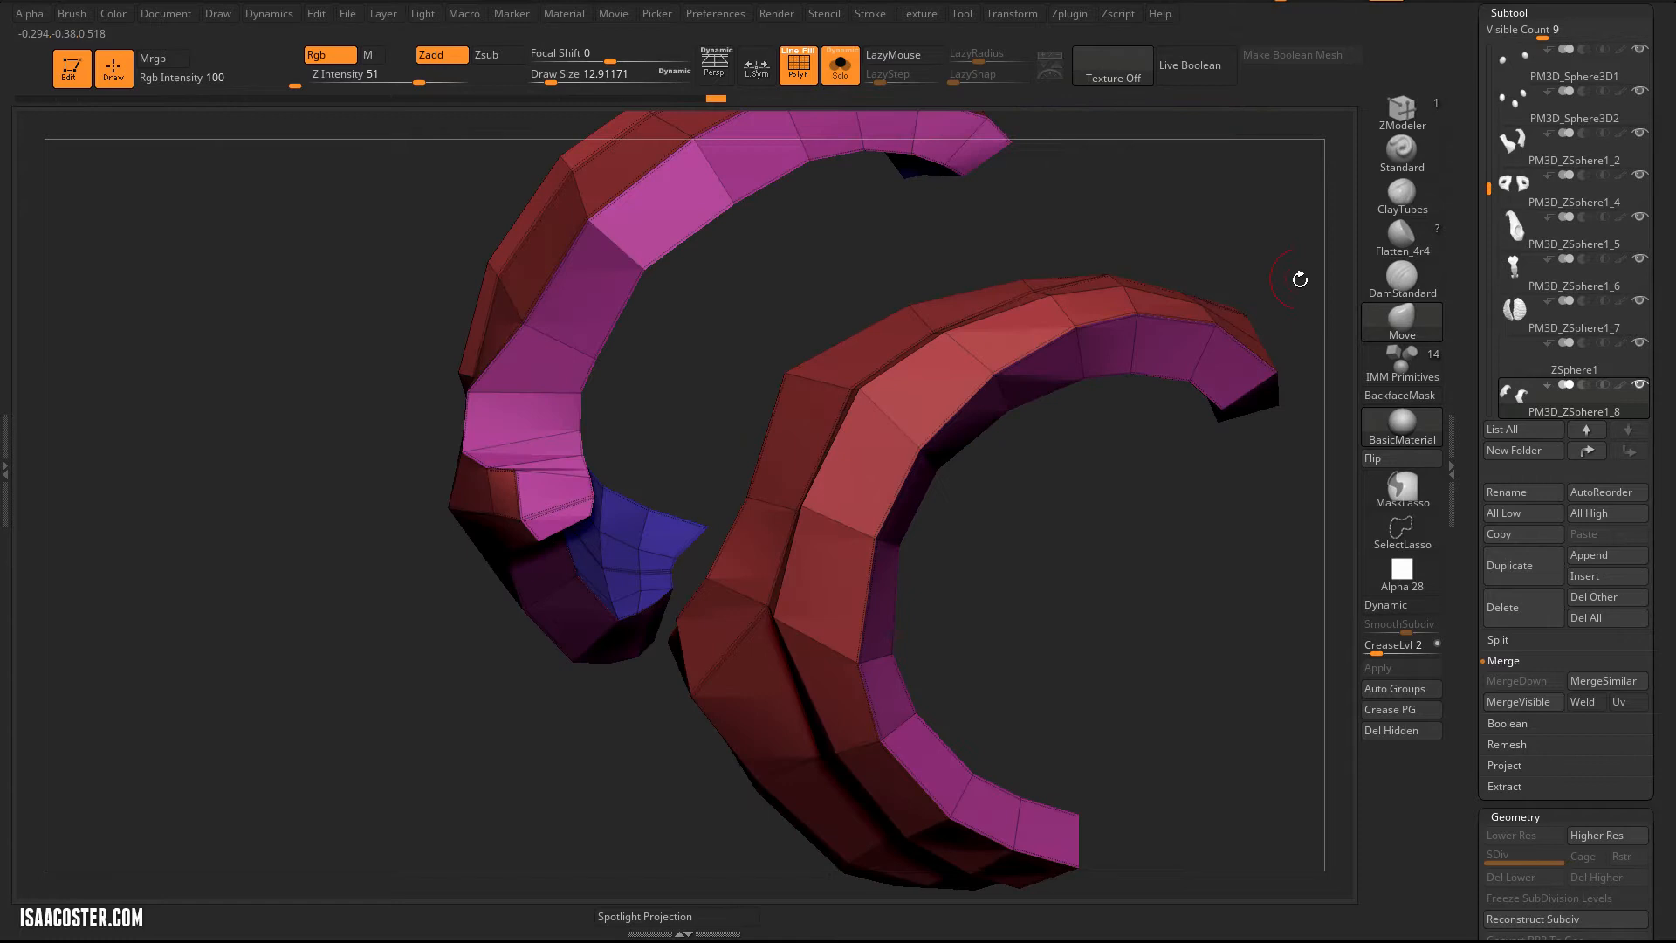
left_click(1400, 604)
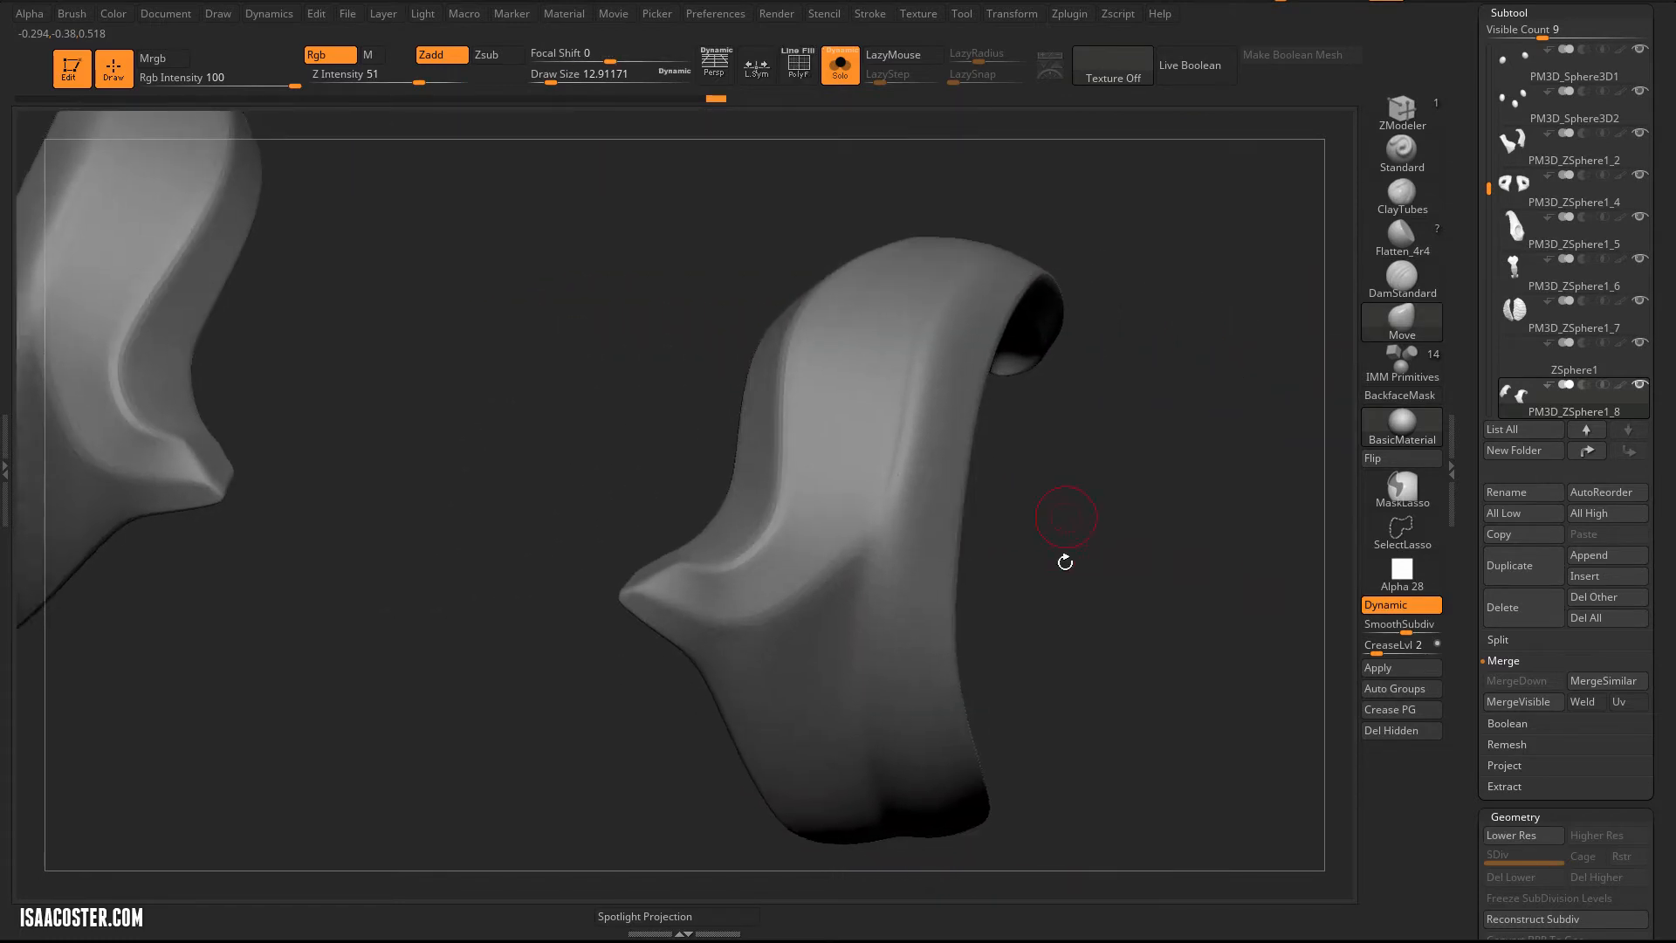
left_click(795, 65)
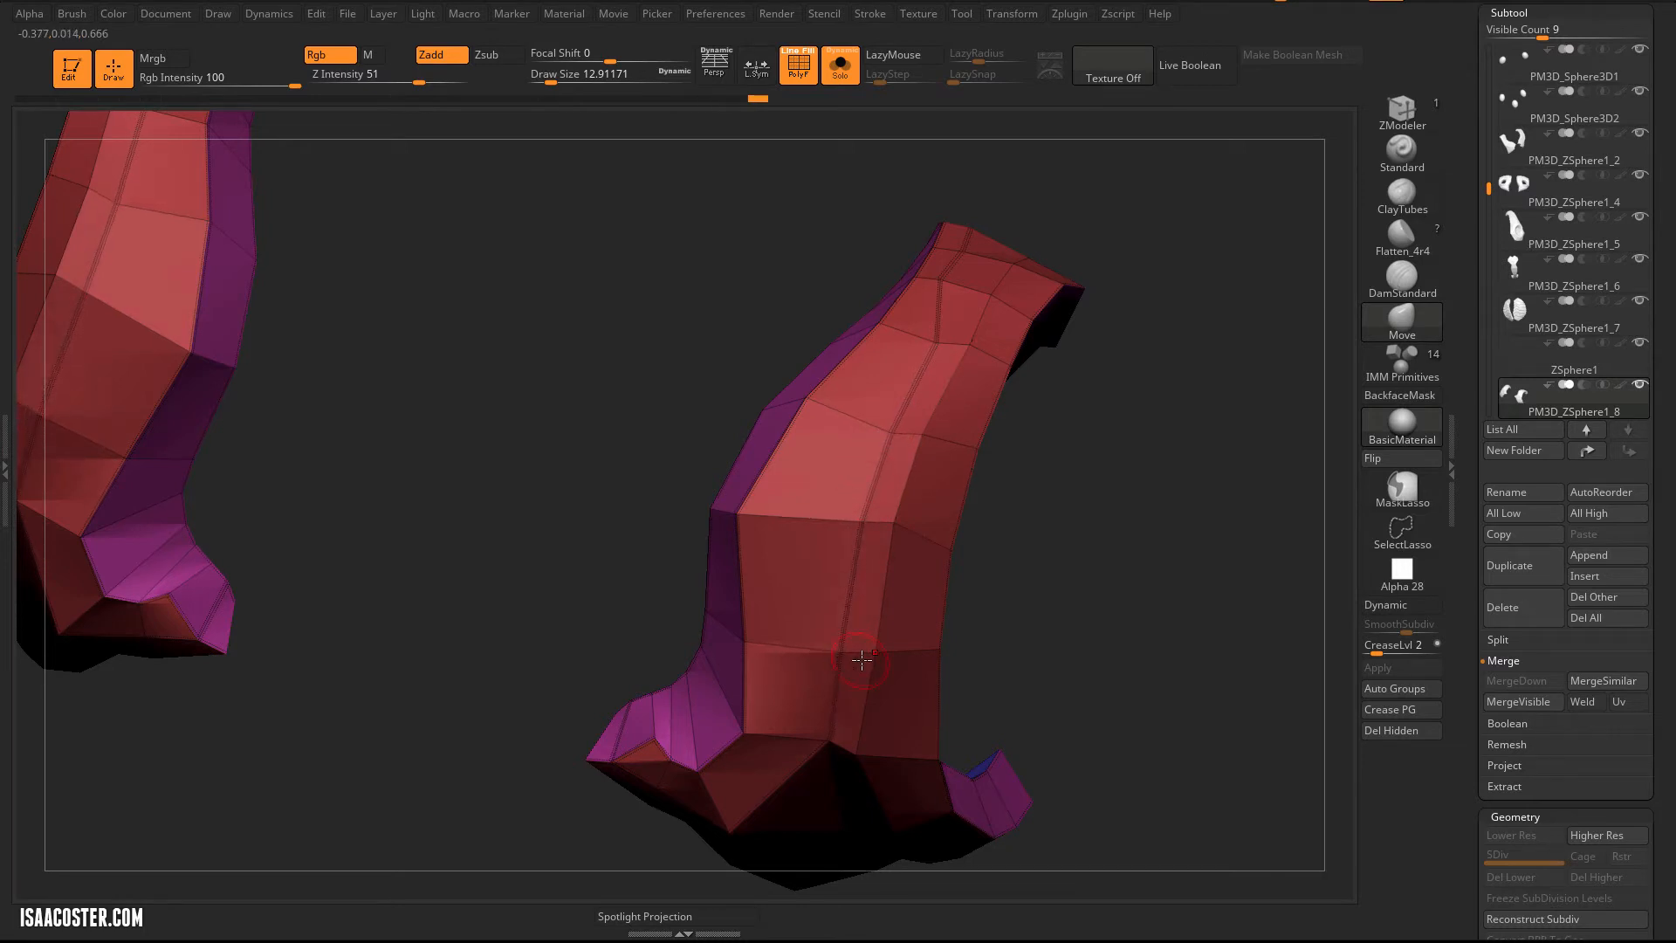
mouse_move(887, 512)
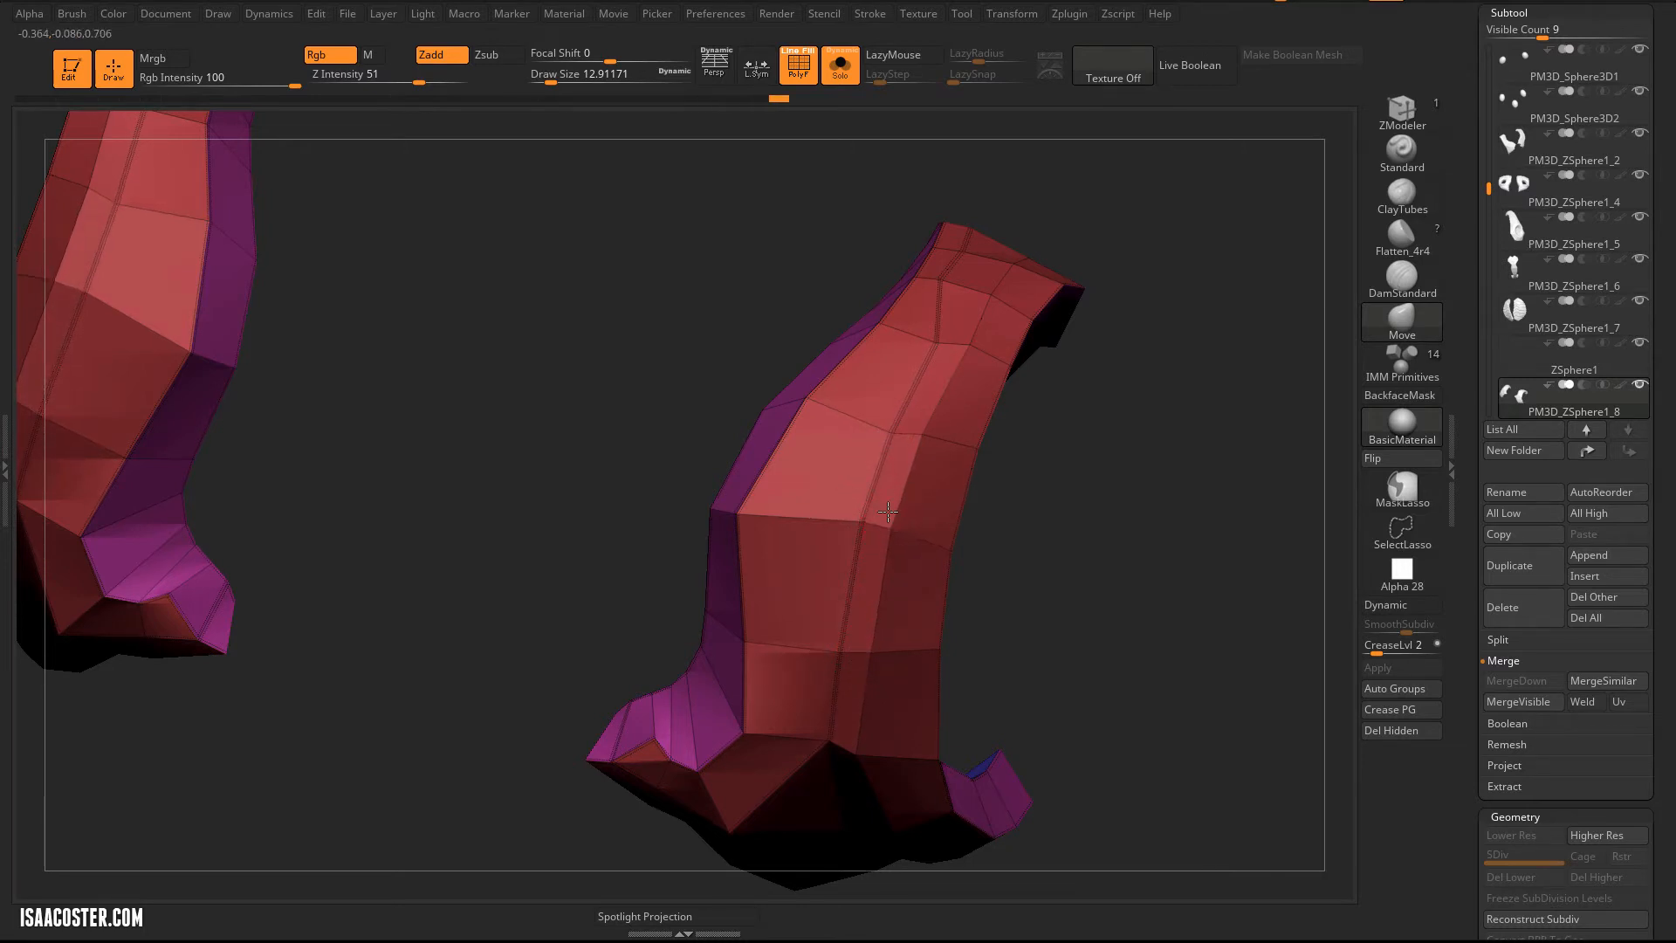
left_click(1386, 604)
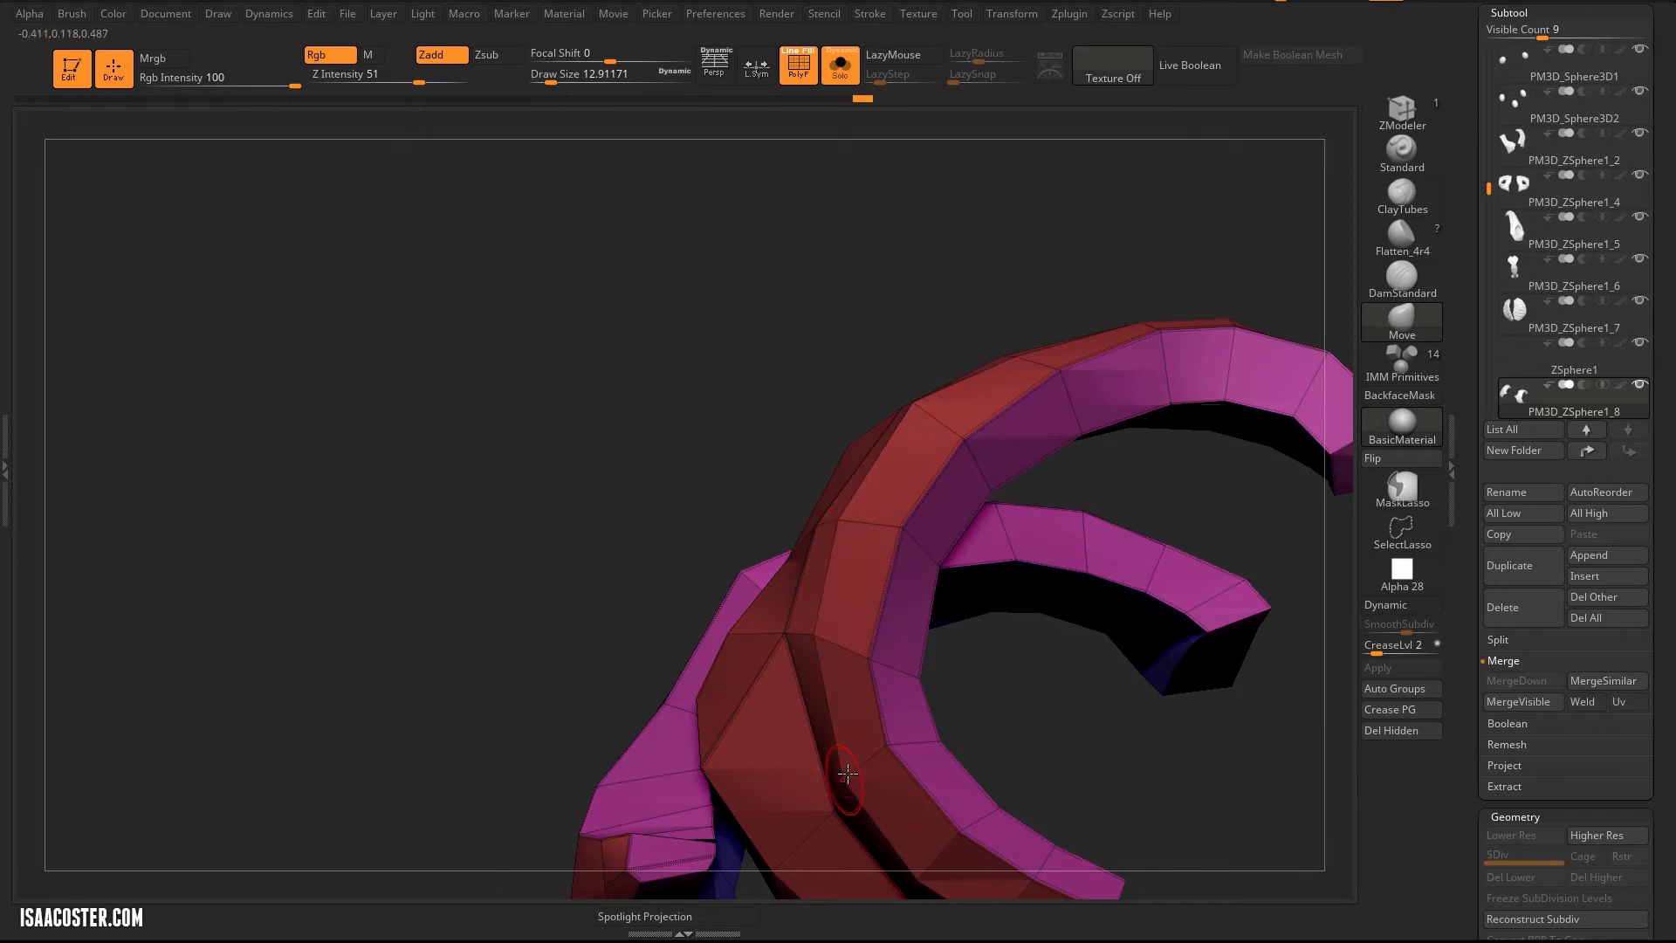
left_click(1388, 606)
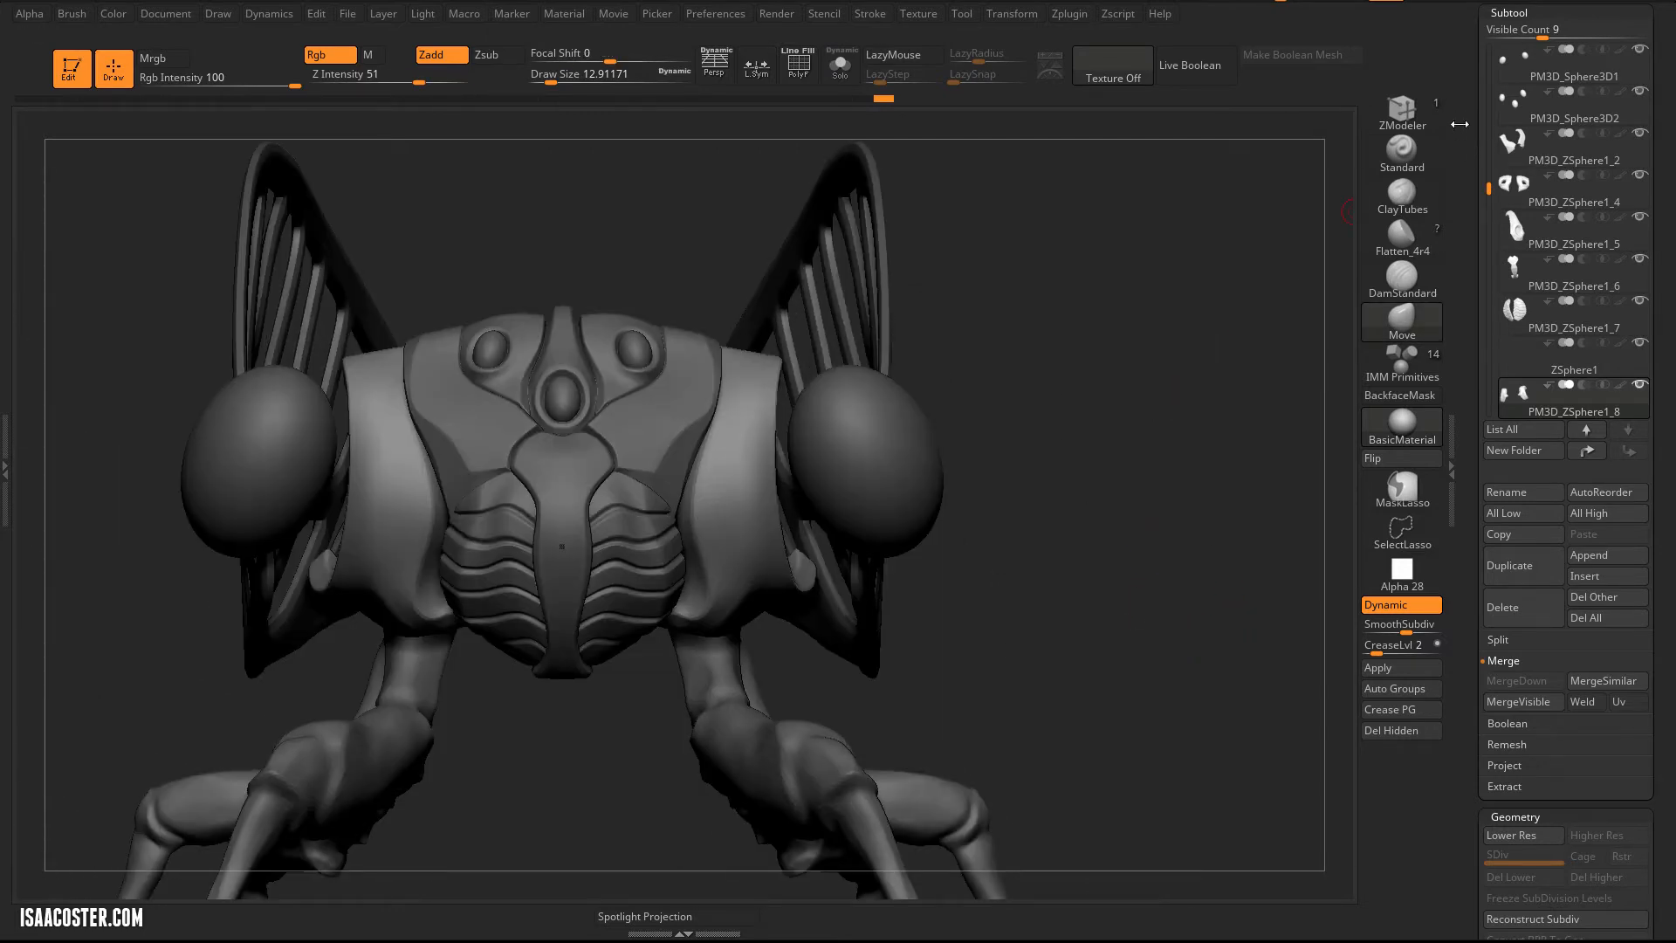
Build up the head bands beside the eyes with ClayTubes strokes on the head subtool.
scroll("up", 3)
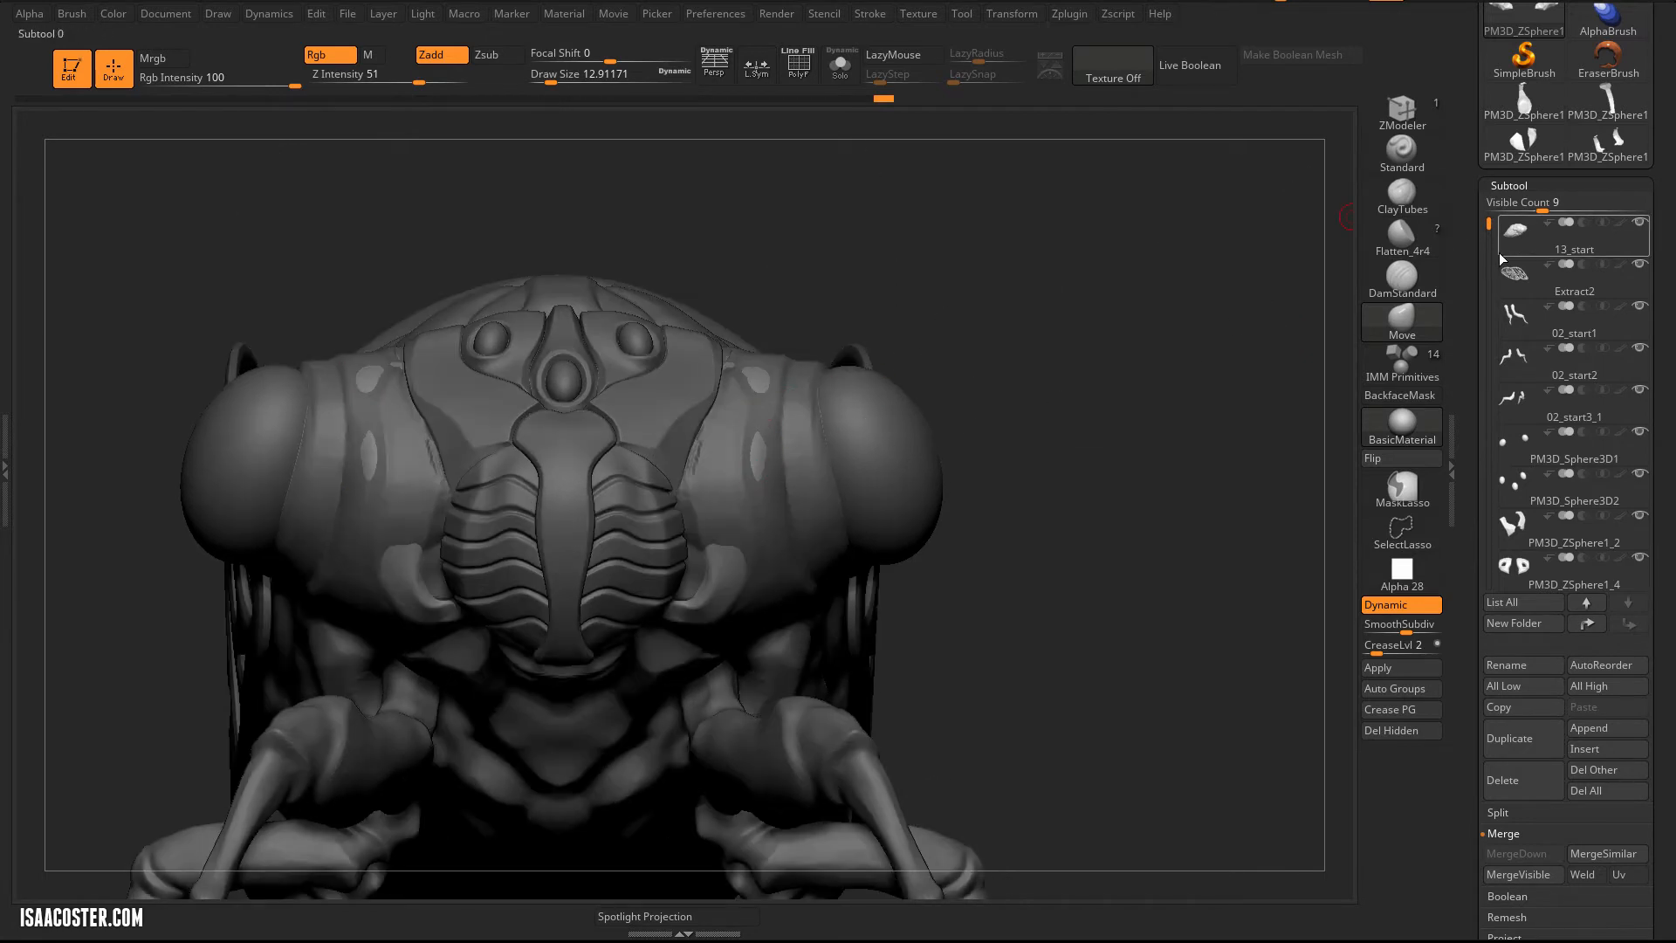
left_click(1573, 236)
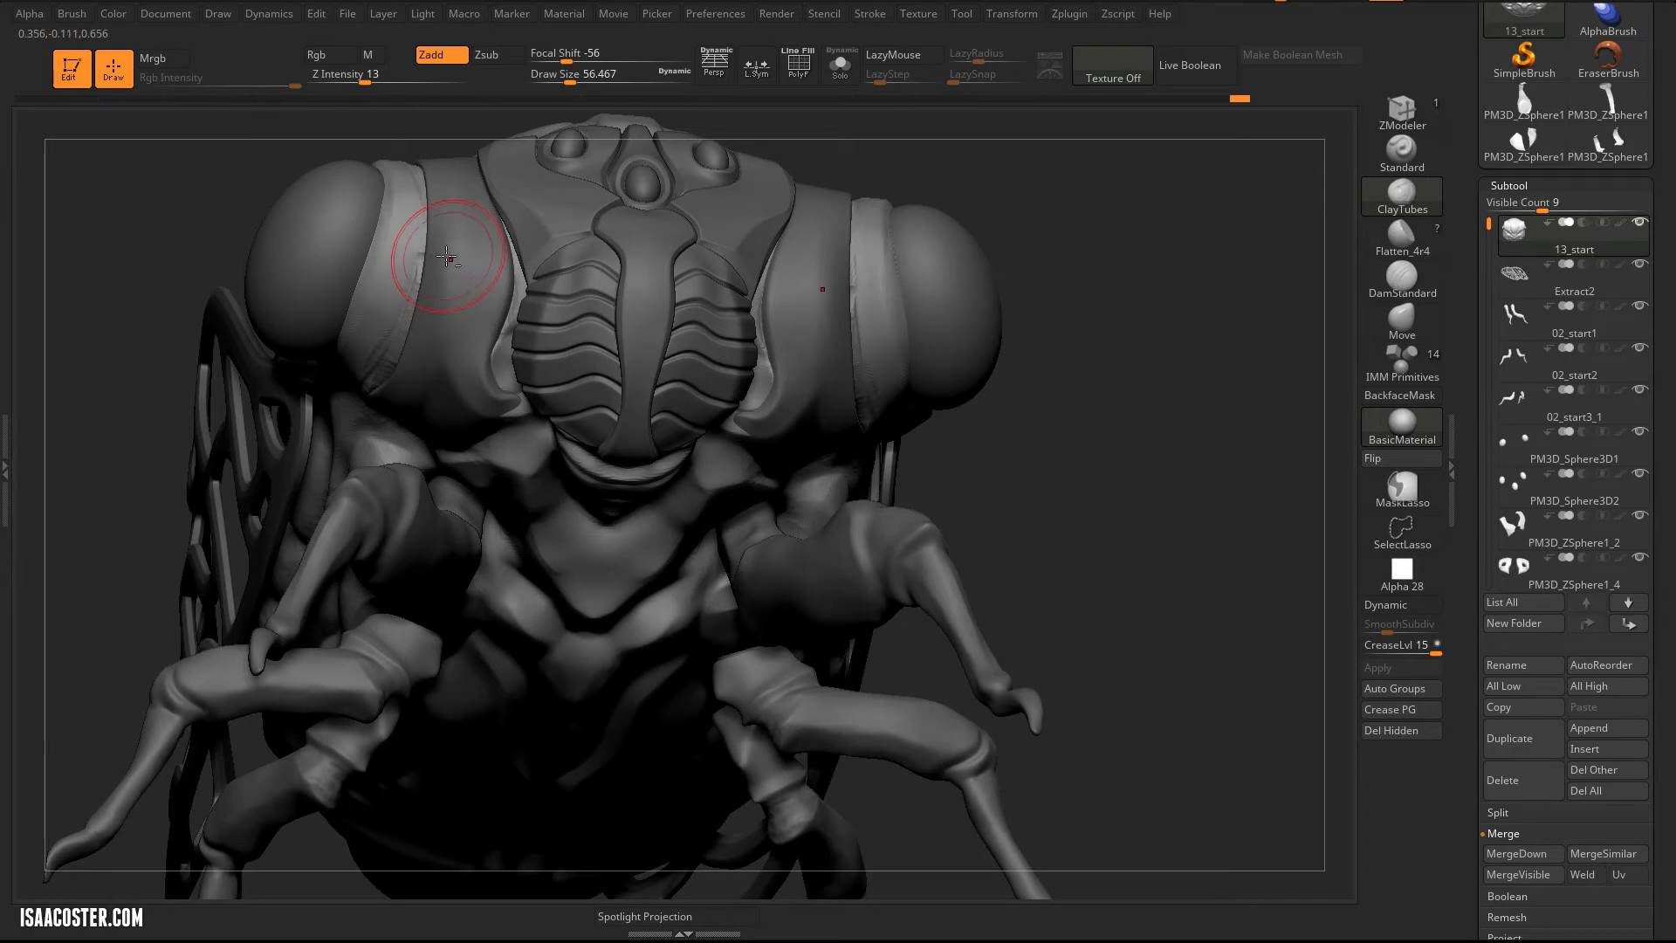
mouse_move(860, 347)
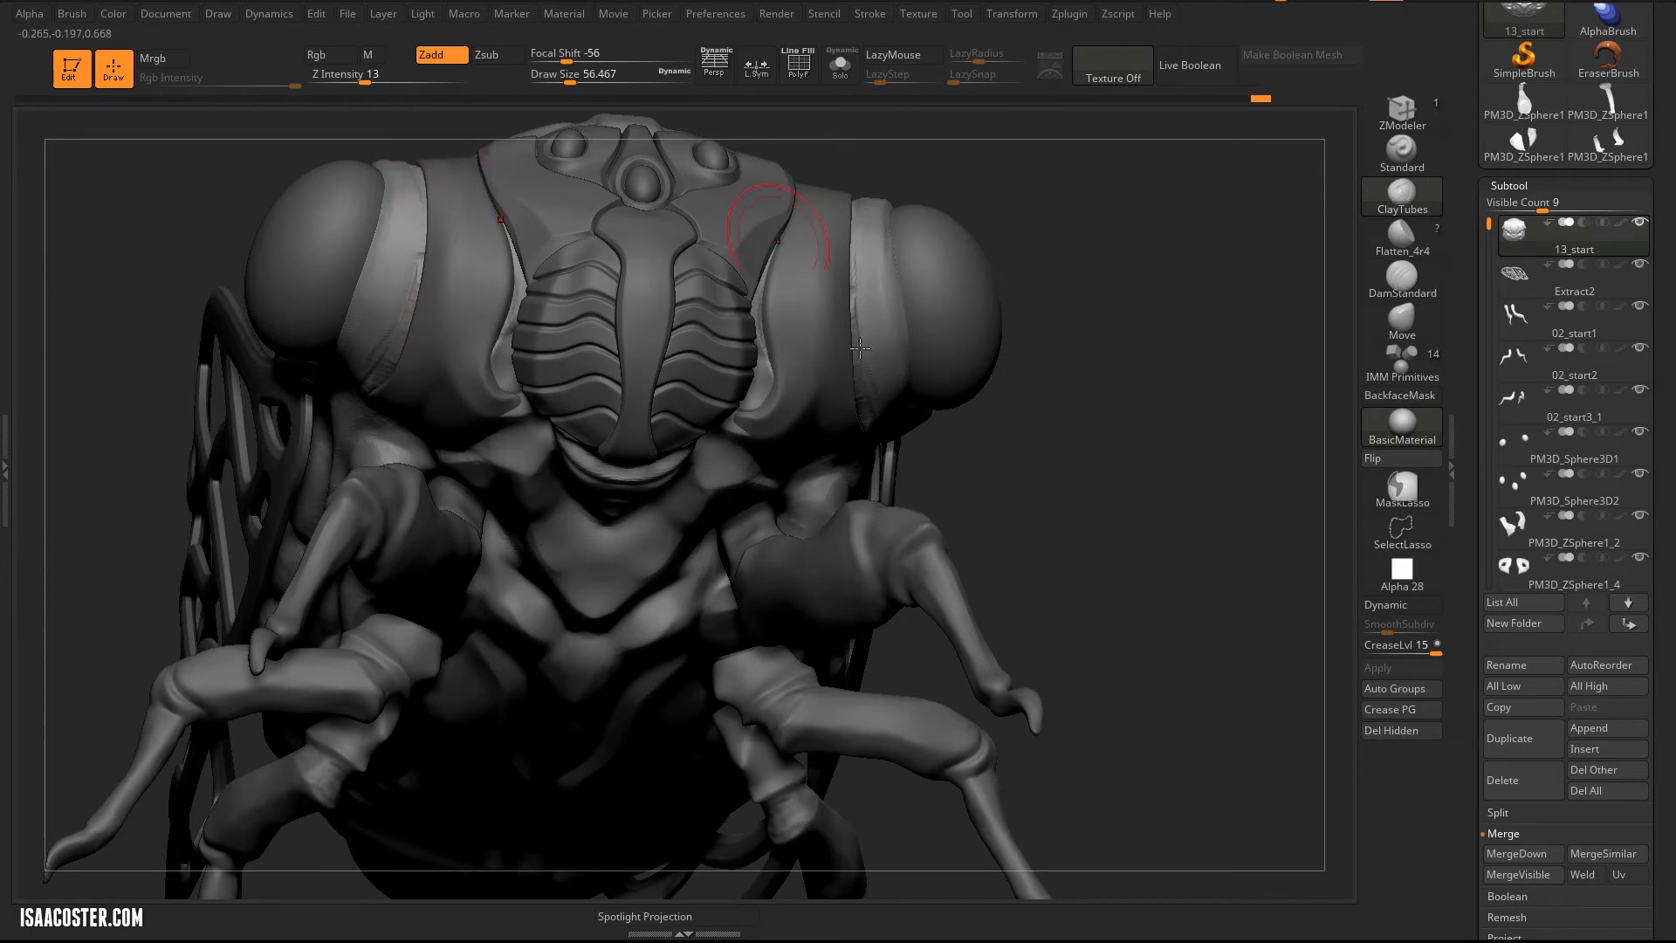
left_click(1571, 566)
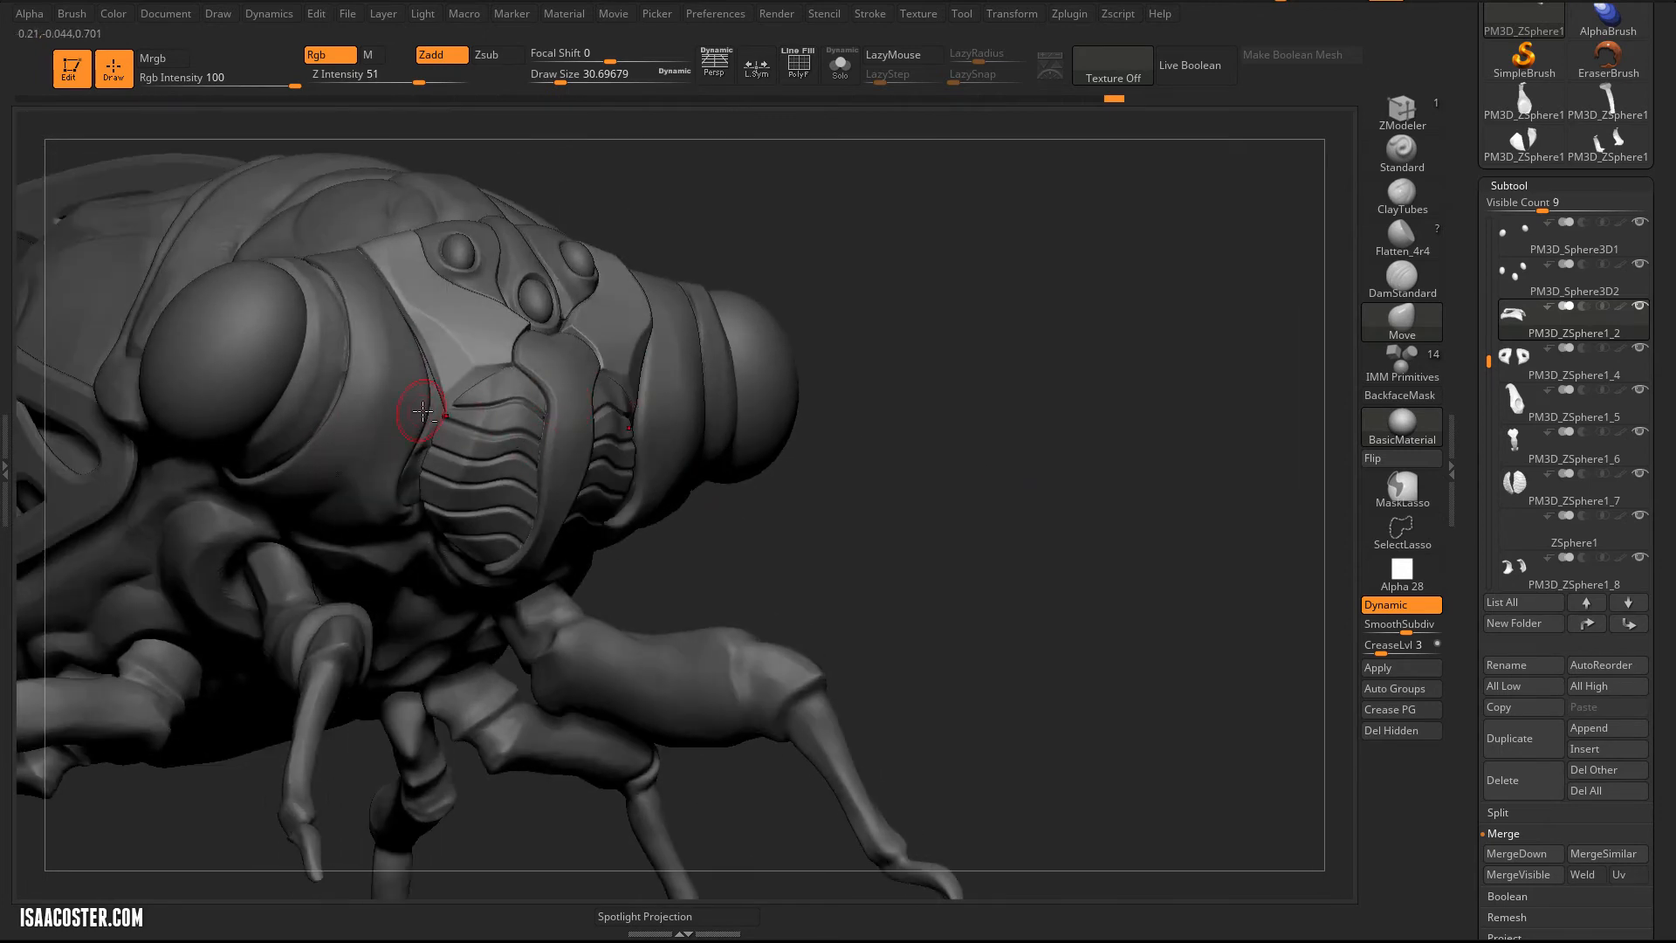
left_click(1571, 236)
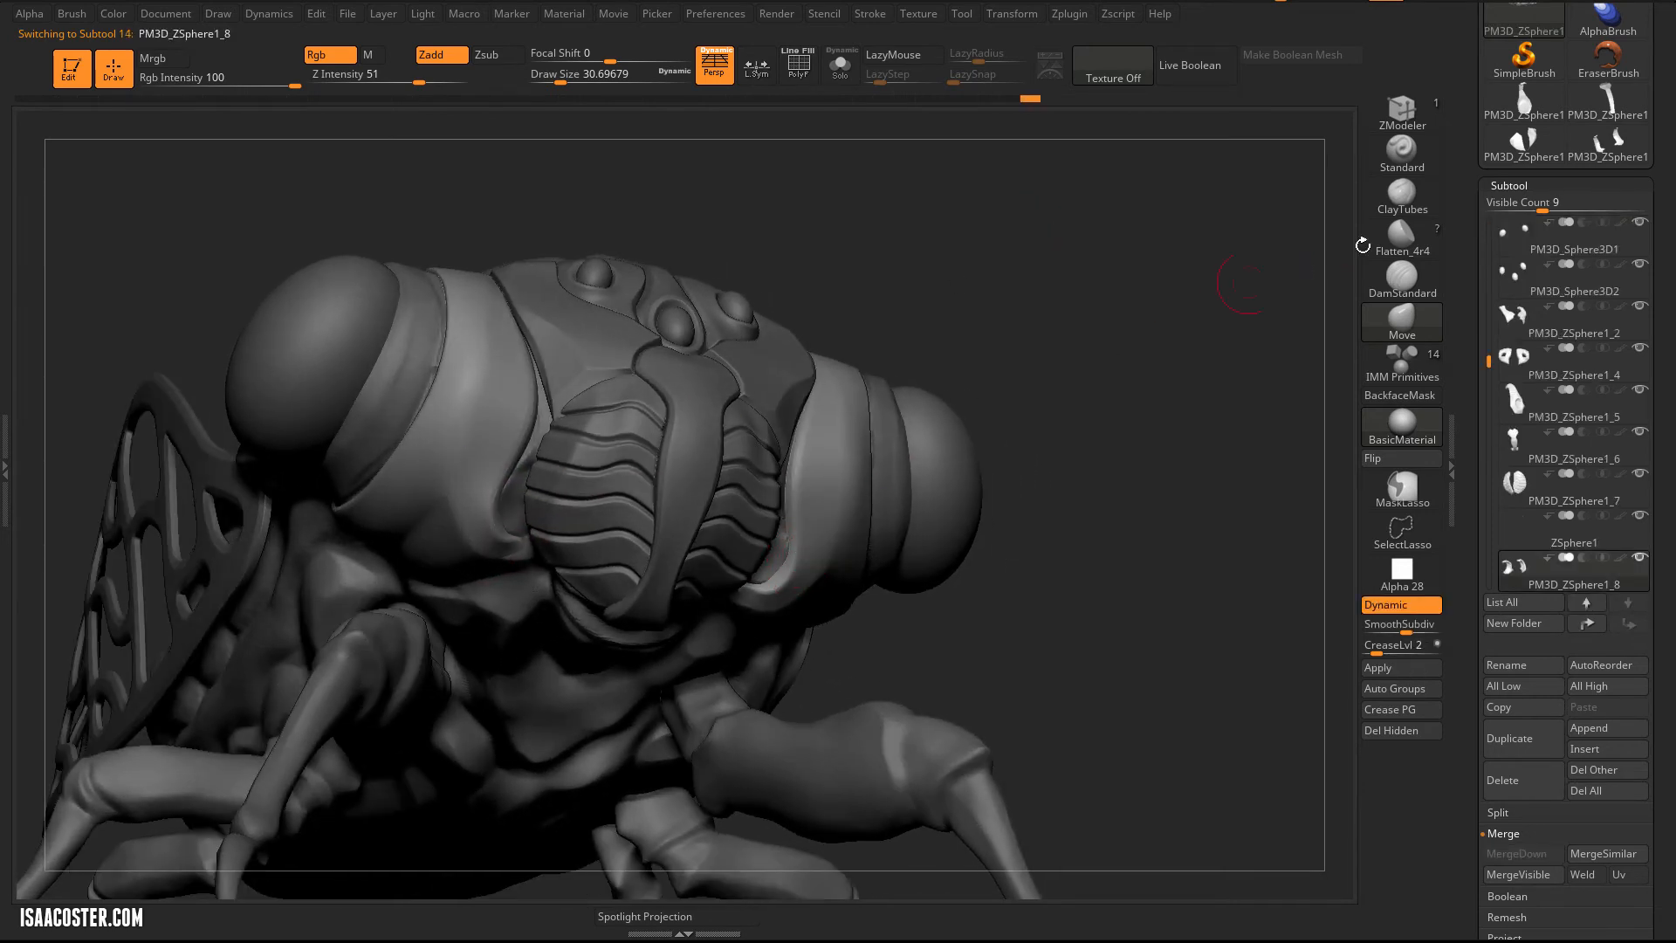
mouse_move(1402, 280)
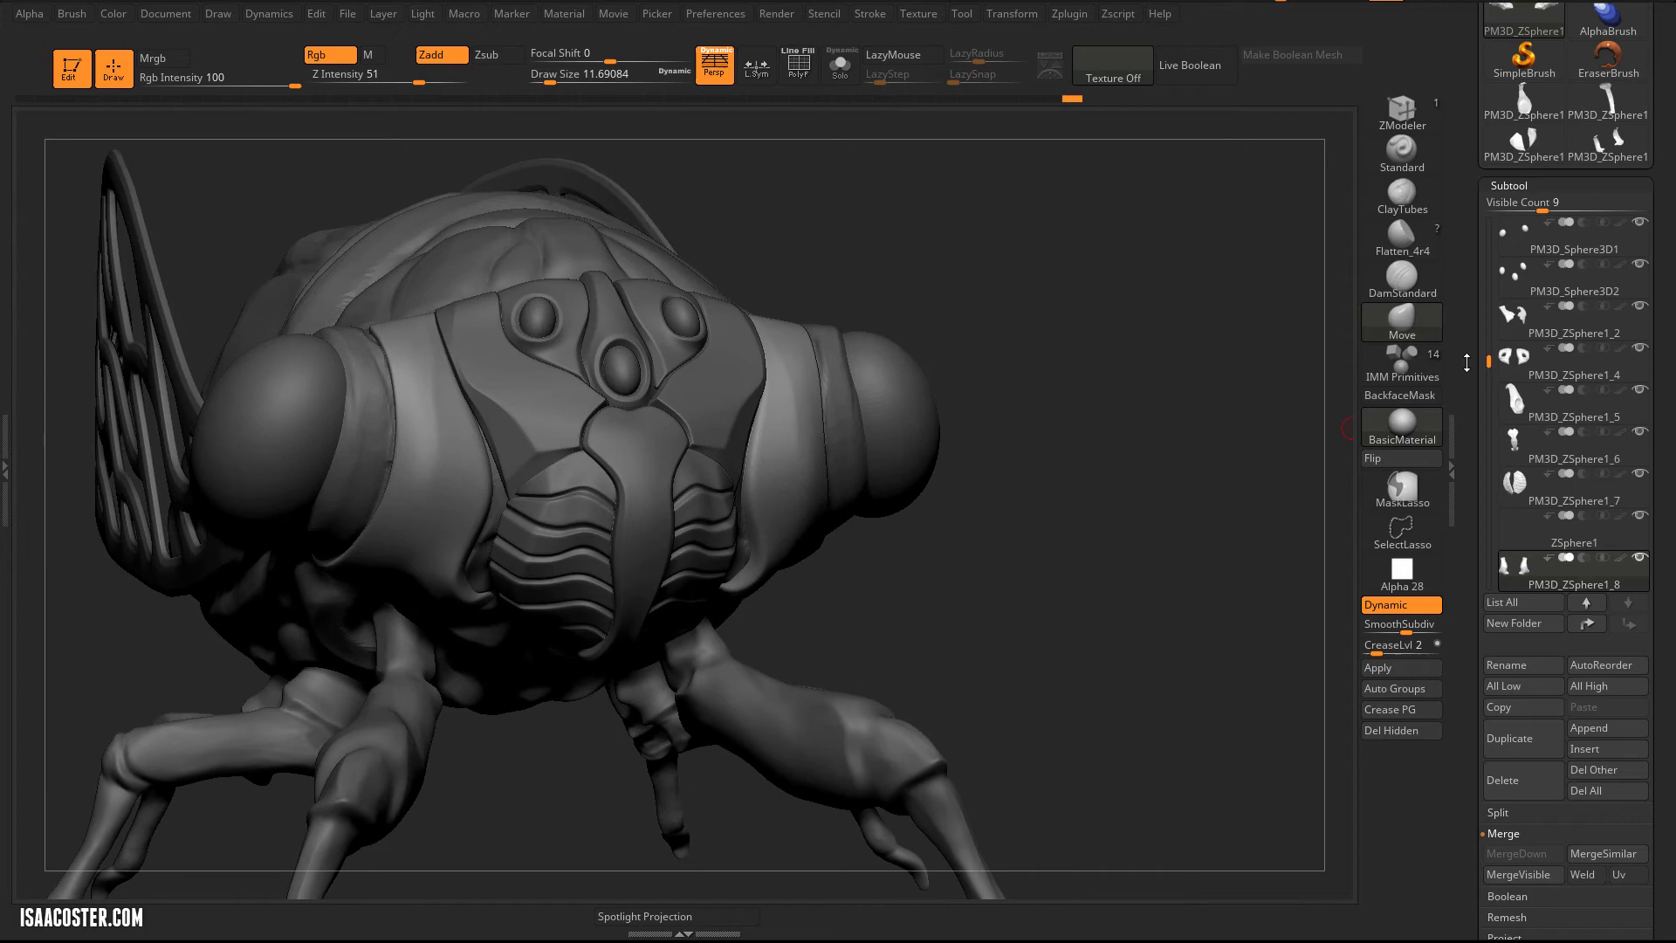
Load the IMM Primitives insert-mesh brush beside the front of the bug head.
scroll("down", 3)
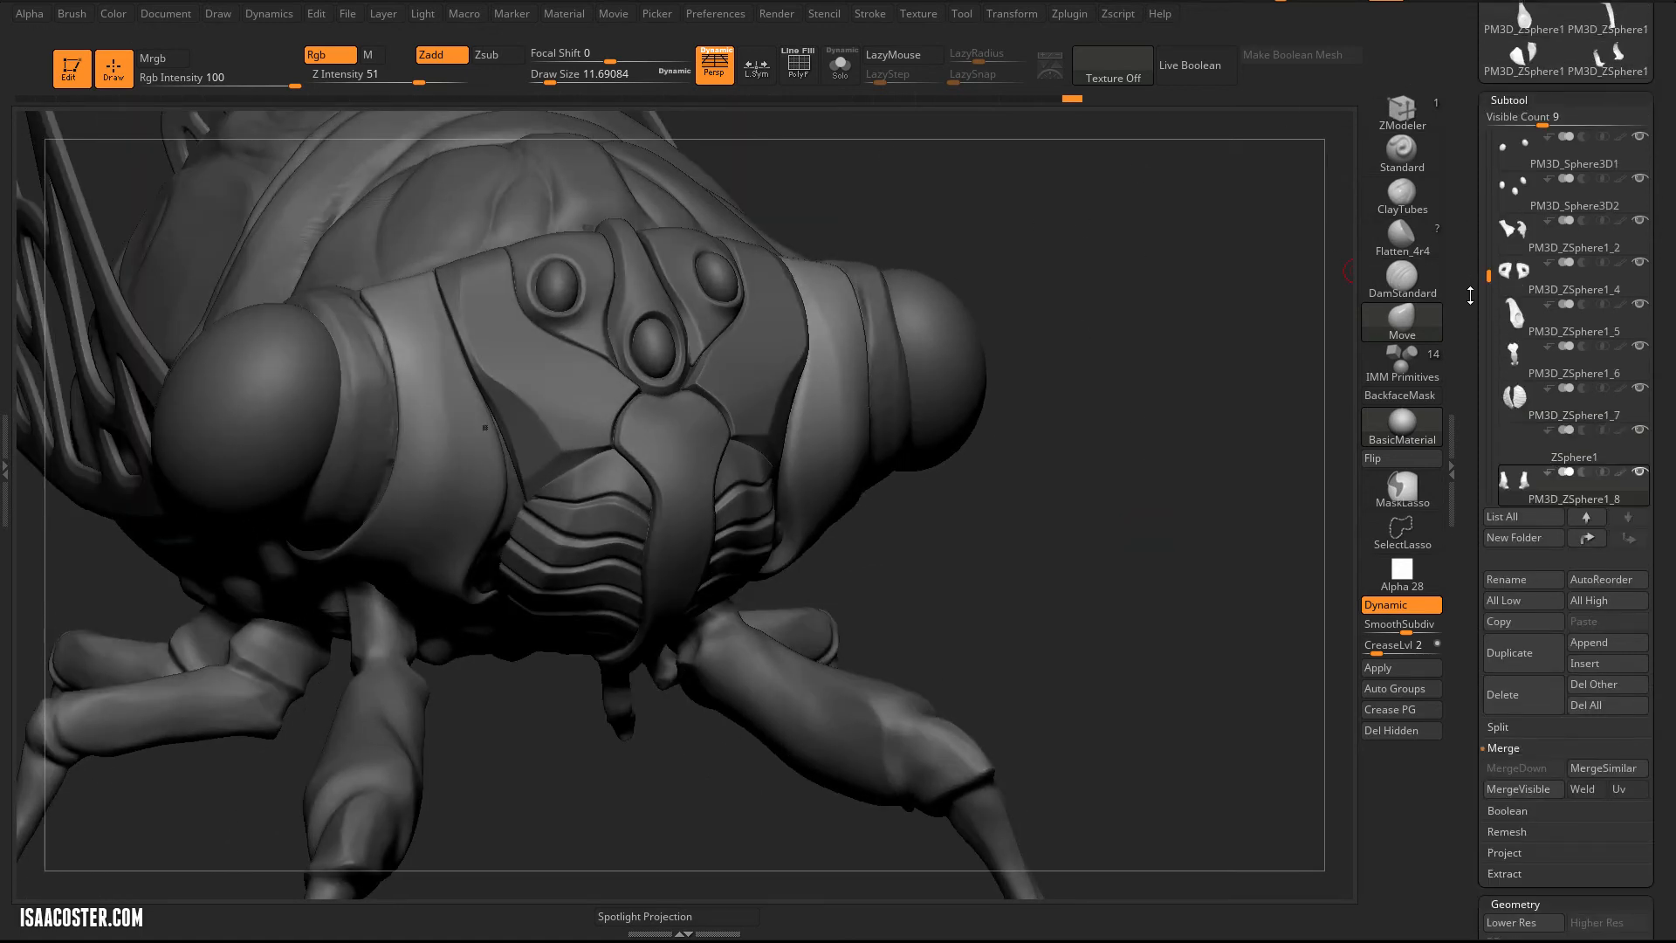
left_click(1402, 363)
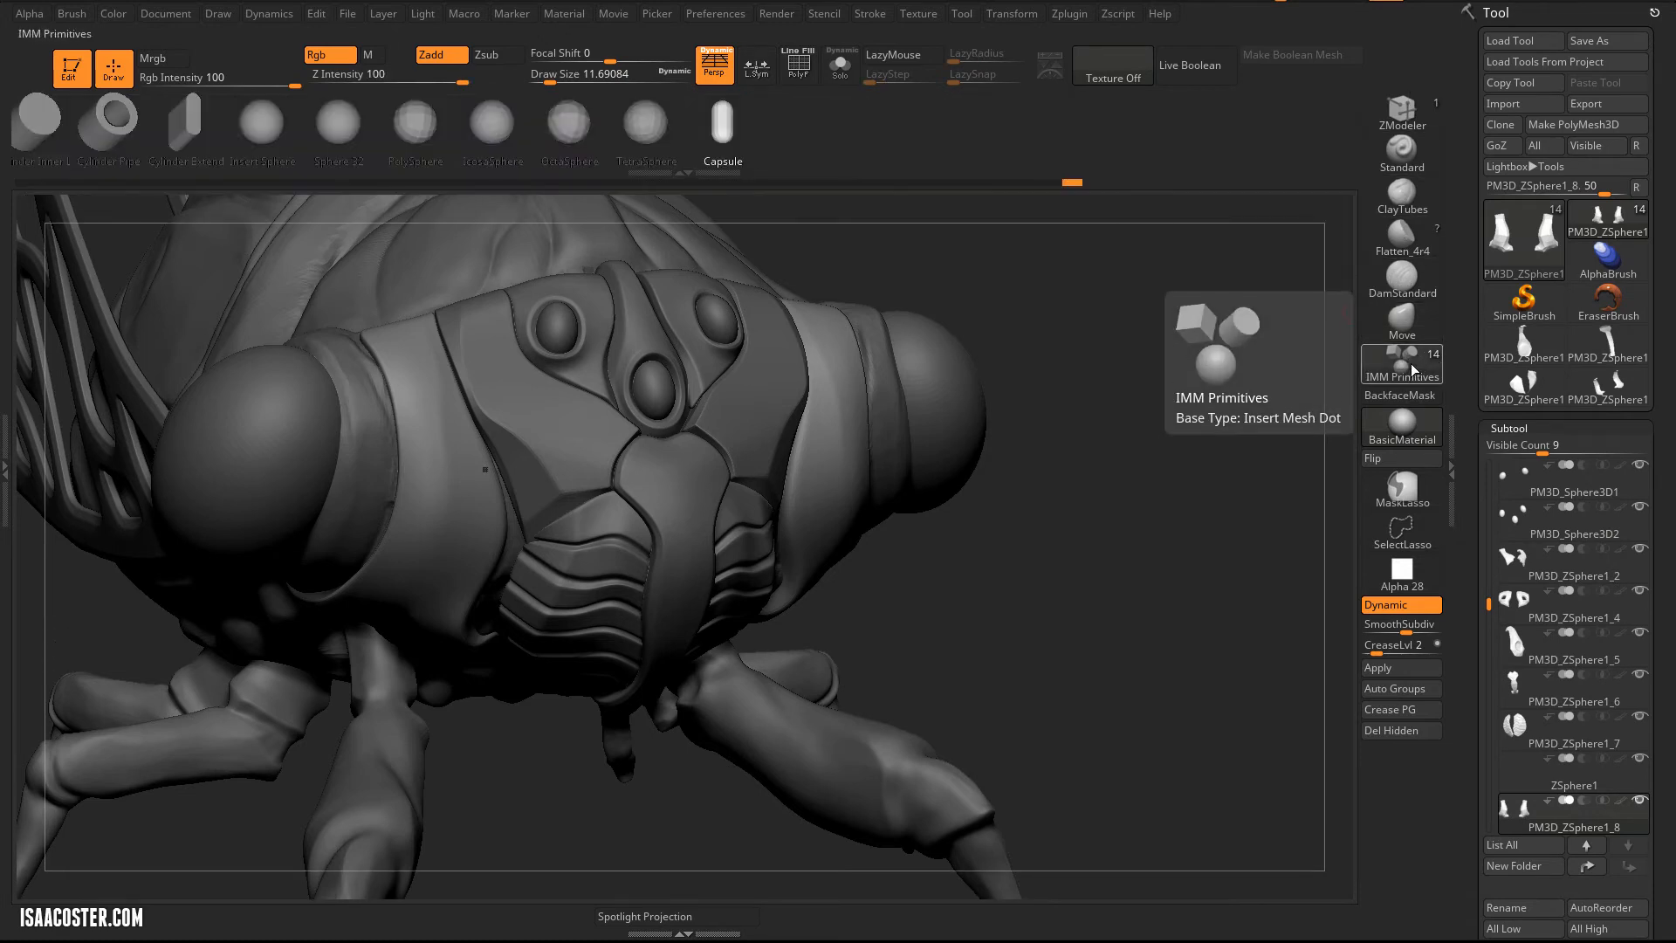
mouse_move(237, 181)
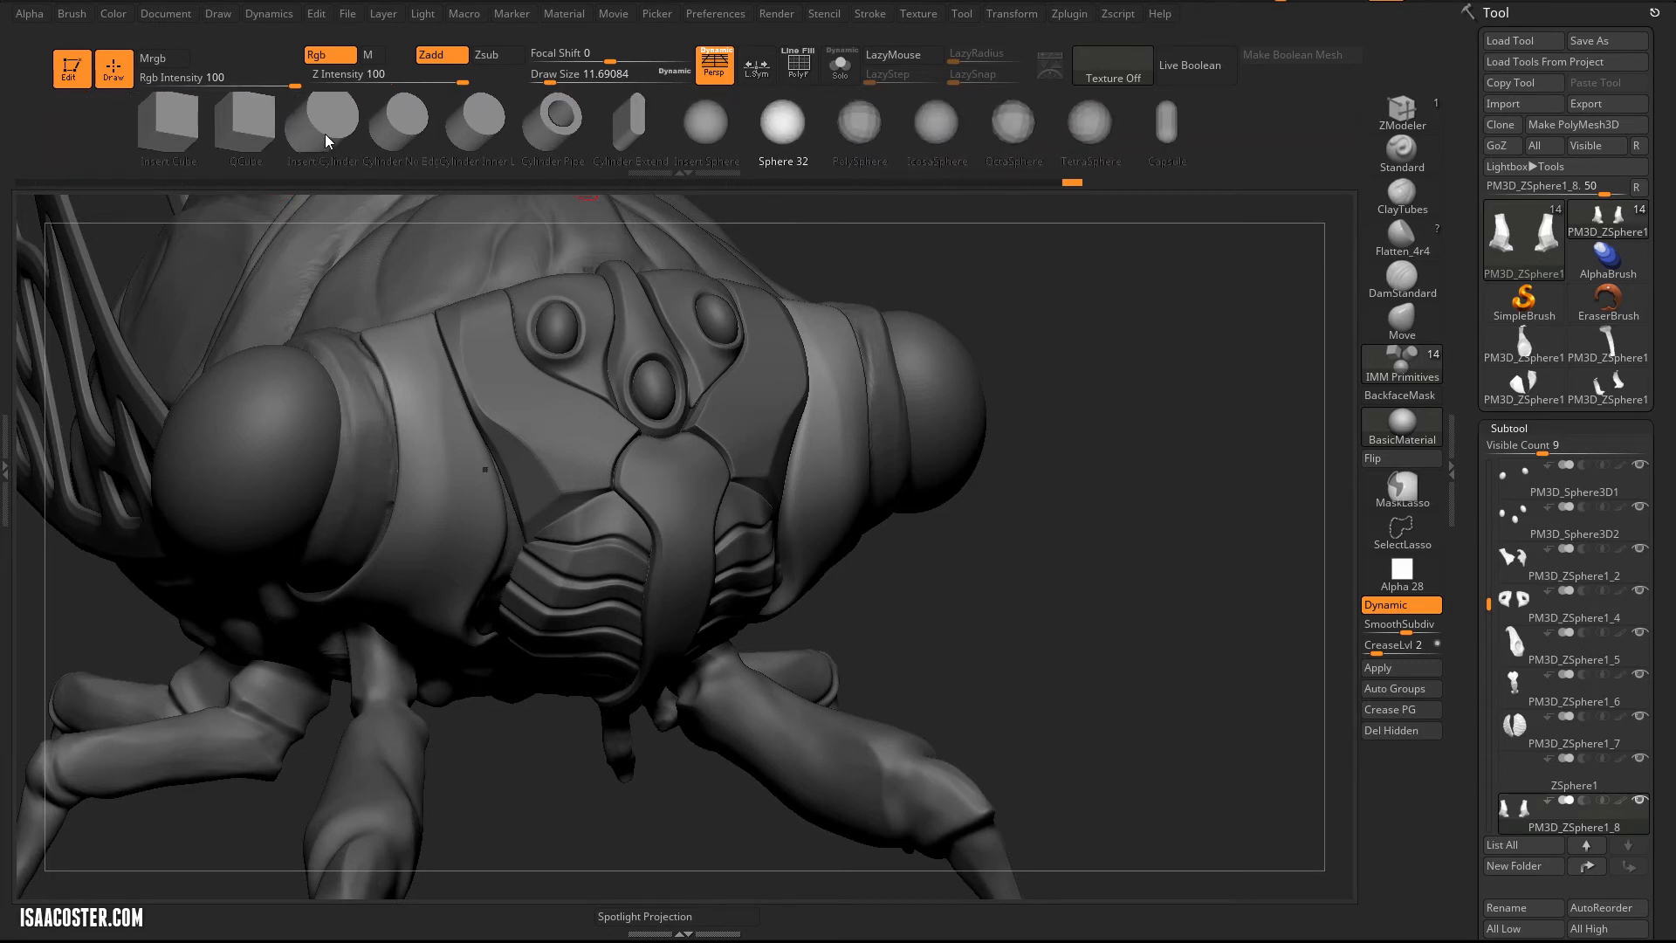
mouse_move(398, 125)
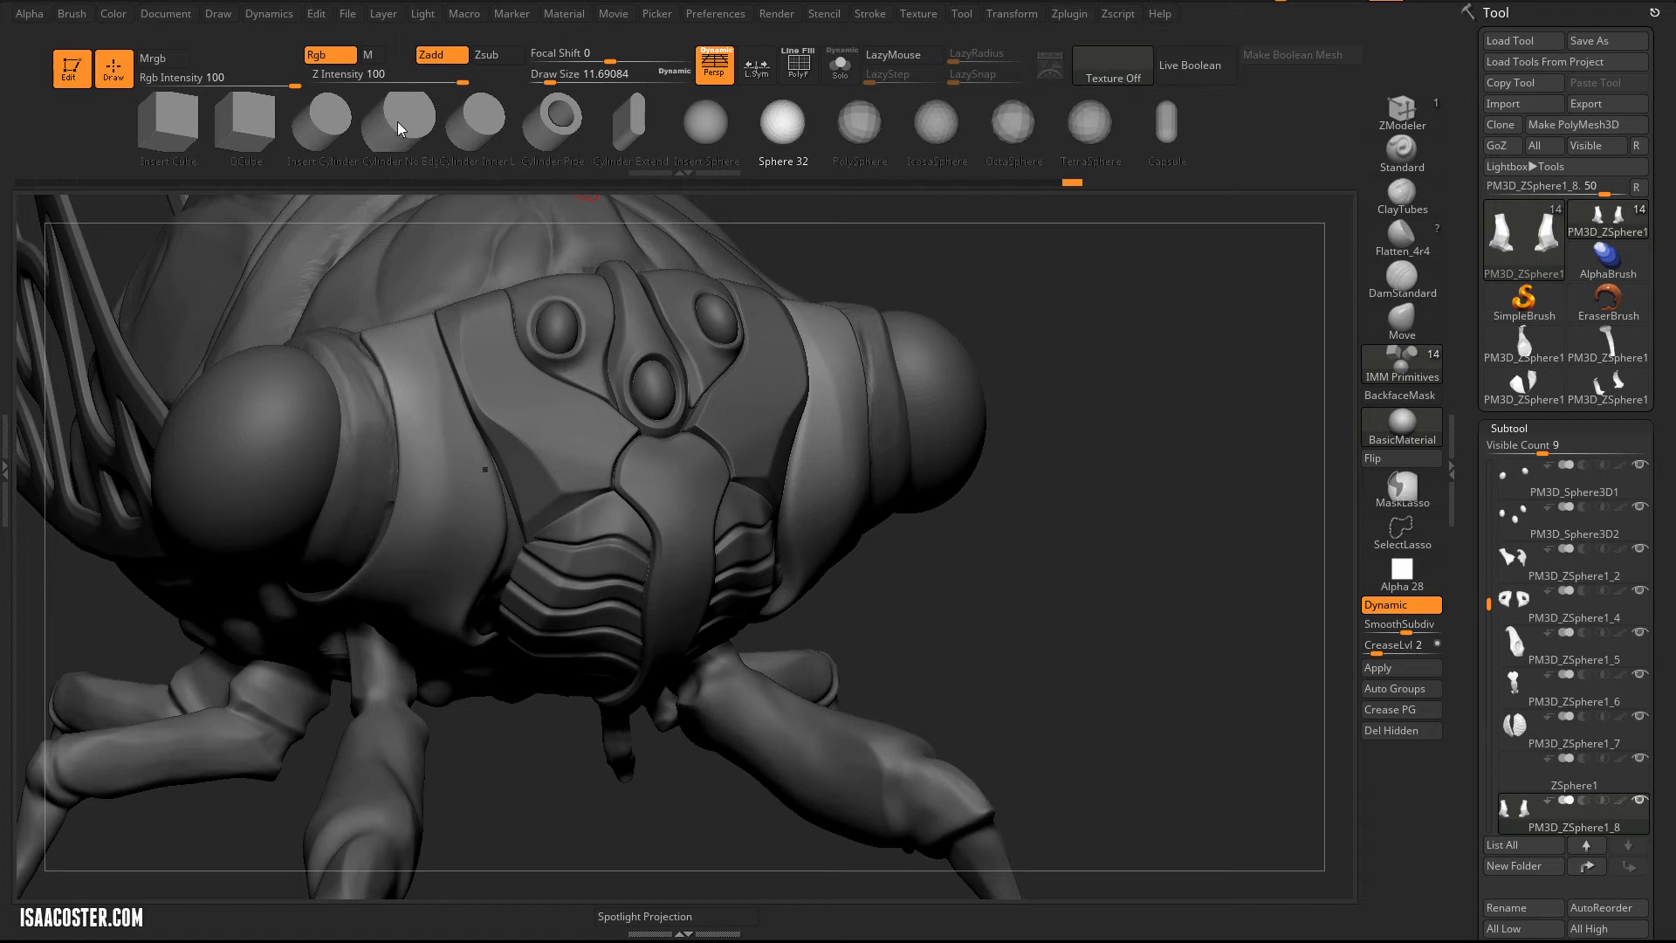
mouse_move(551, 117)
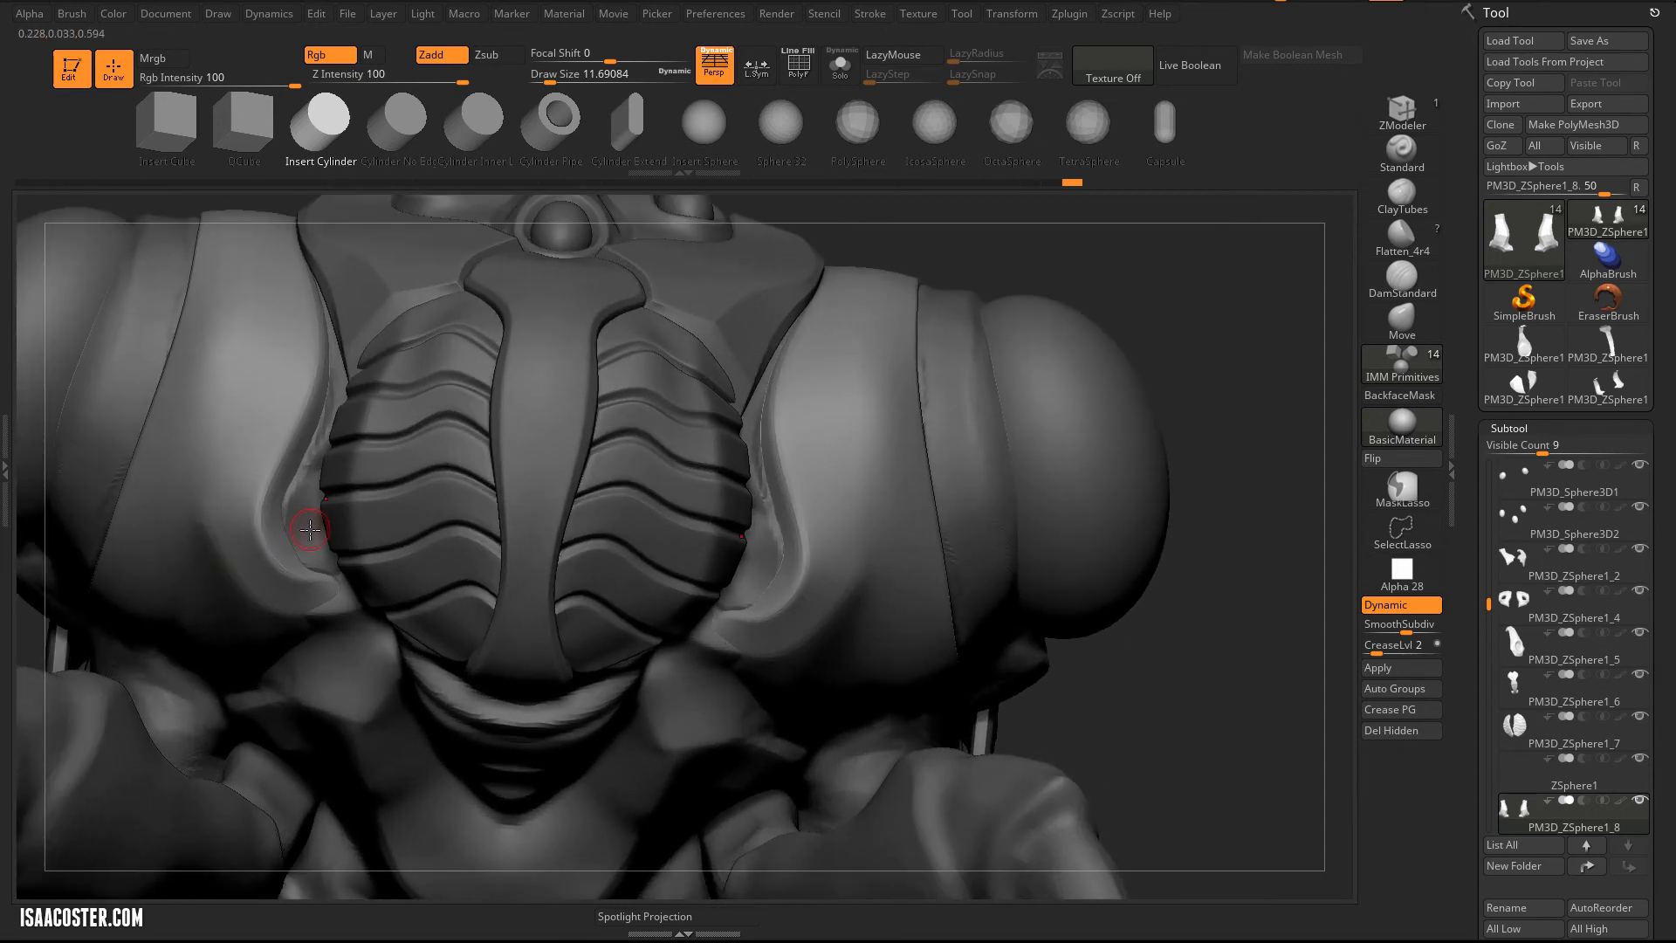
Drag Insert Cylinder discs onto both sides of the ridged face plate.
left_click(1570, 480)
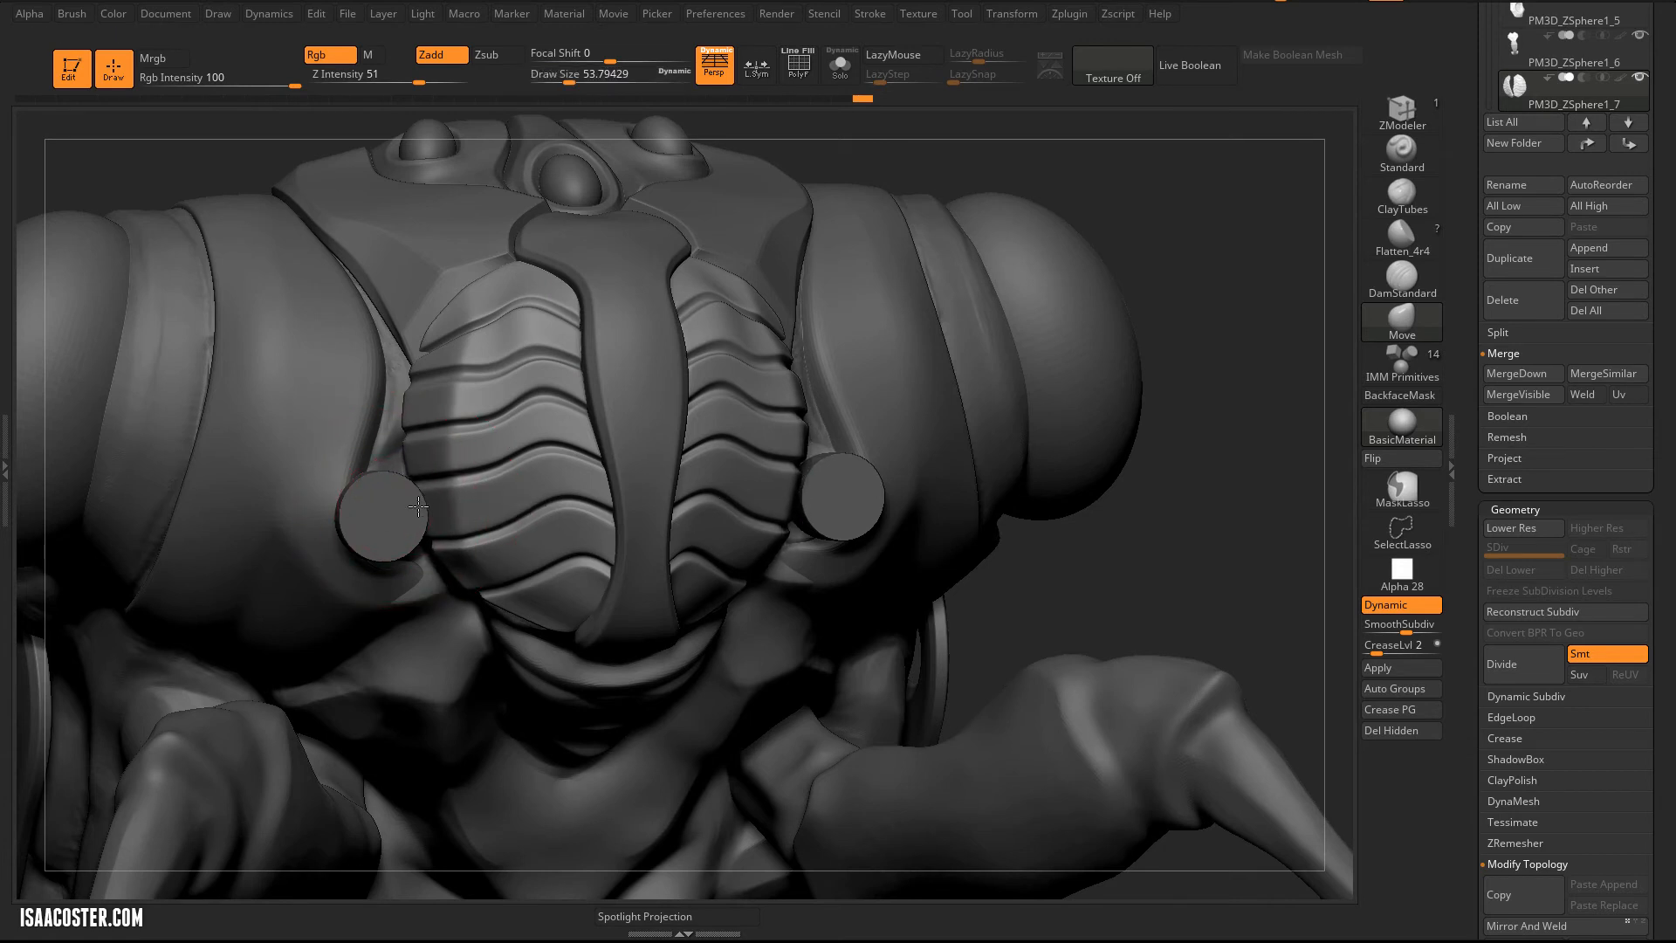
left_click(1566, 95)
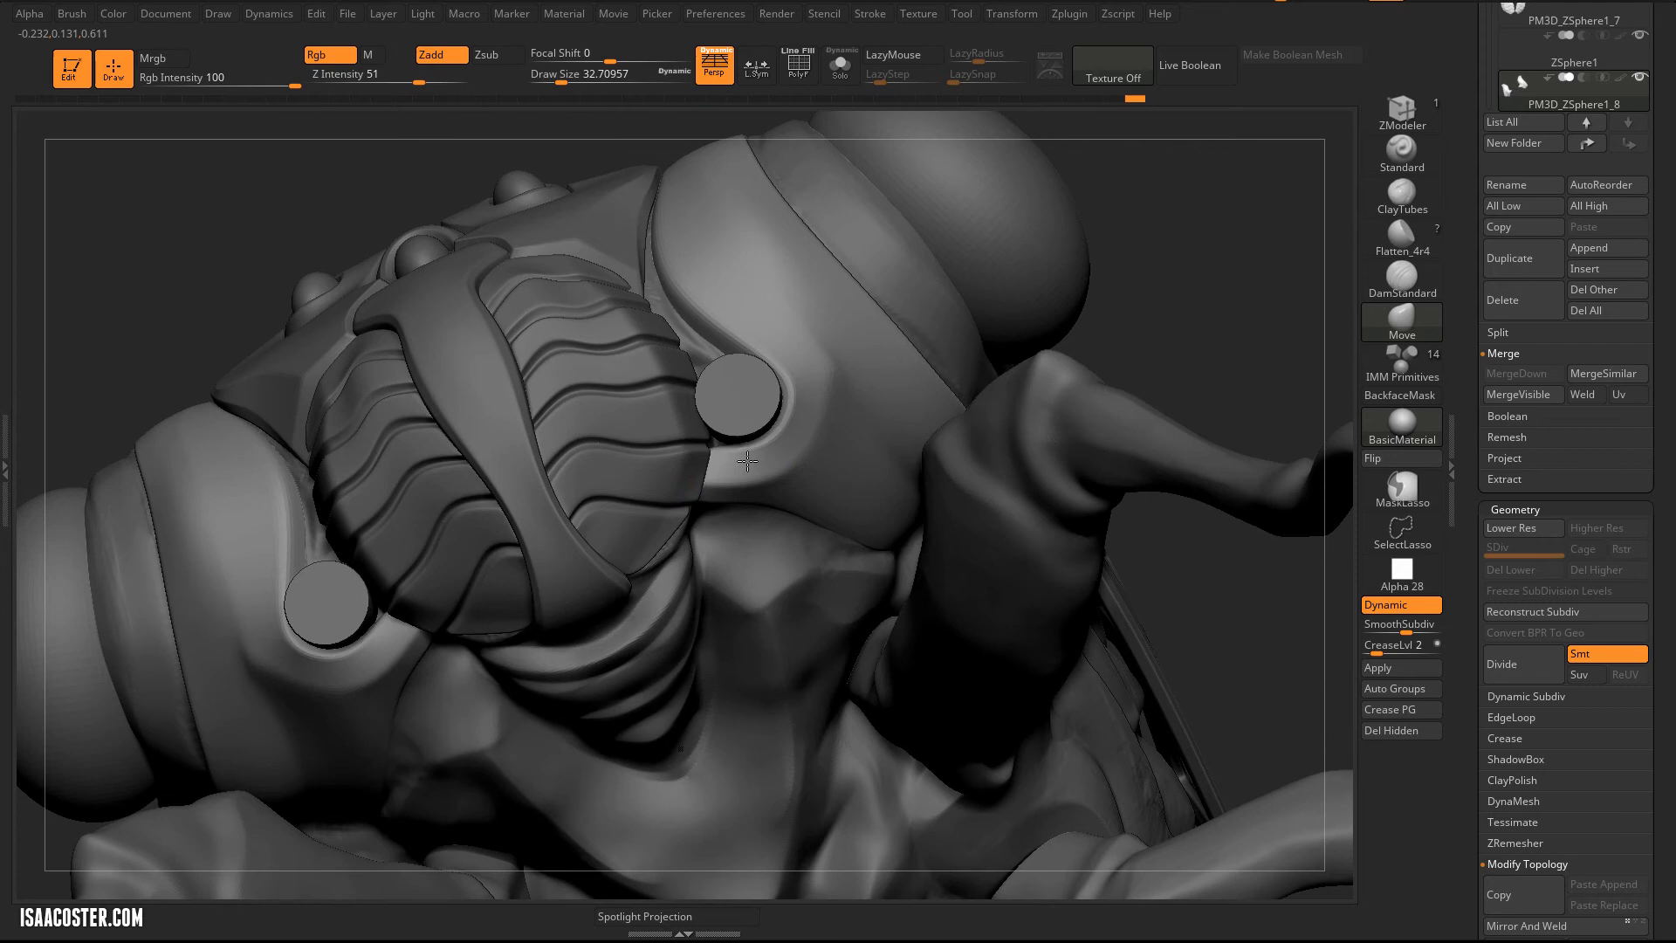
mouse_move(705, 458)
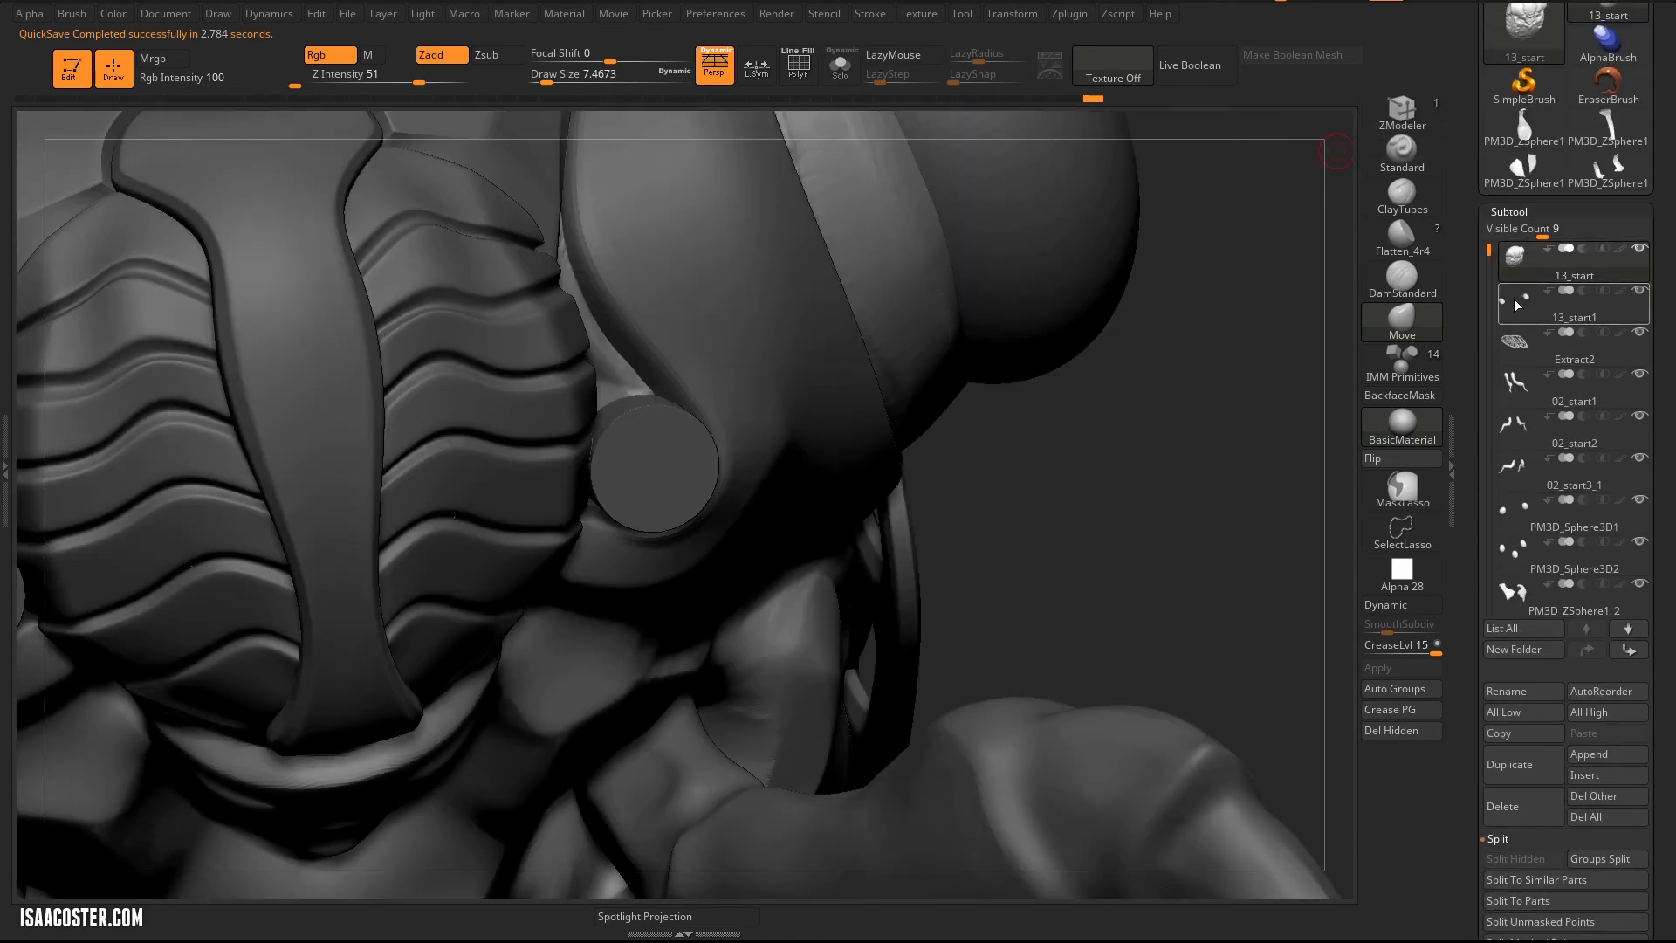
Solo the 13_start1 cylinder part and set the ZModeler edge action to Insert edge loops.
left_click(1571, 307)
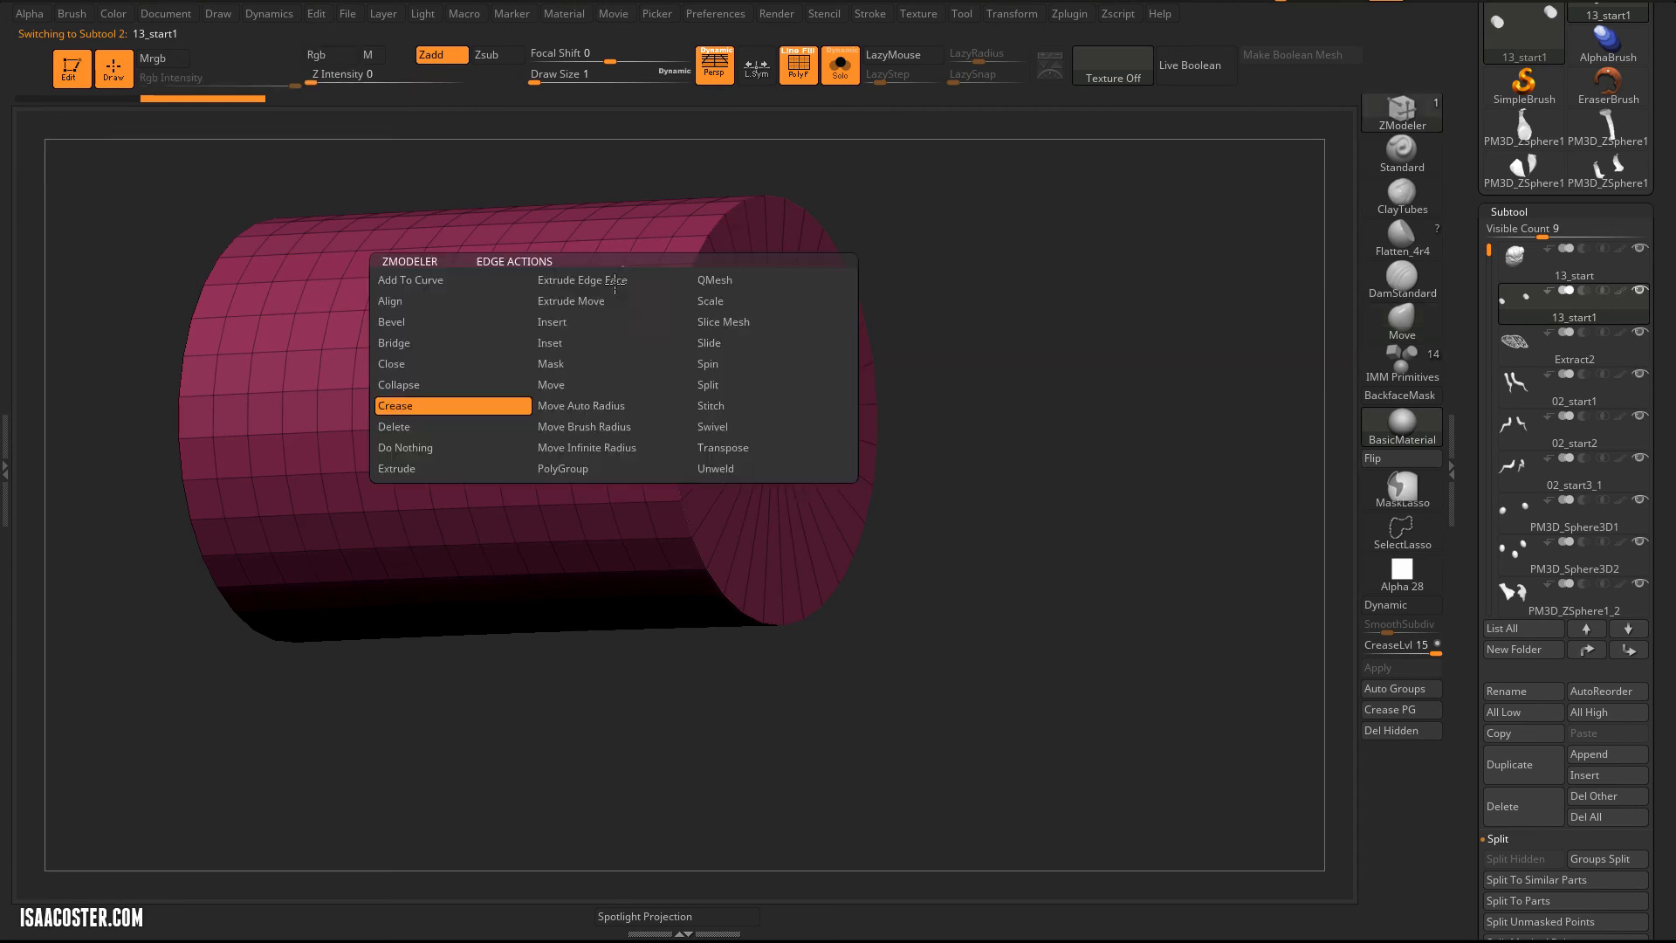
mouse_move(551, 363)
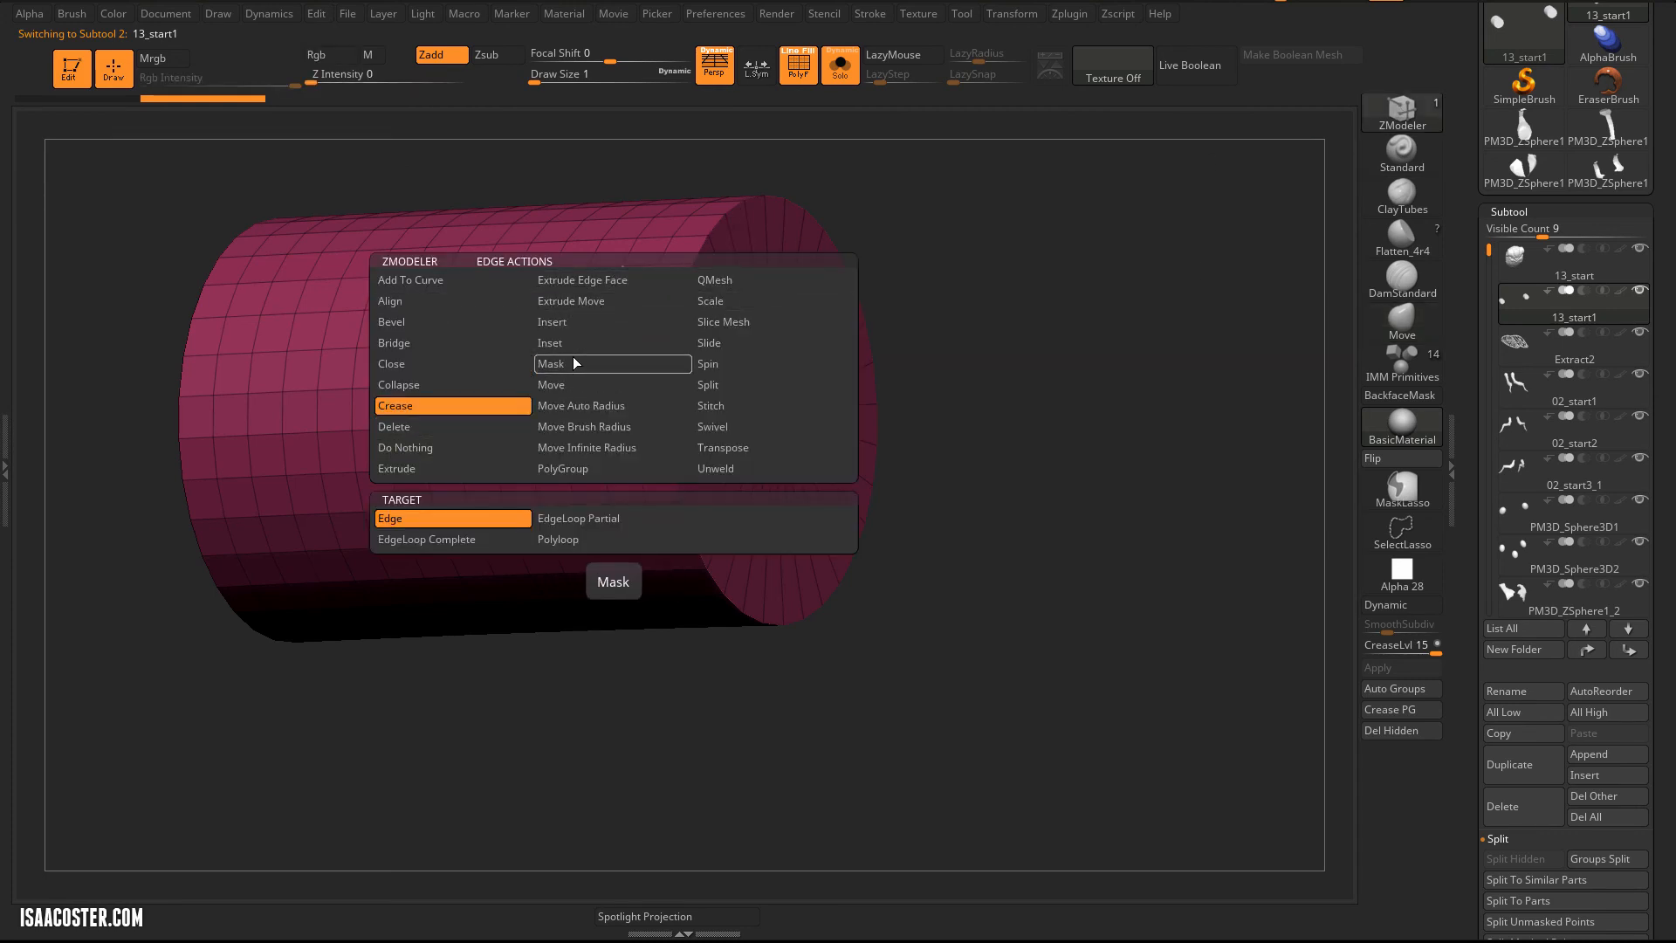
left_click(714, 279)
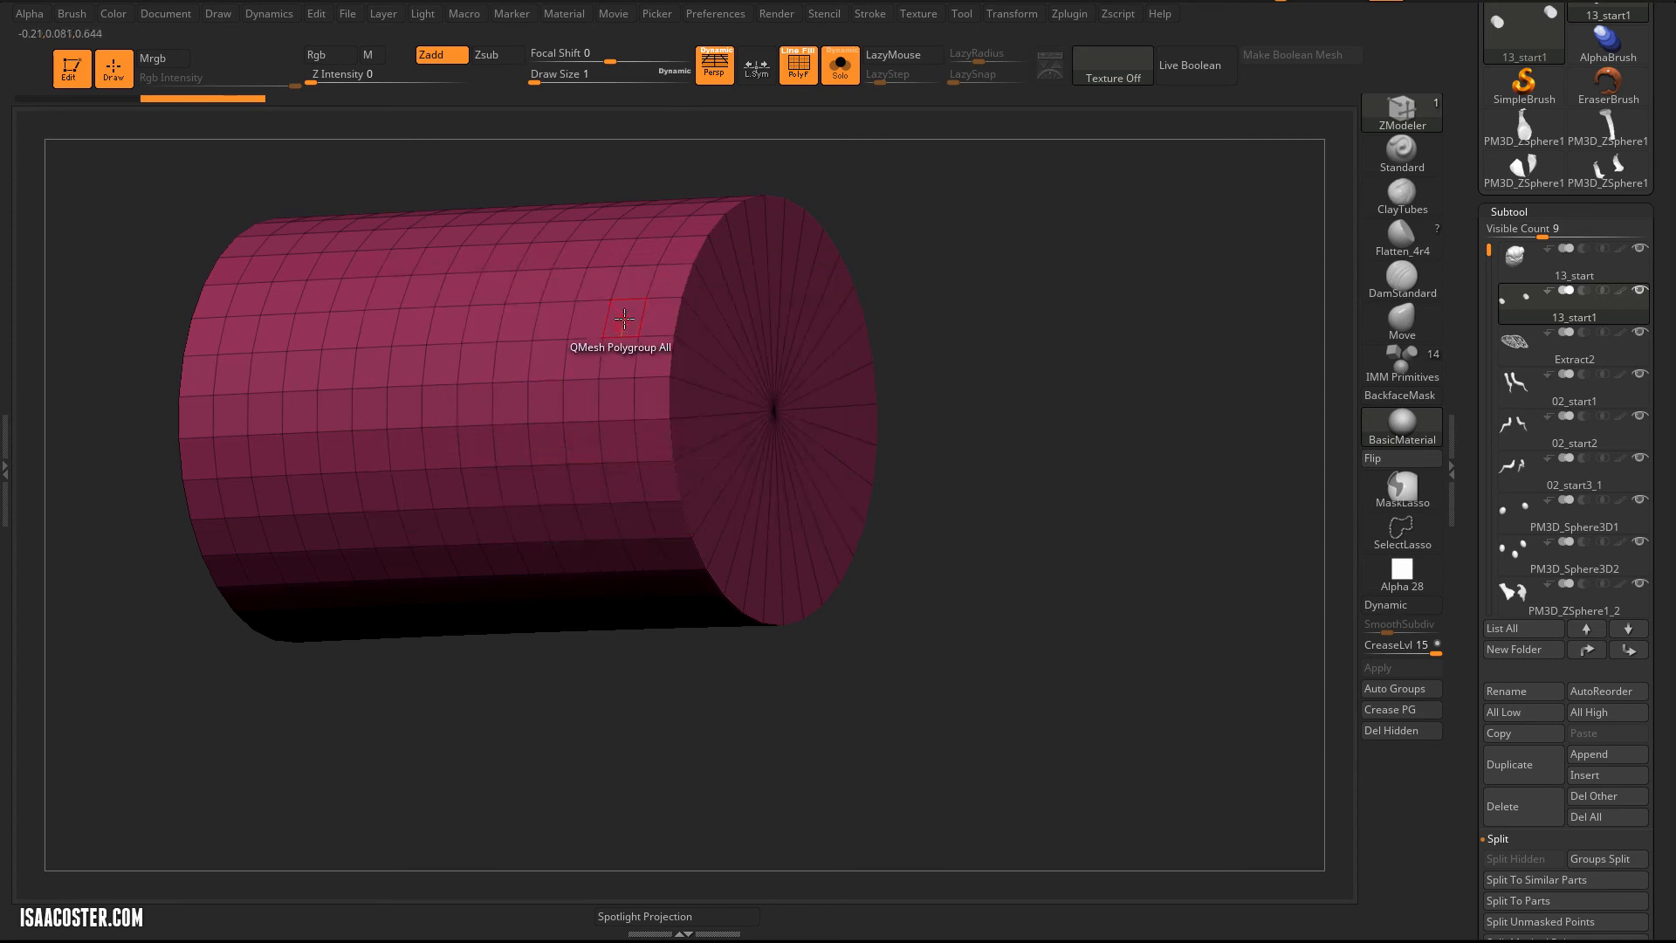
mouse_move(583, 333)
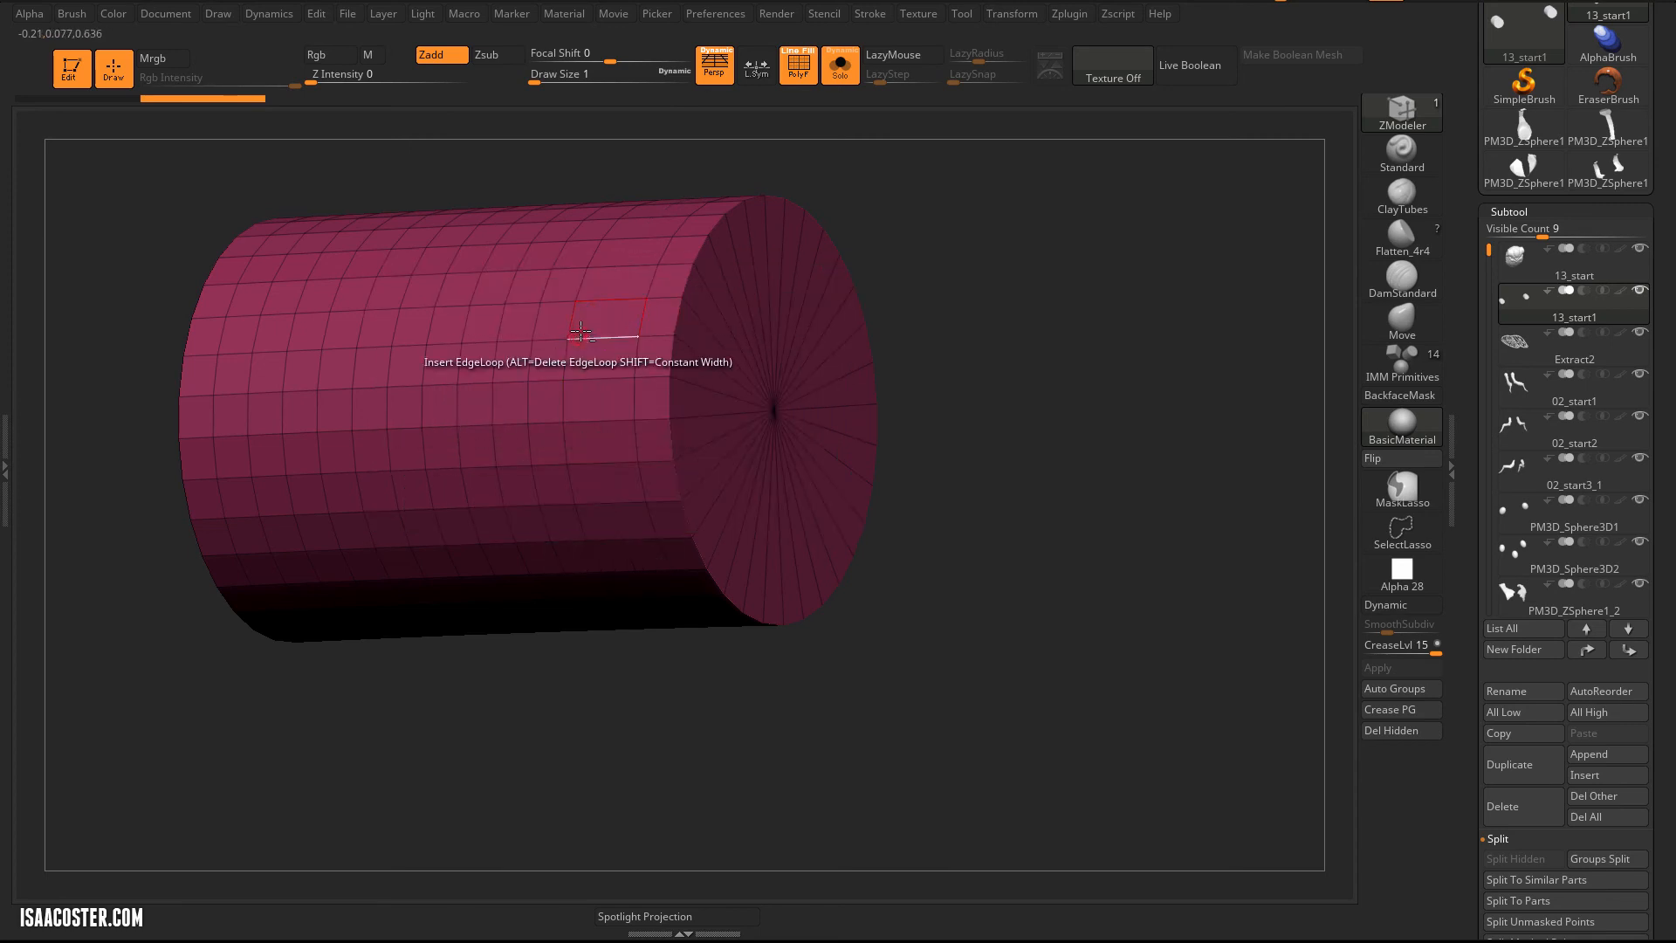
mouse_move(501, 323)
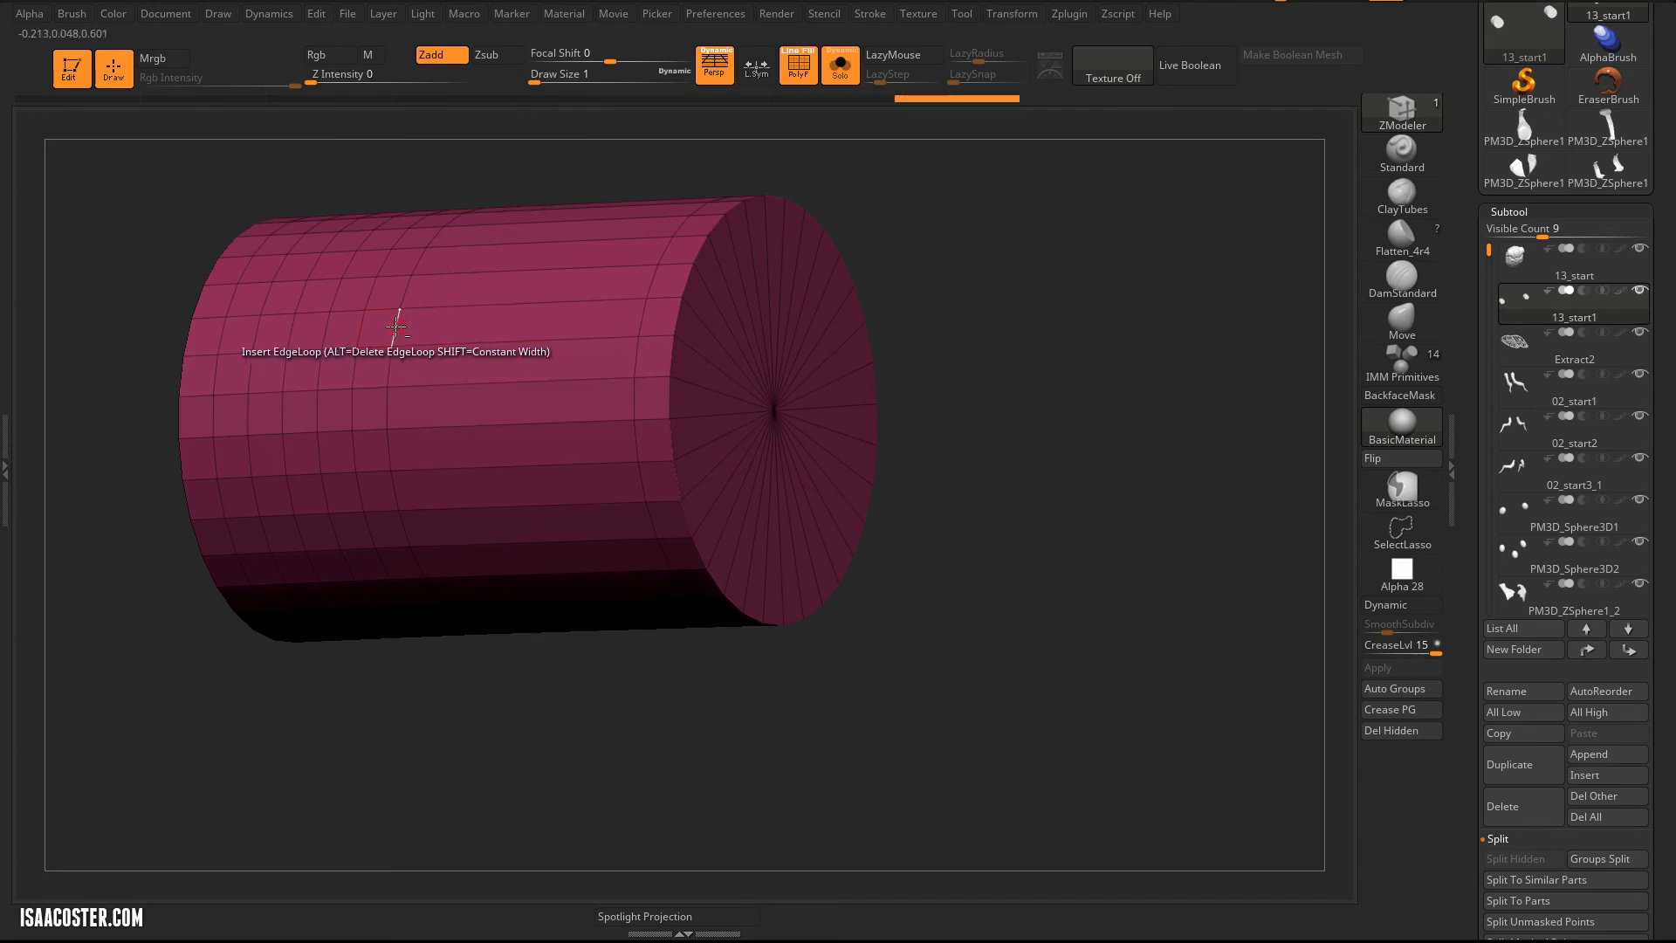
mouse_move(257, 340)
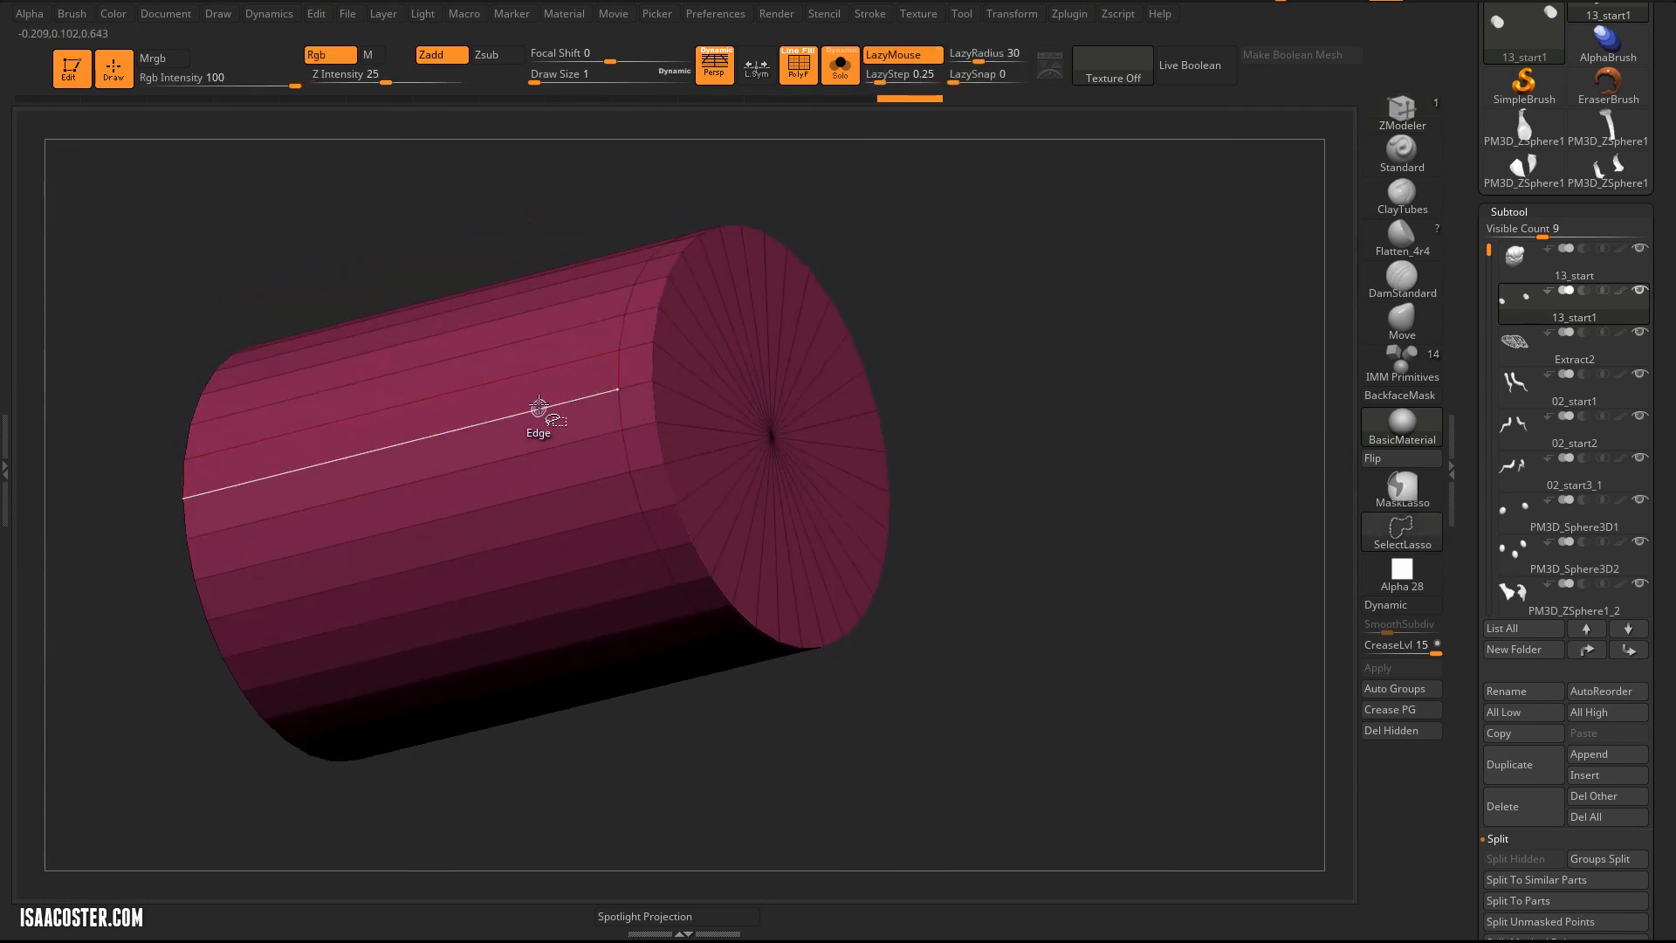
mouse_move(611, 379)
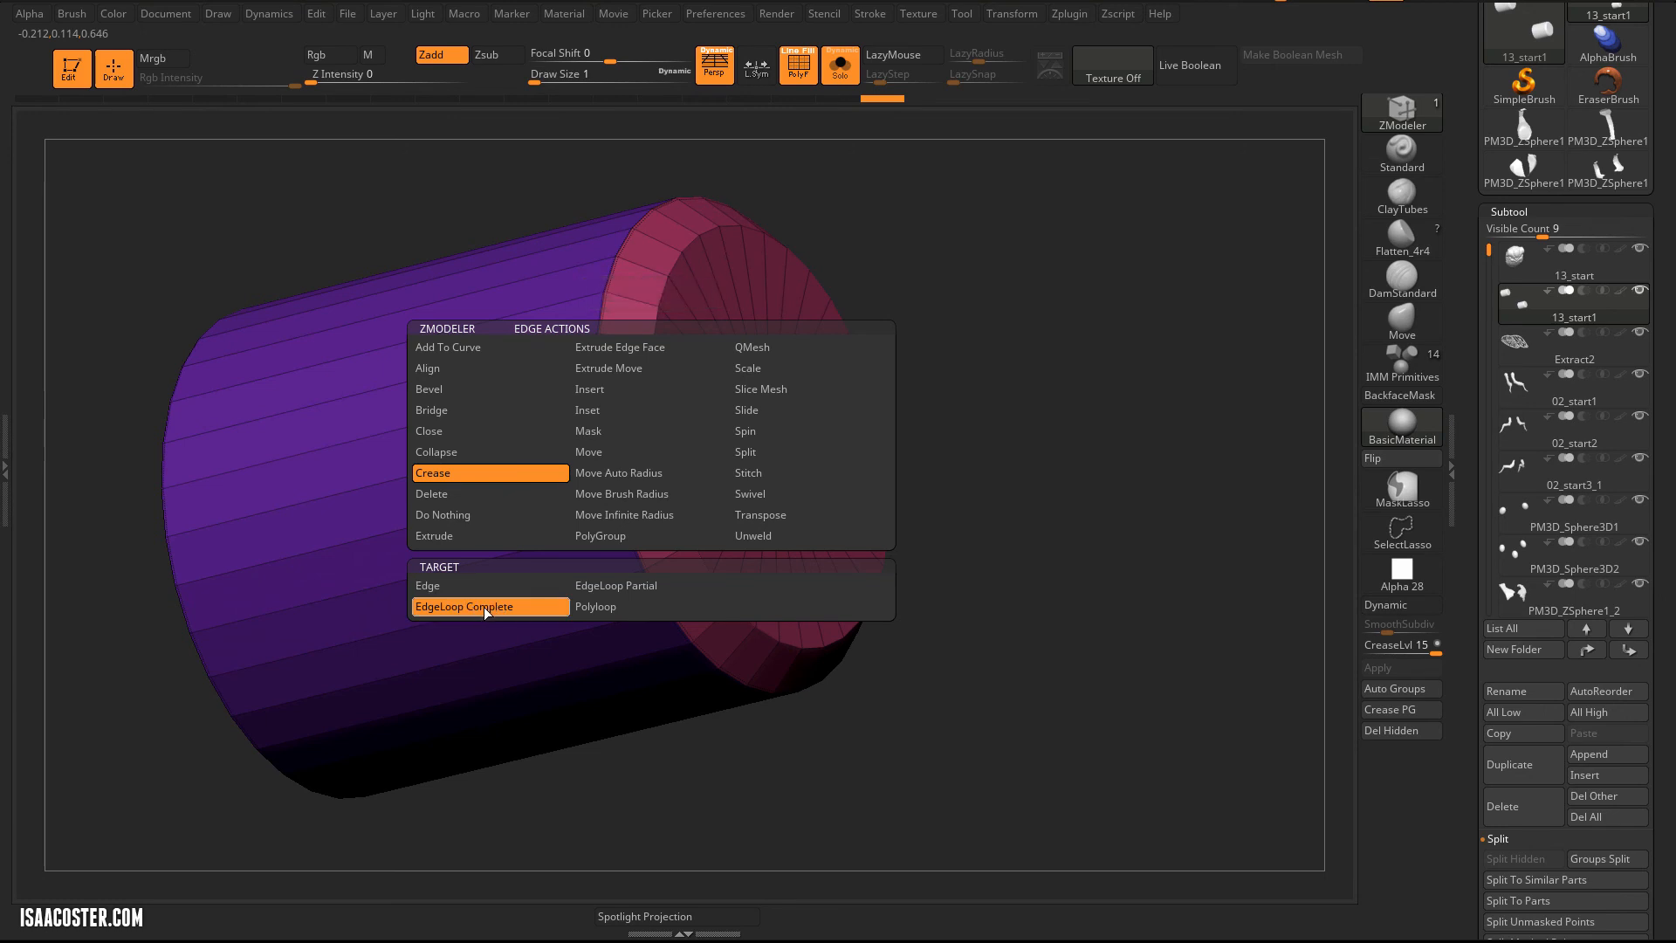
Crease the complete edge loop around the cylinder's end cap using the EdgeLoop Complete target.
left_click(489, 606)
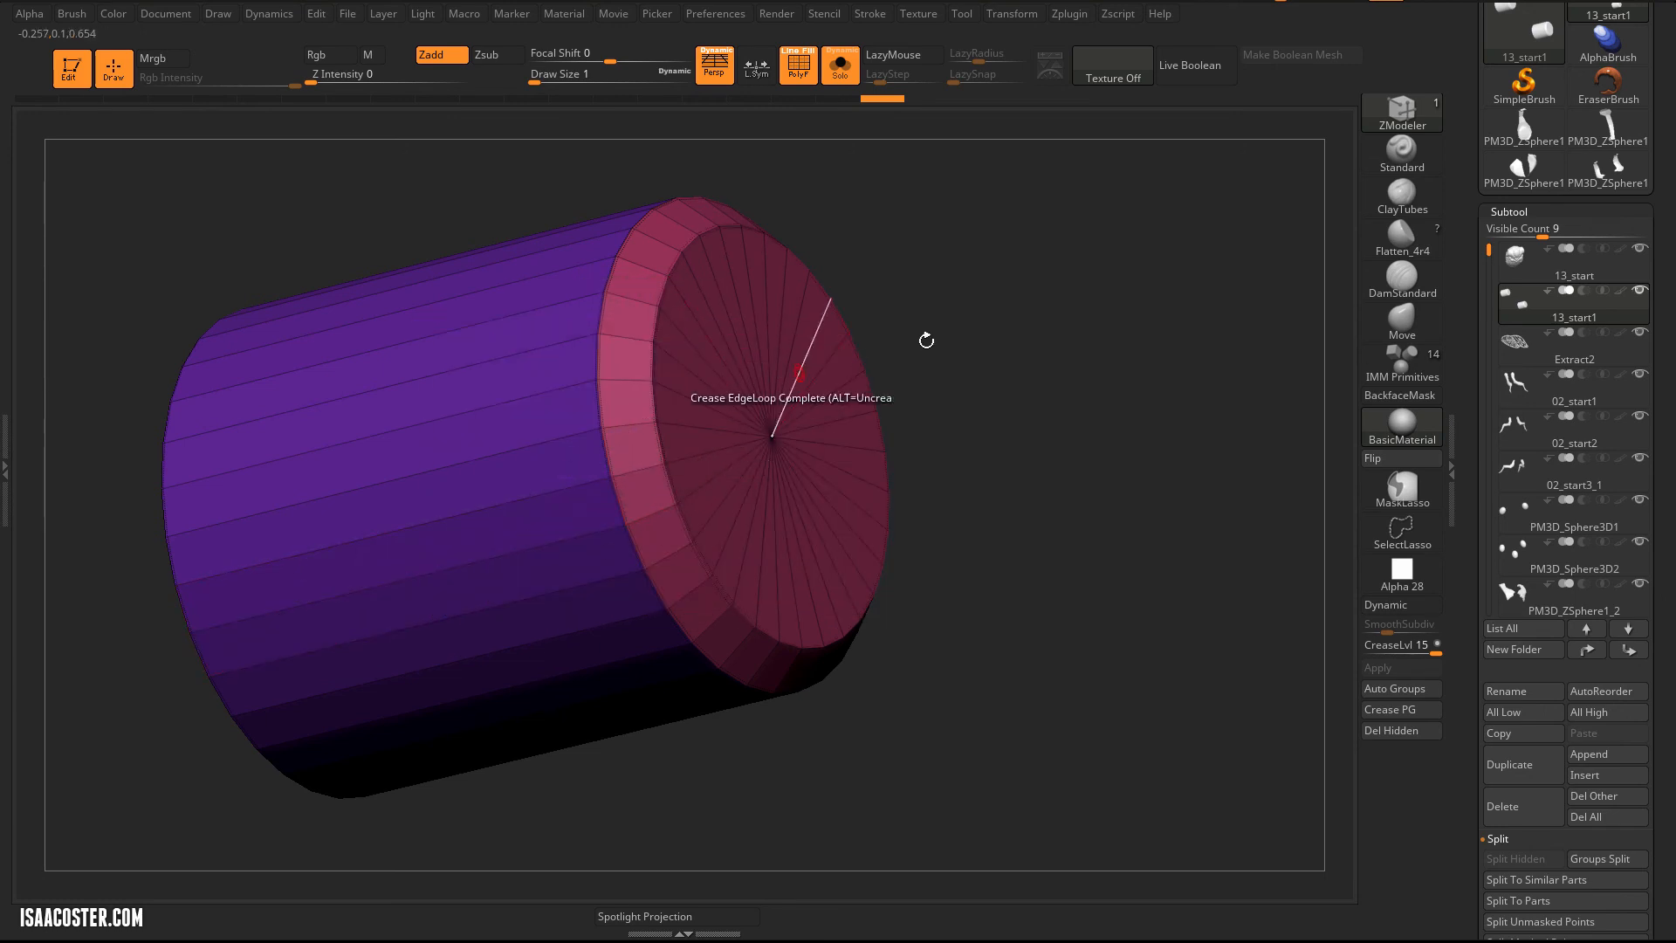
left_click(1401, 604)
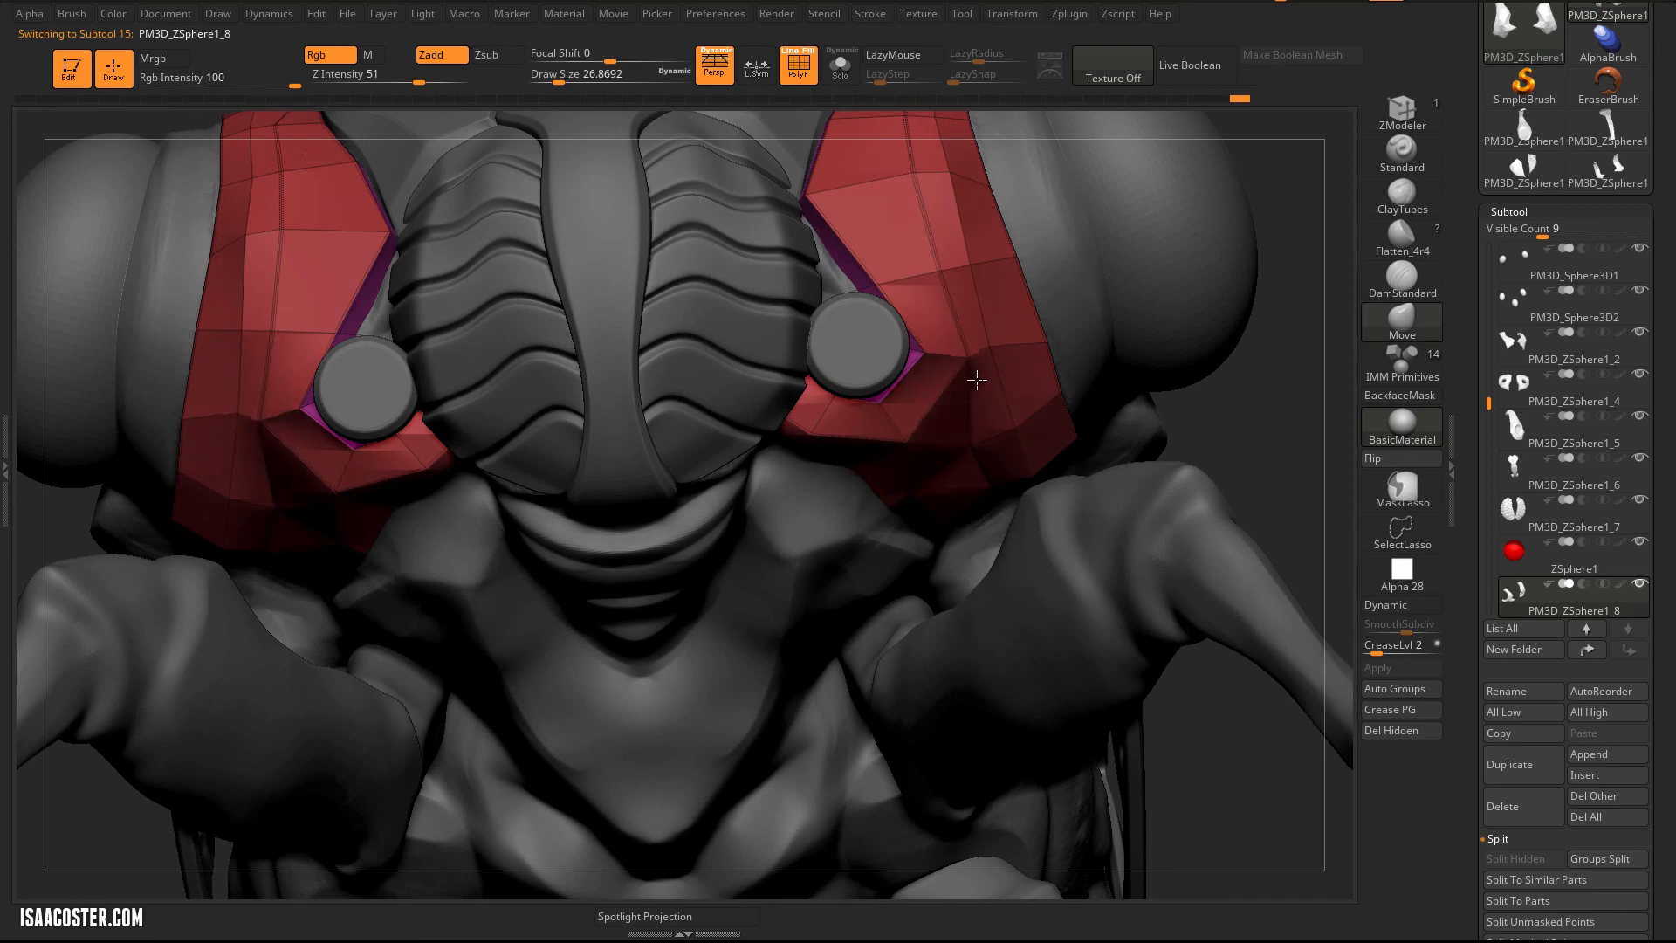
Enable Dynamic Subdivision on the PM3D_ZSphere1_8 shoulder pads to preview them smoothed.
left_click(1401, 604)
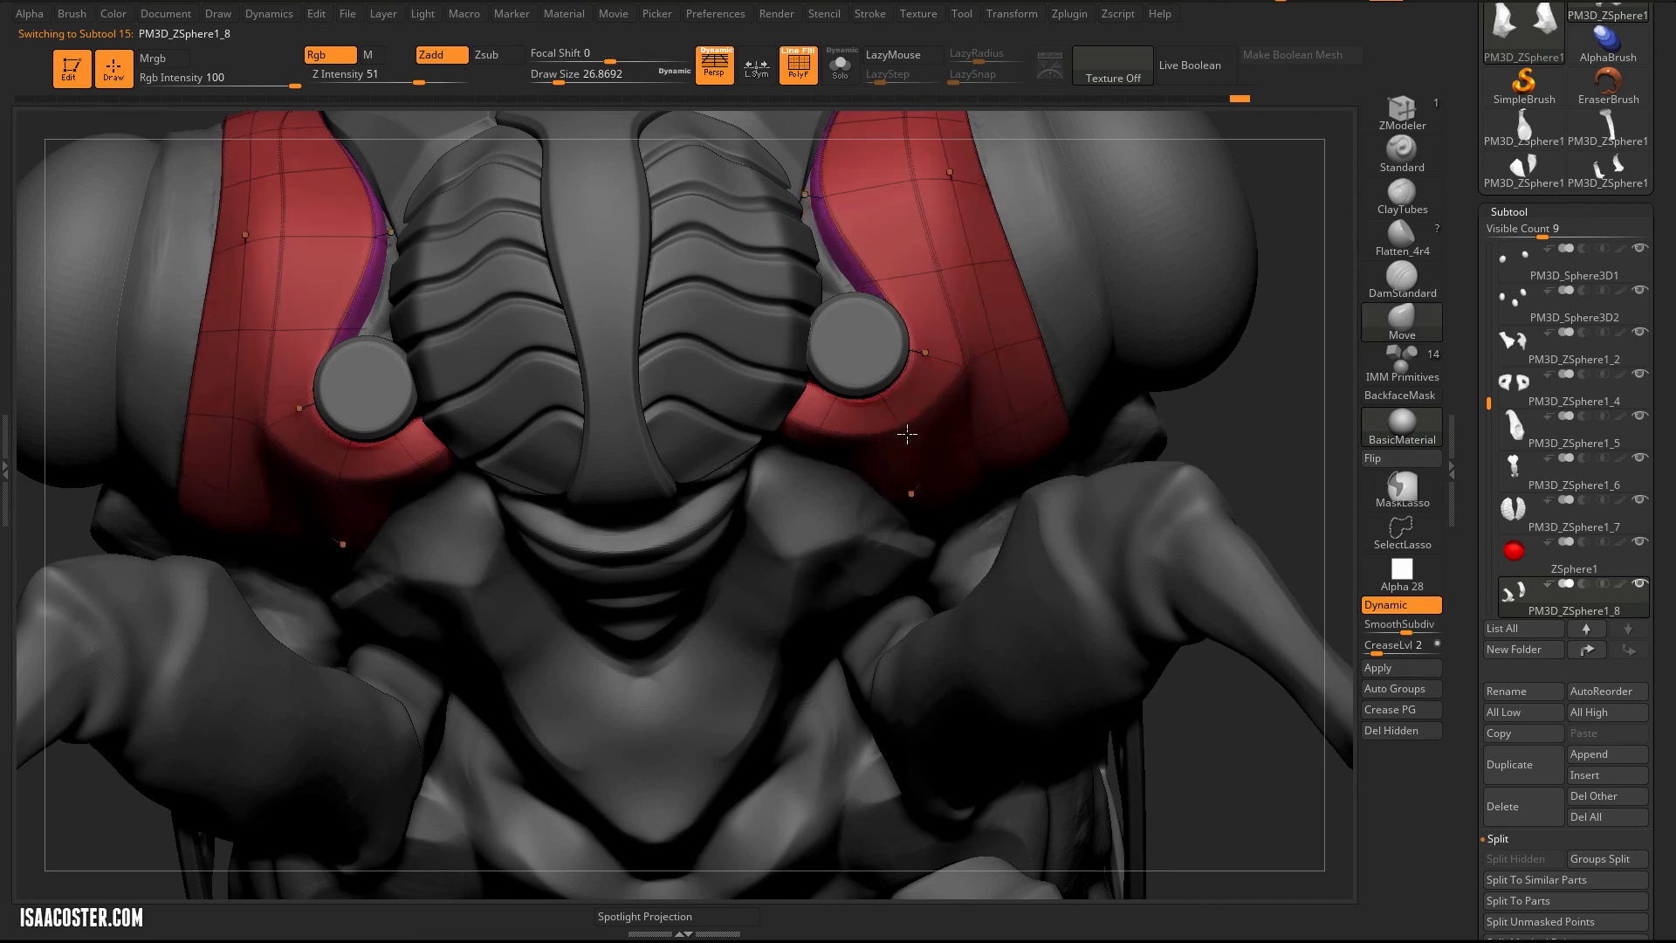